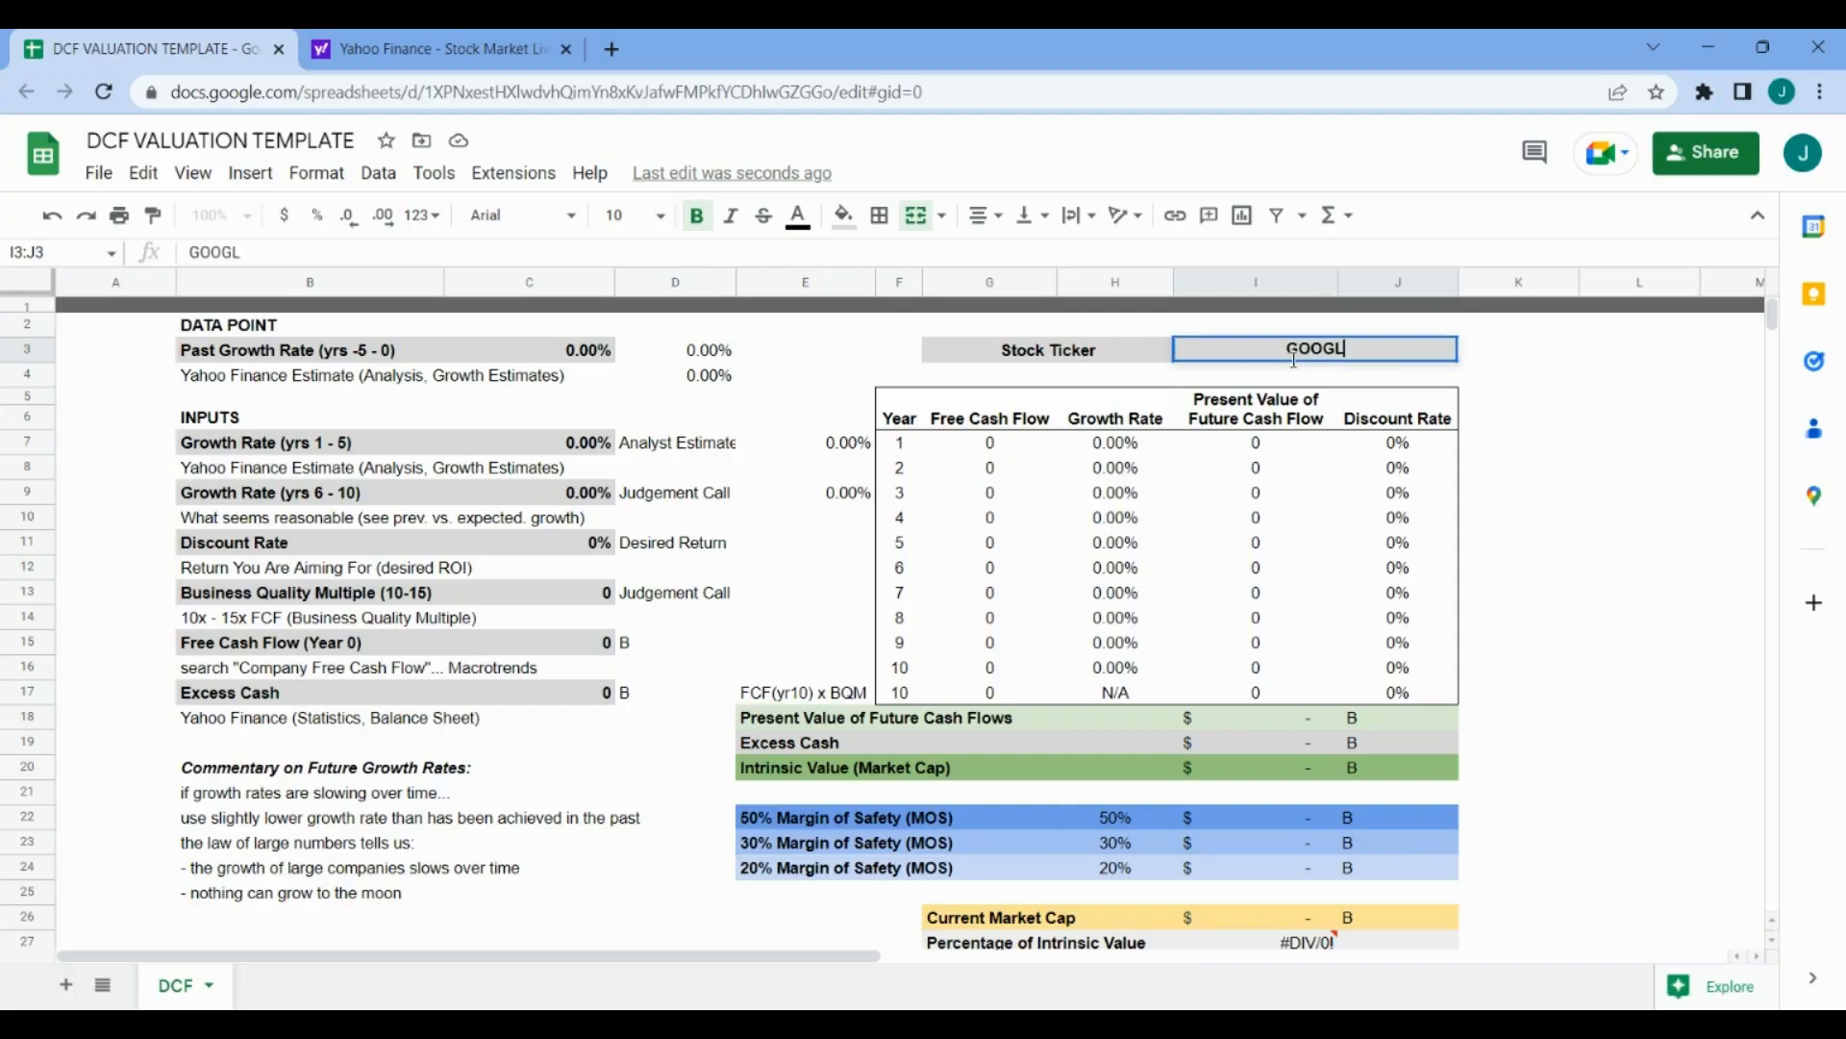
# - Confirm GOOGL as the stock ticker in cell I3
pyautogui.click(310, 348)
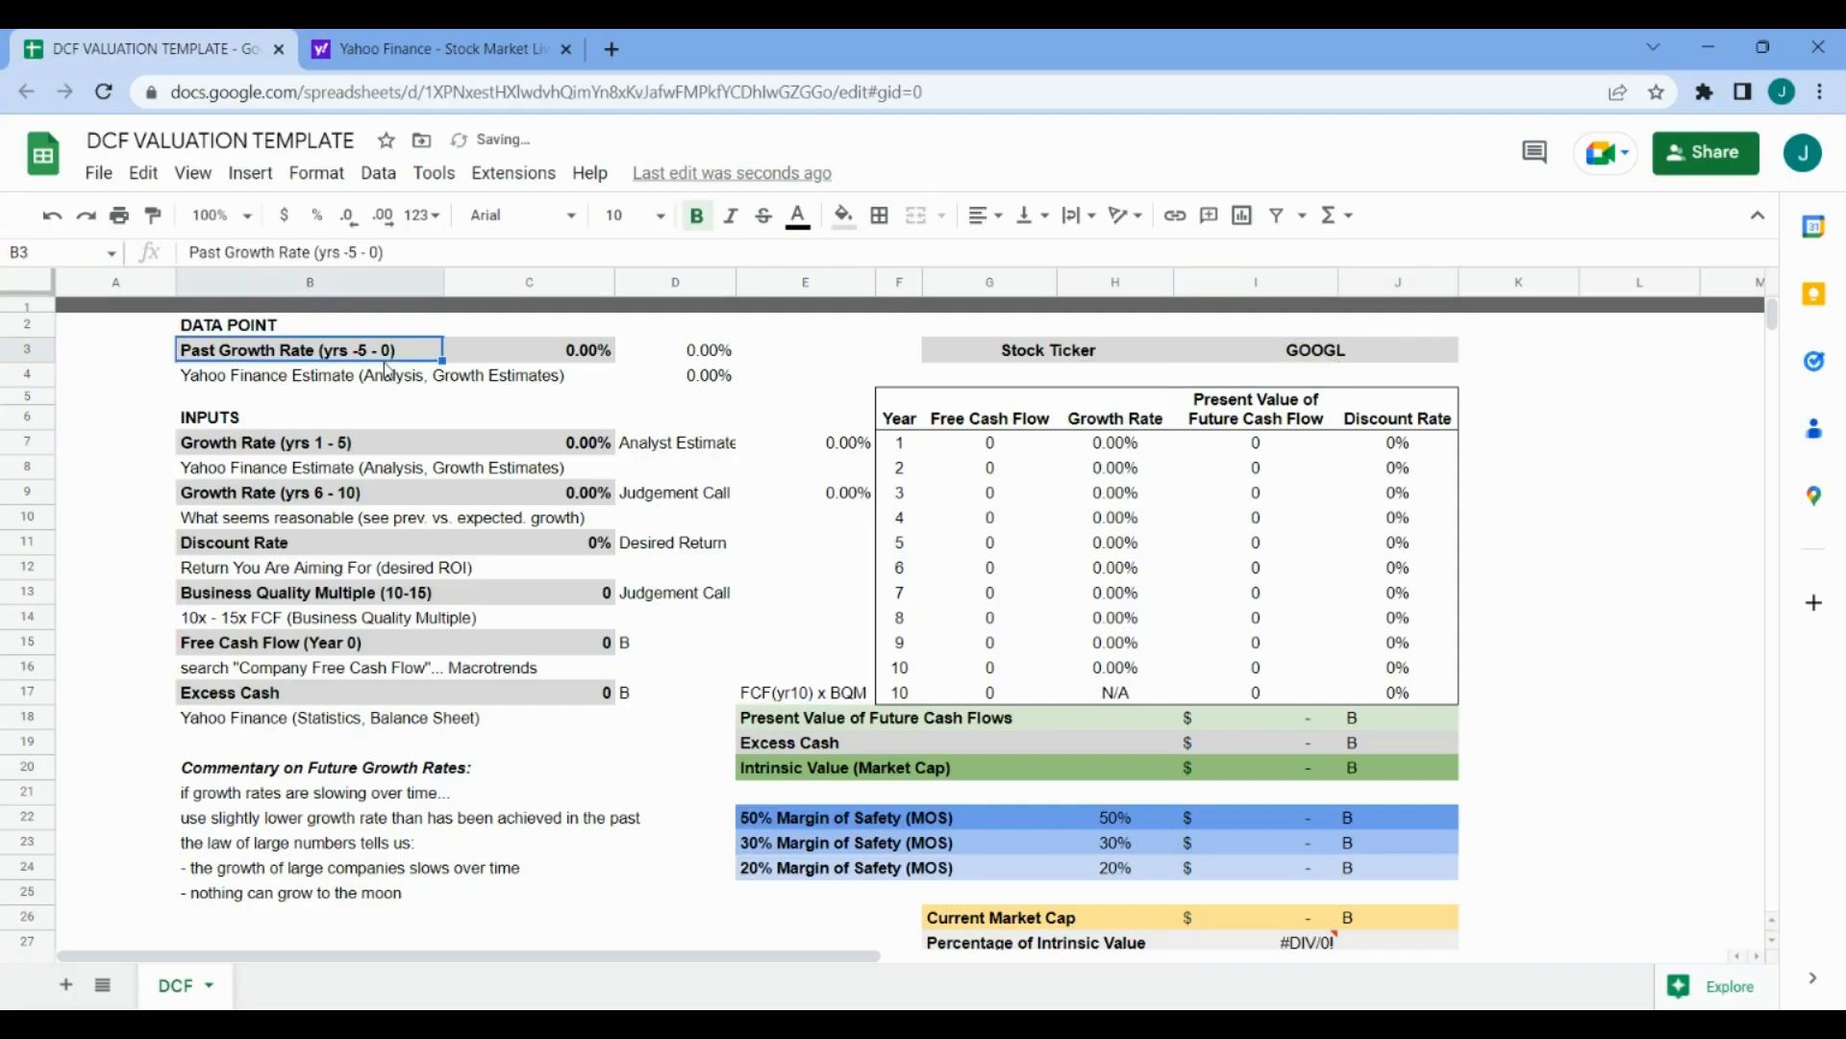
# - Open GOOGL's Yahoo Finance Analysis page and highlight the 23.35% past-five-year growth estimate
pyautogui.click(436, 48)
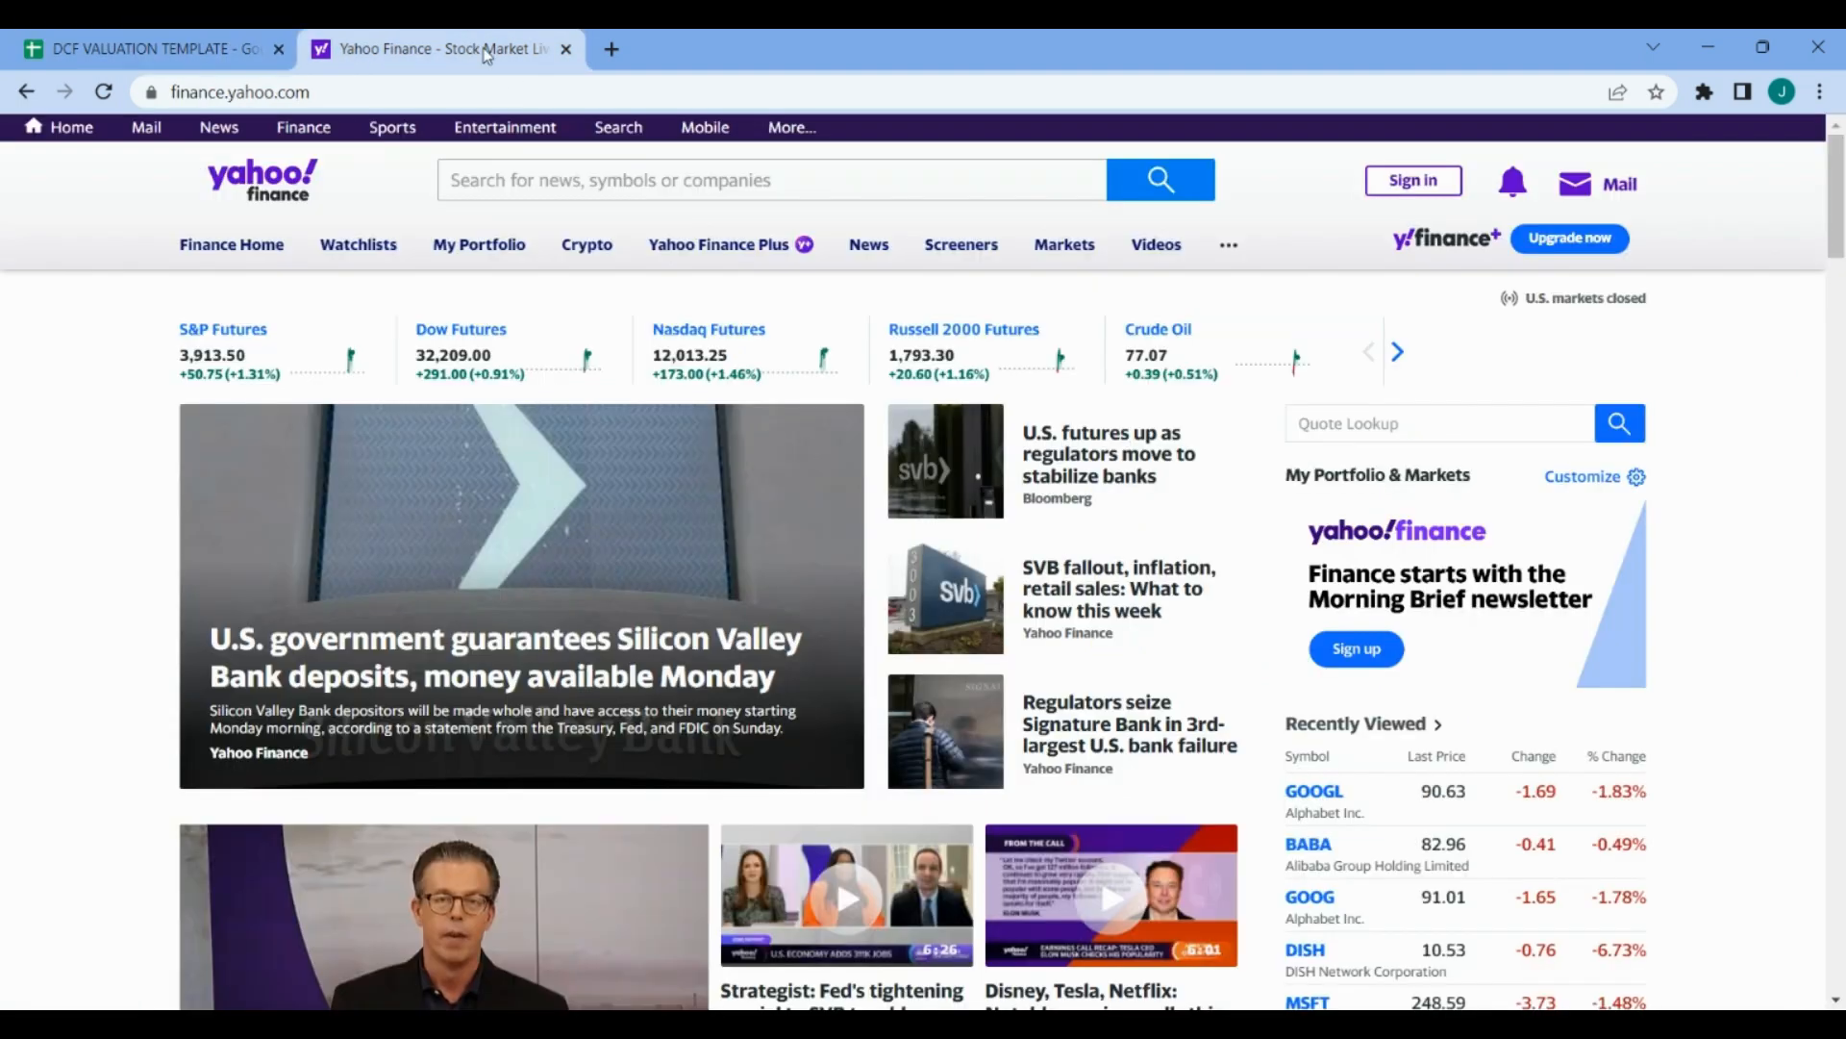
pyautogui.write('GOOGL')
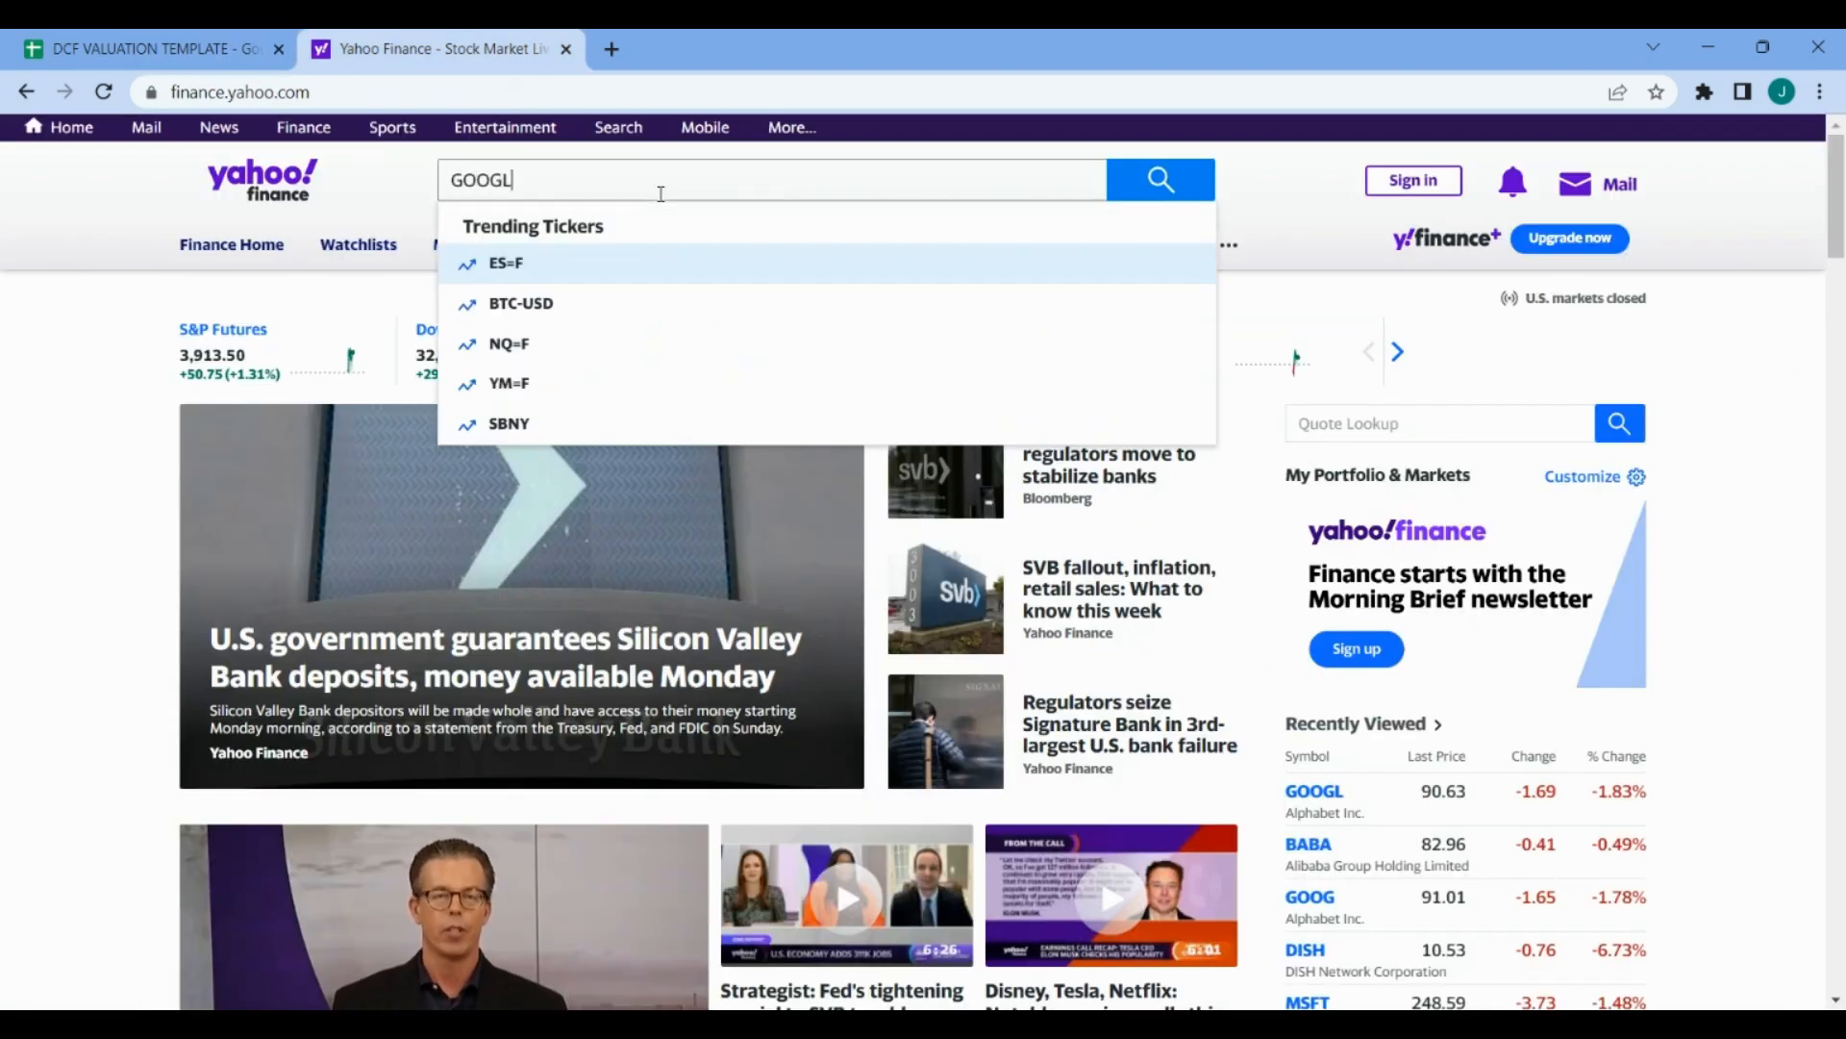
pyautogui.click(484, 262)
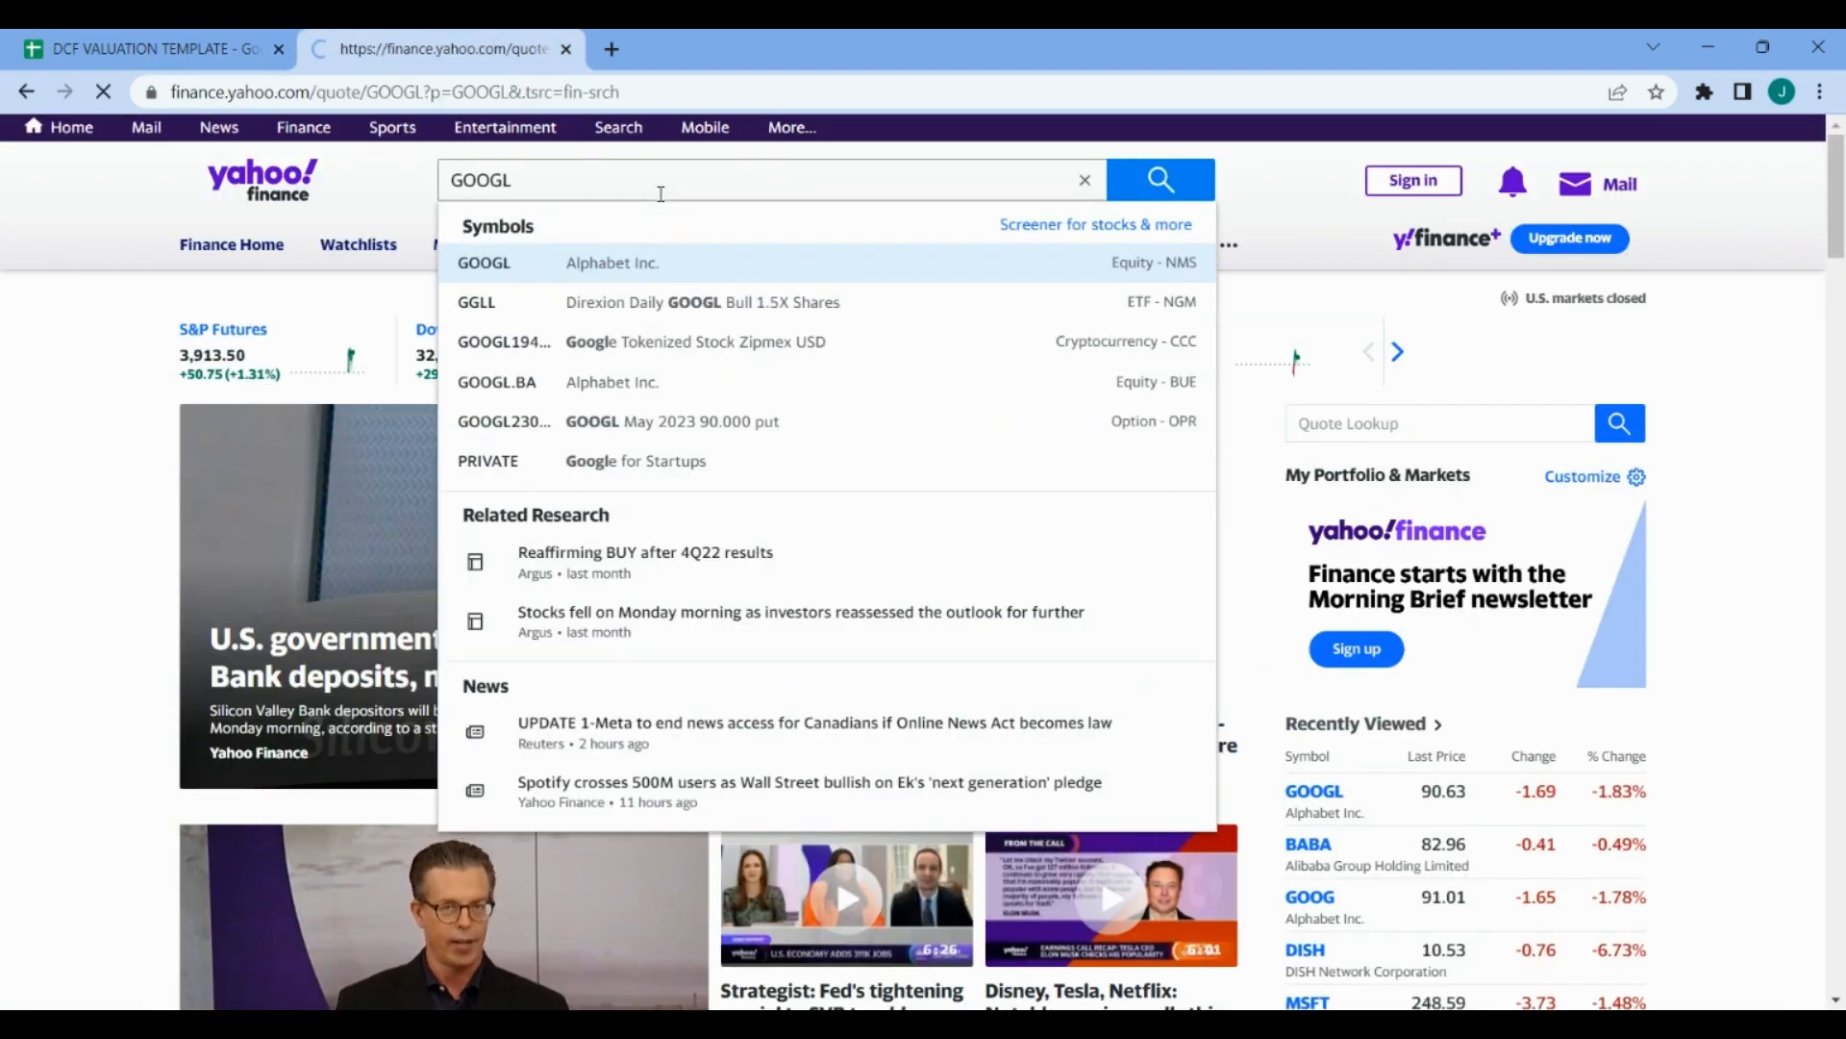
pyautogui.click(484, 263)
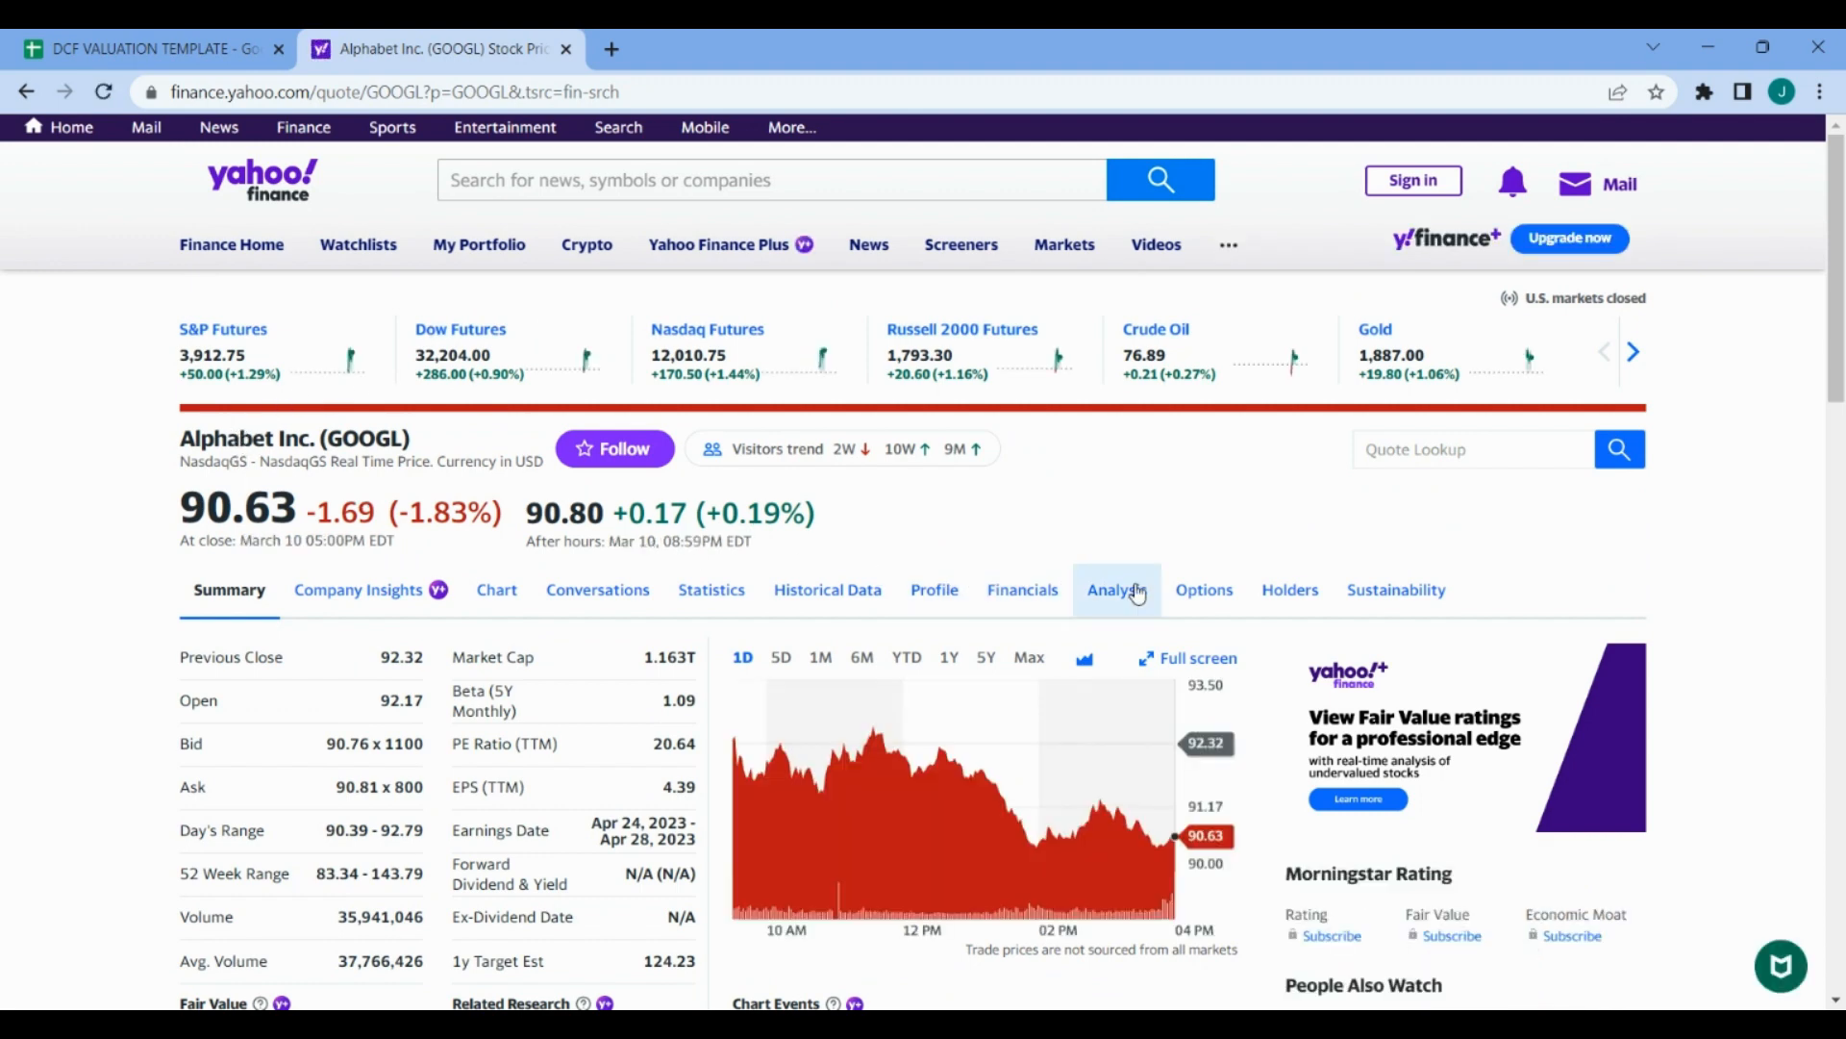
pyautogui.click(1114, 589)
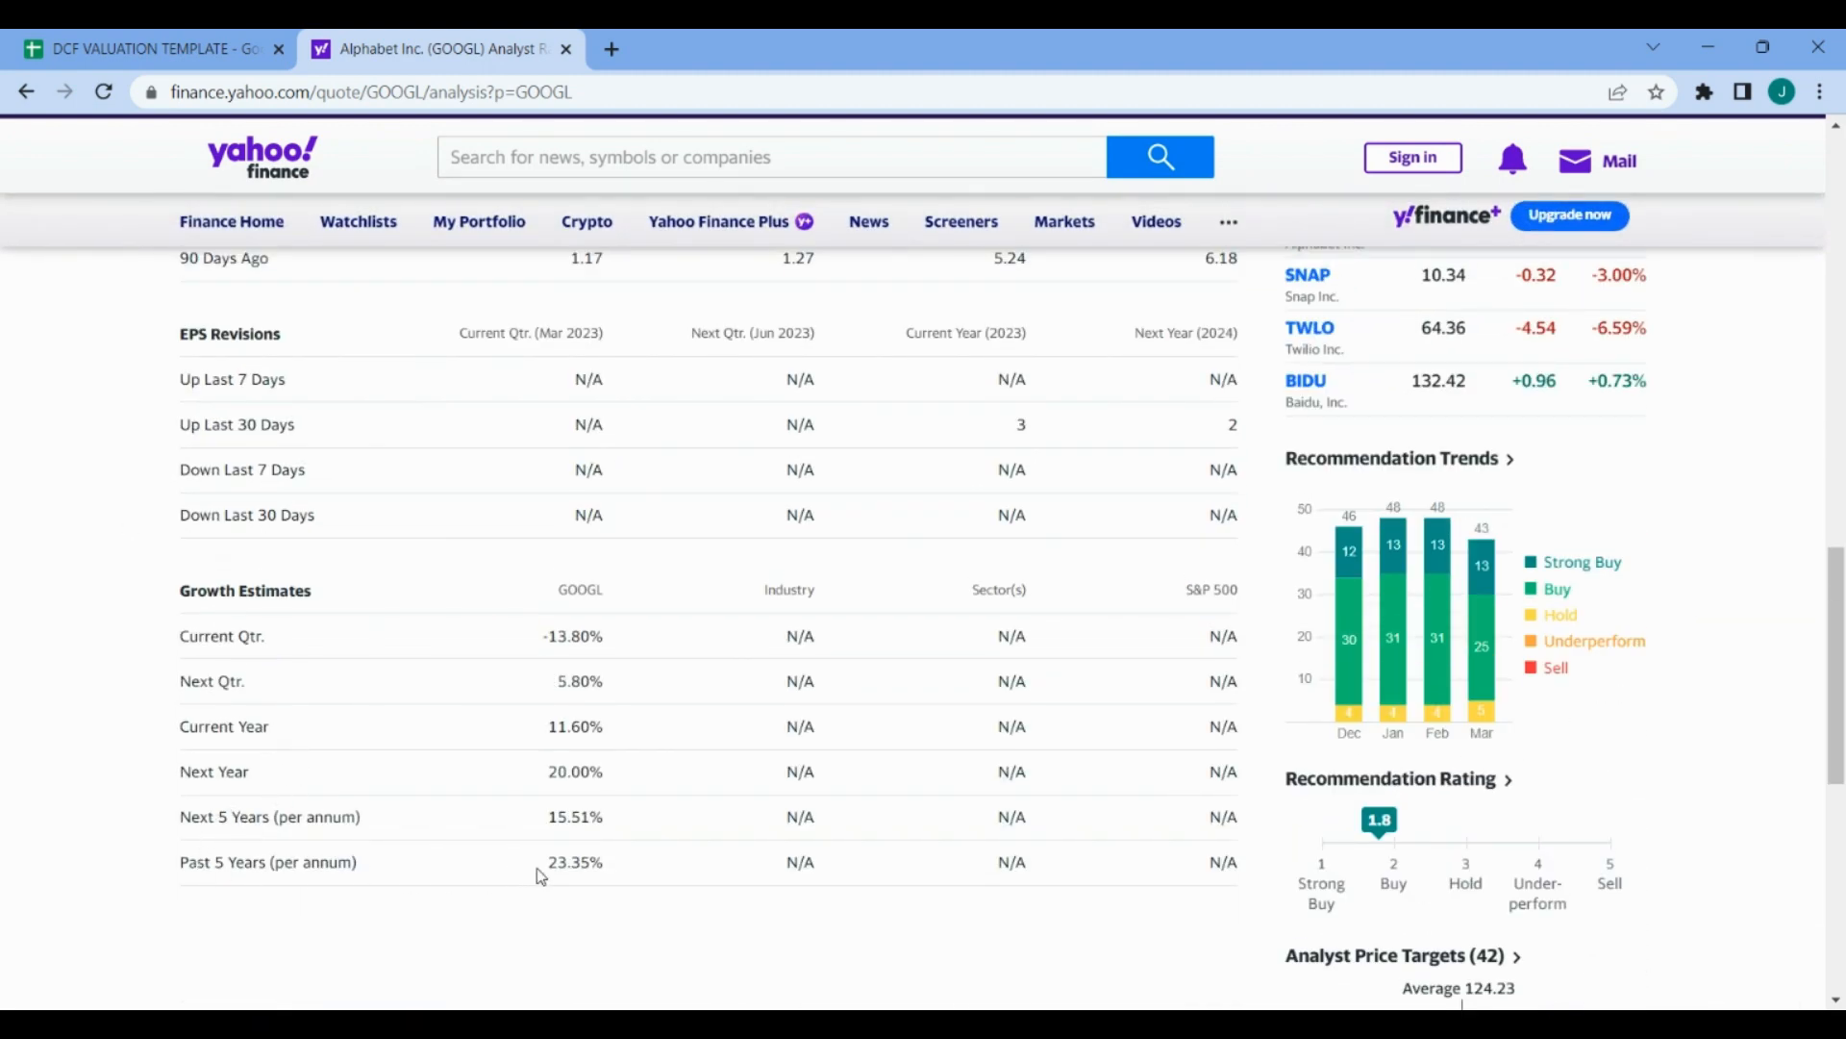
pyautogui.doubleClick(568, 861)
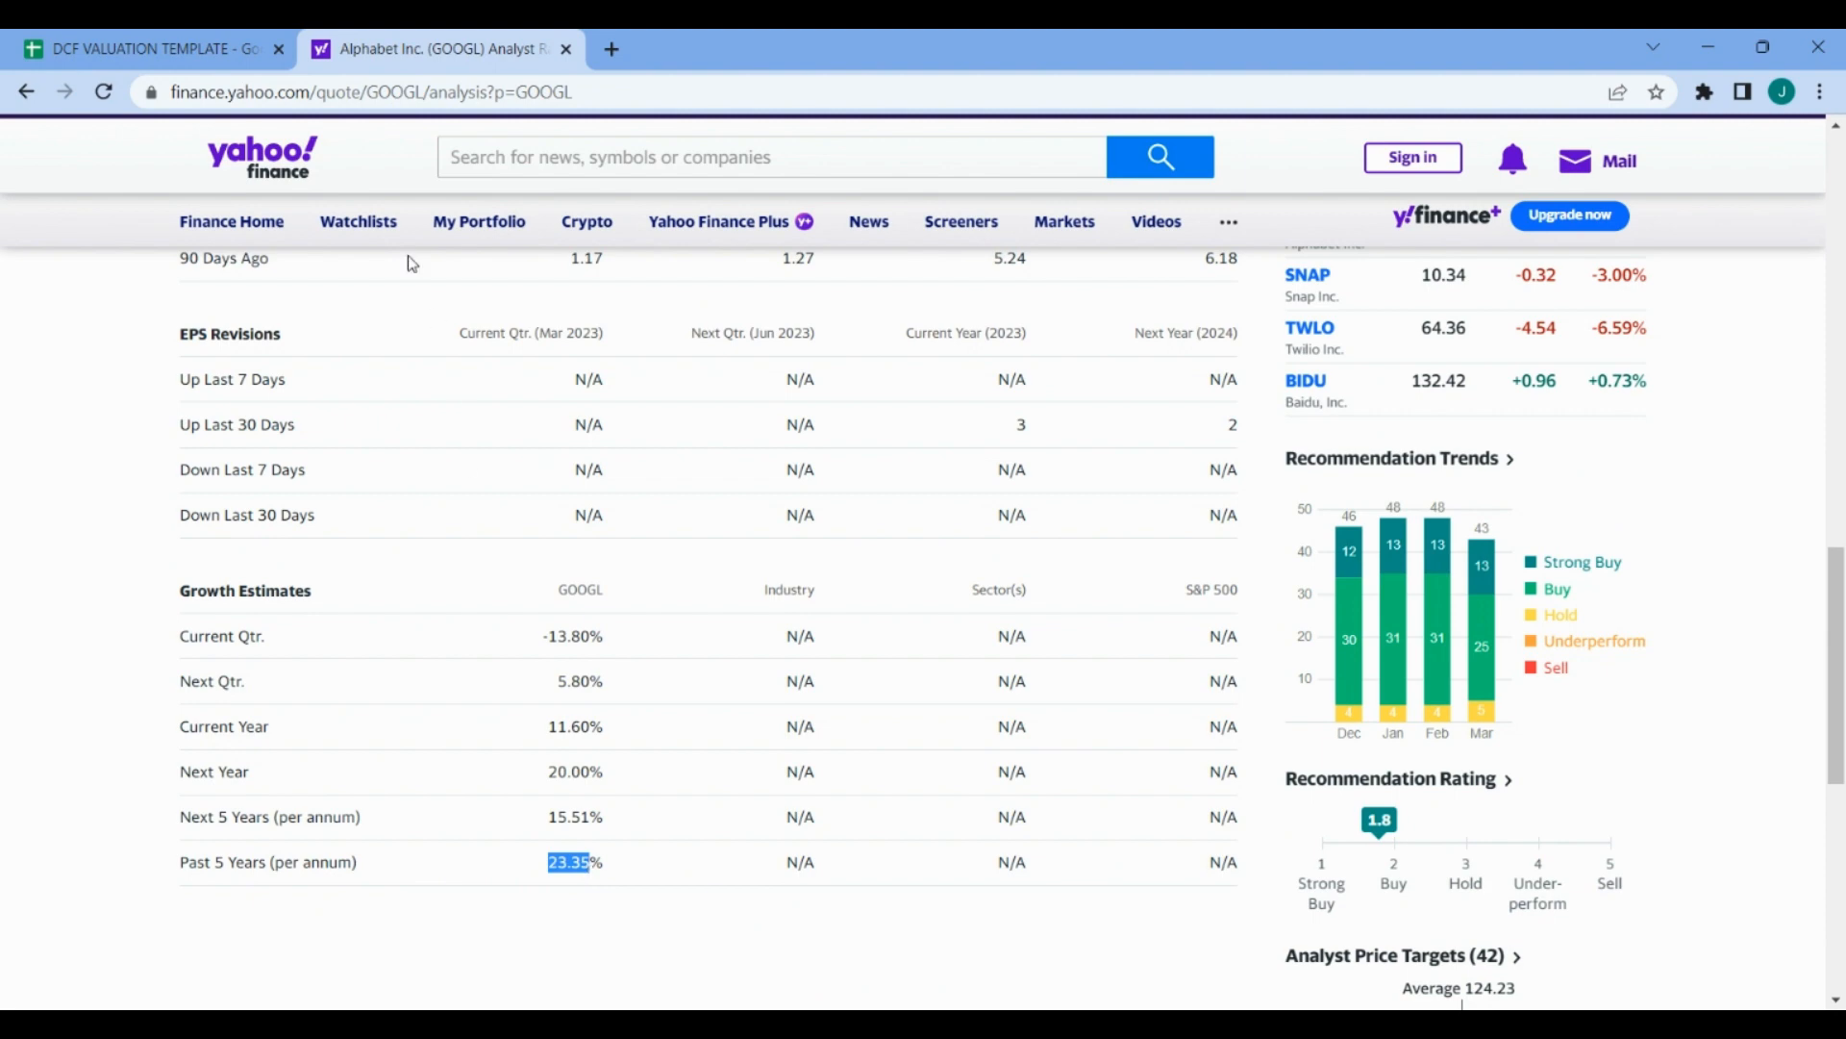
# - Enter 23.35% as the past five-year growth rate in C3
pyautogui.click(142, 48)
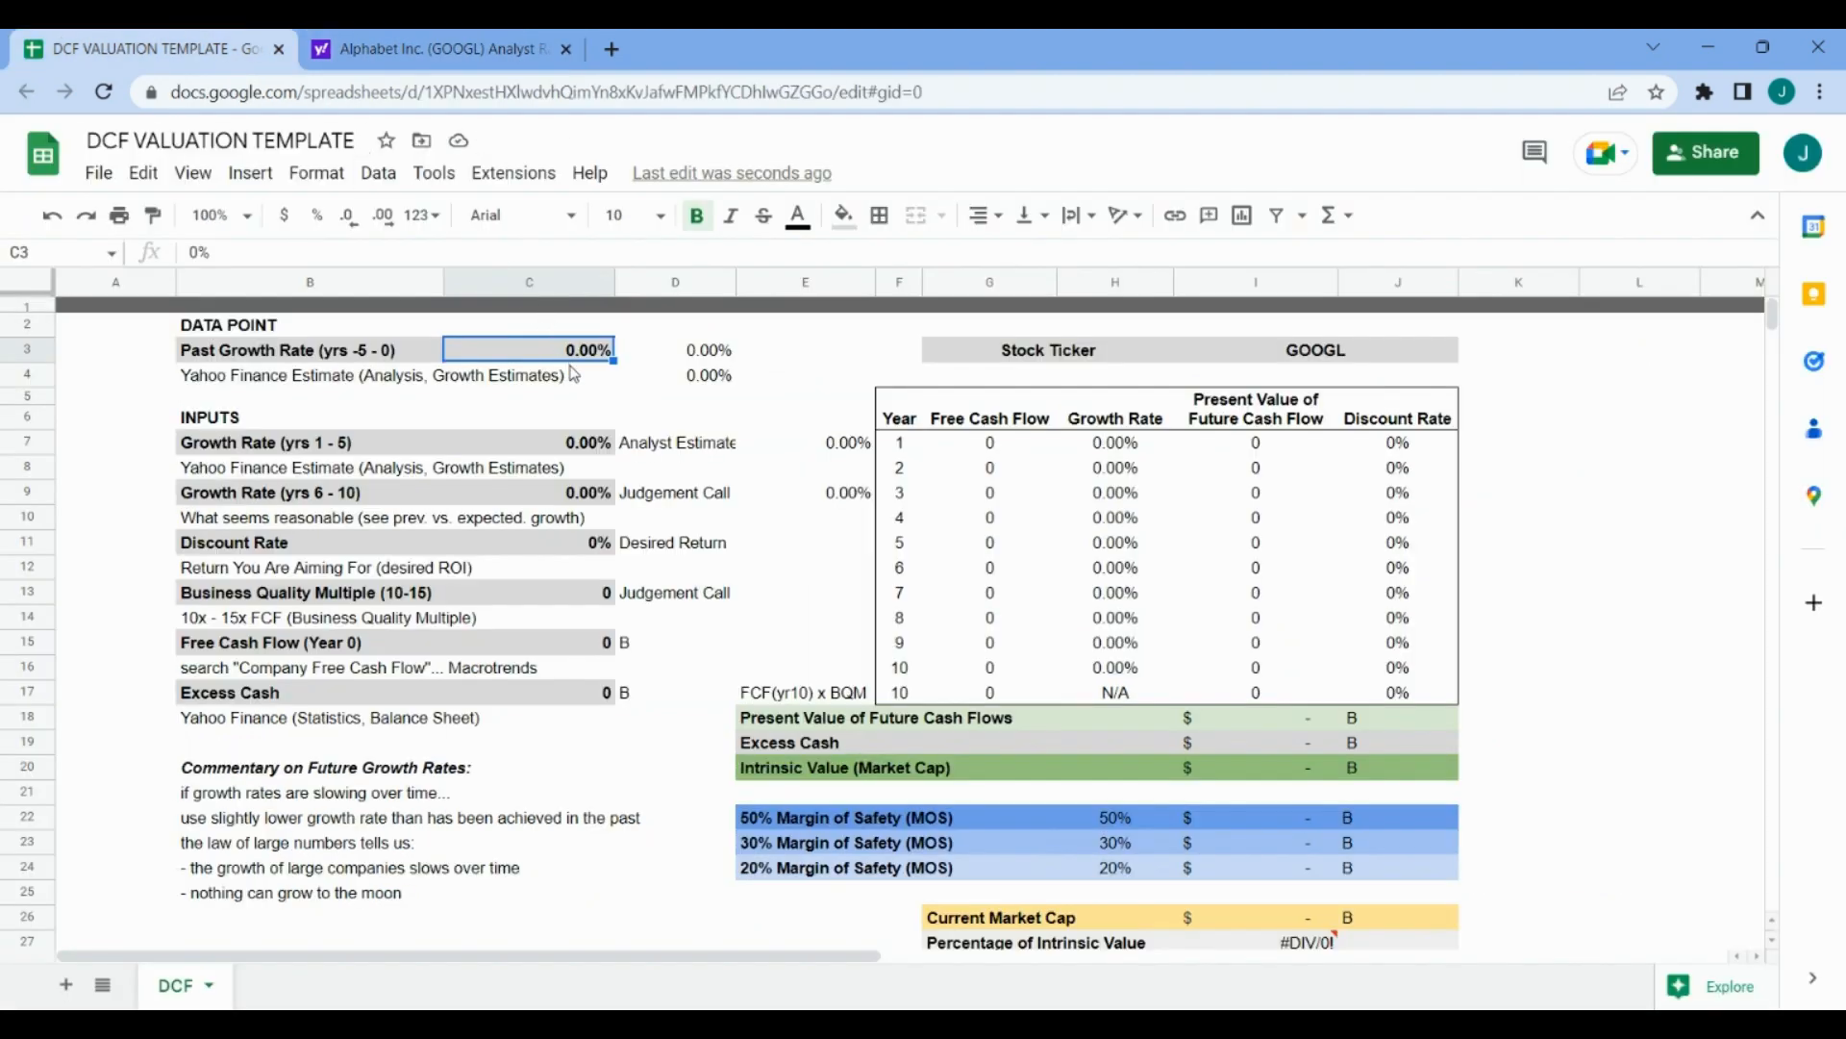
pyautogui.write('23.35%')
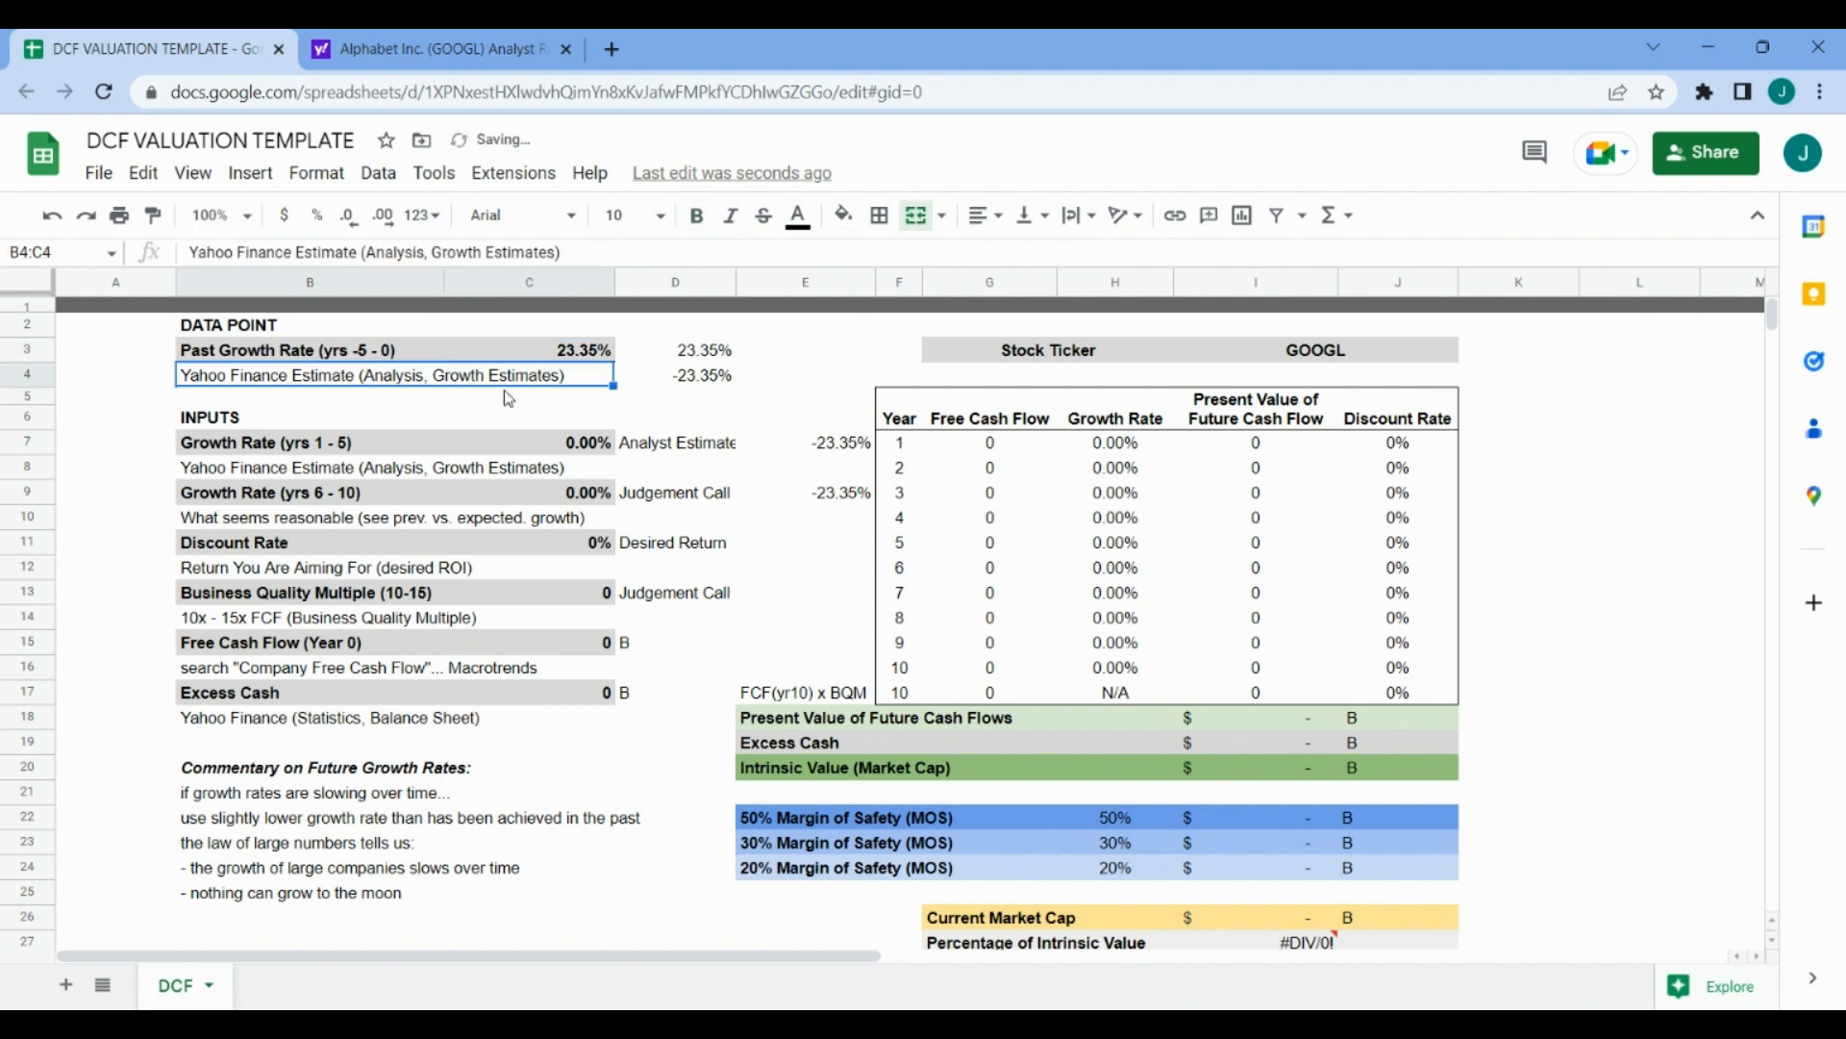
pyautogui.click(309, 441)
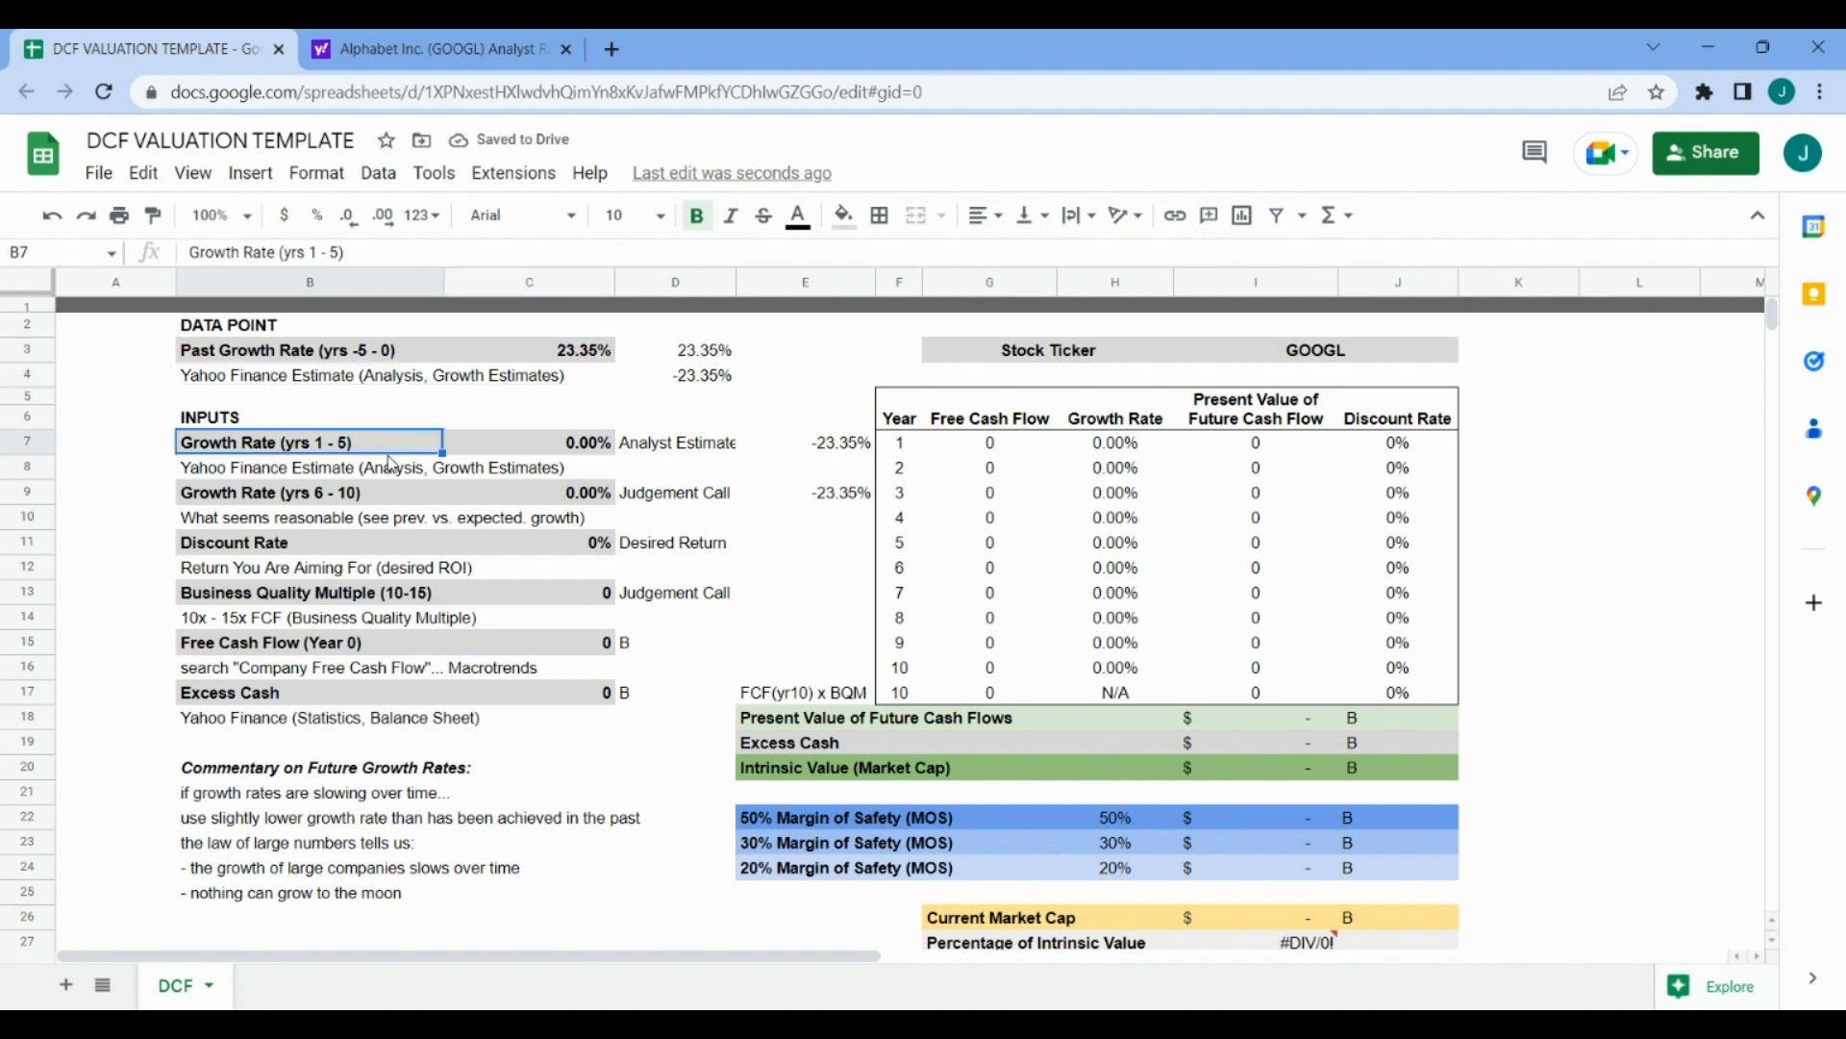
# - Copy the 15.51% next-five-years estimate from Yahoo Finance back to the spreadsheet
pyautogui.click(436, 48)
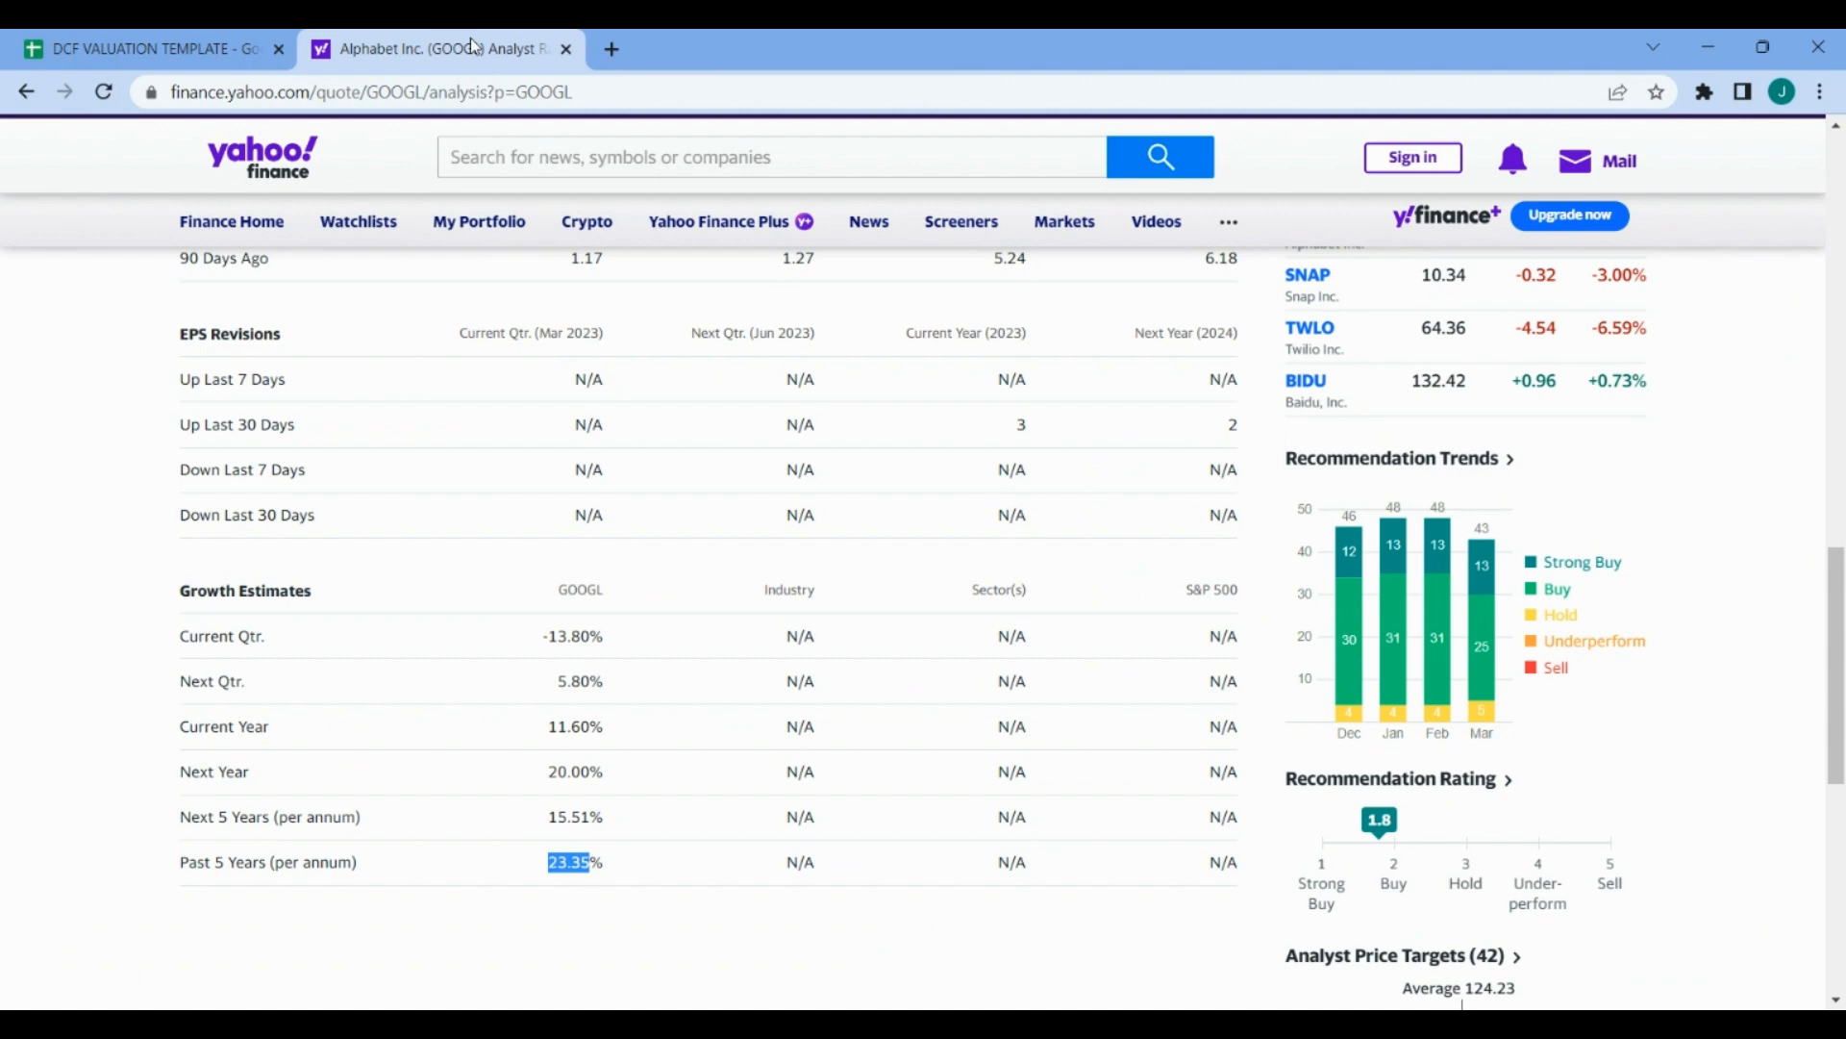
pyautogui.doubleClick(569, 817)
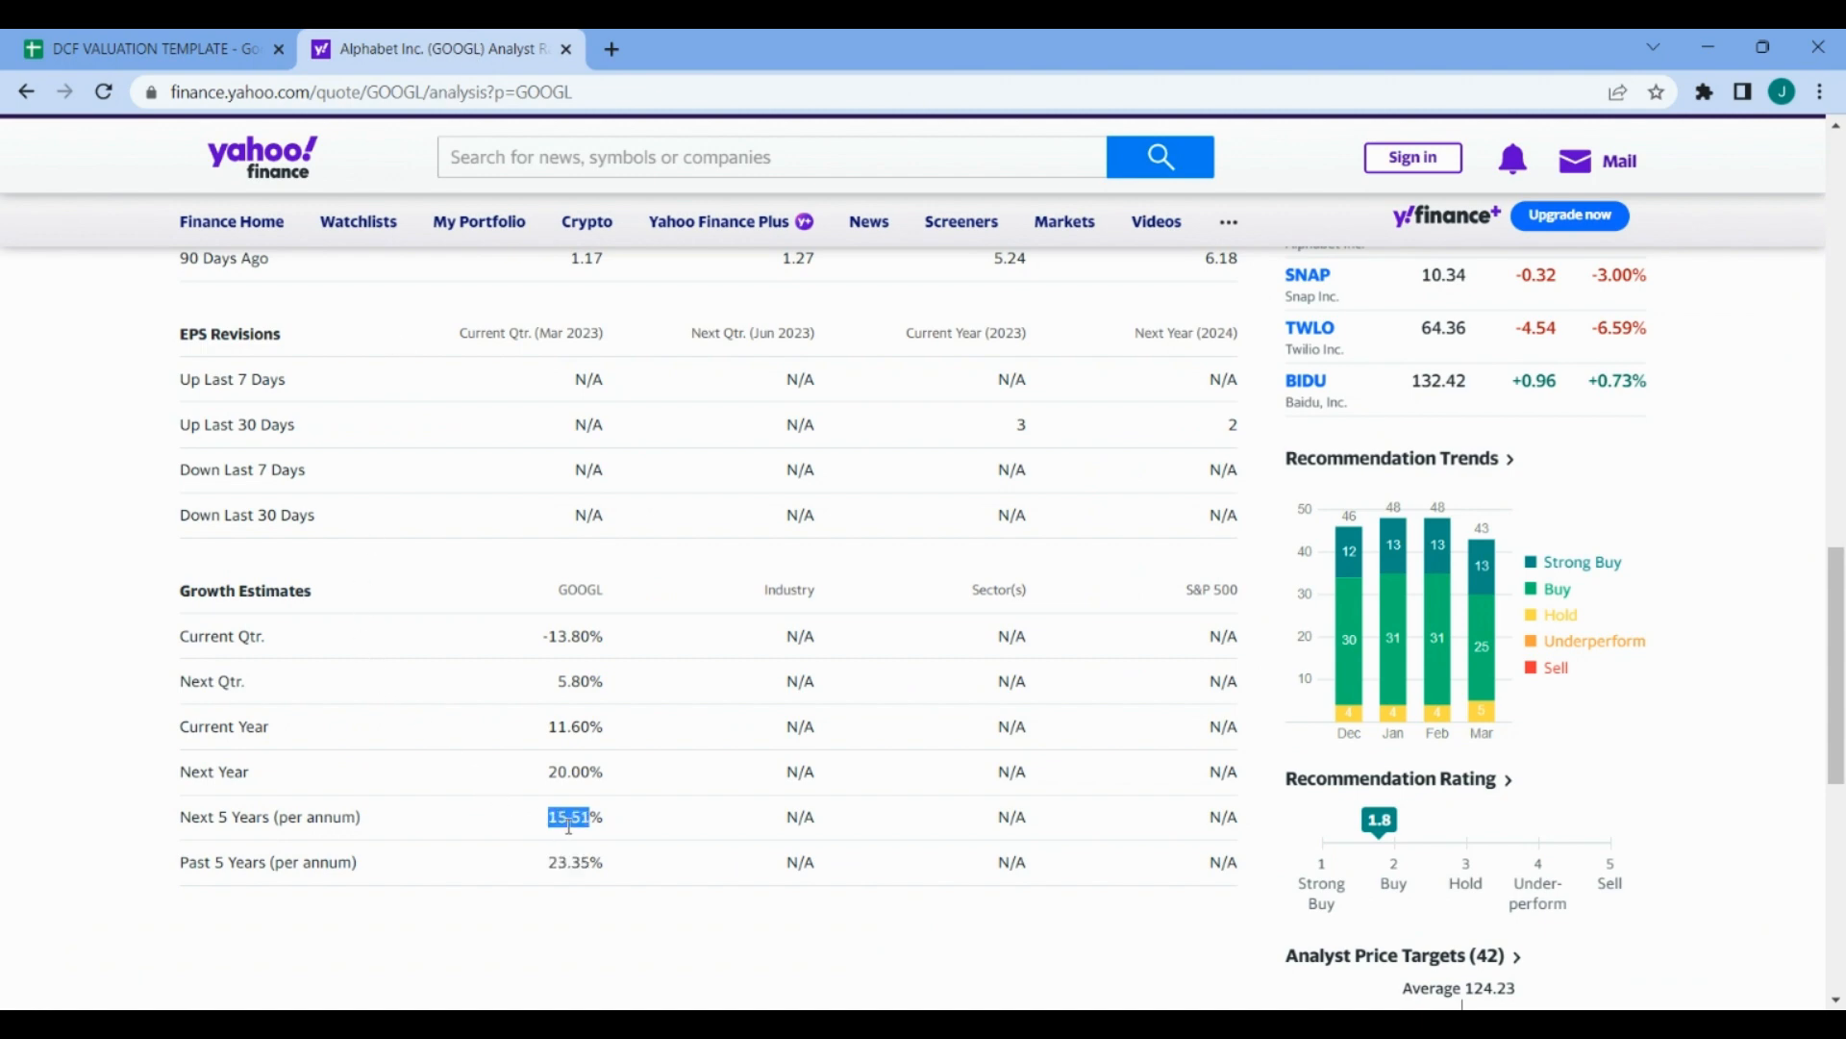
pyautogui.click(151, 48)
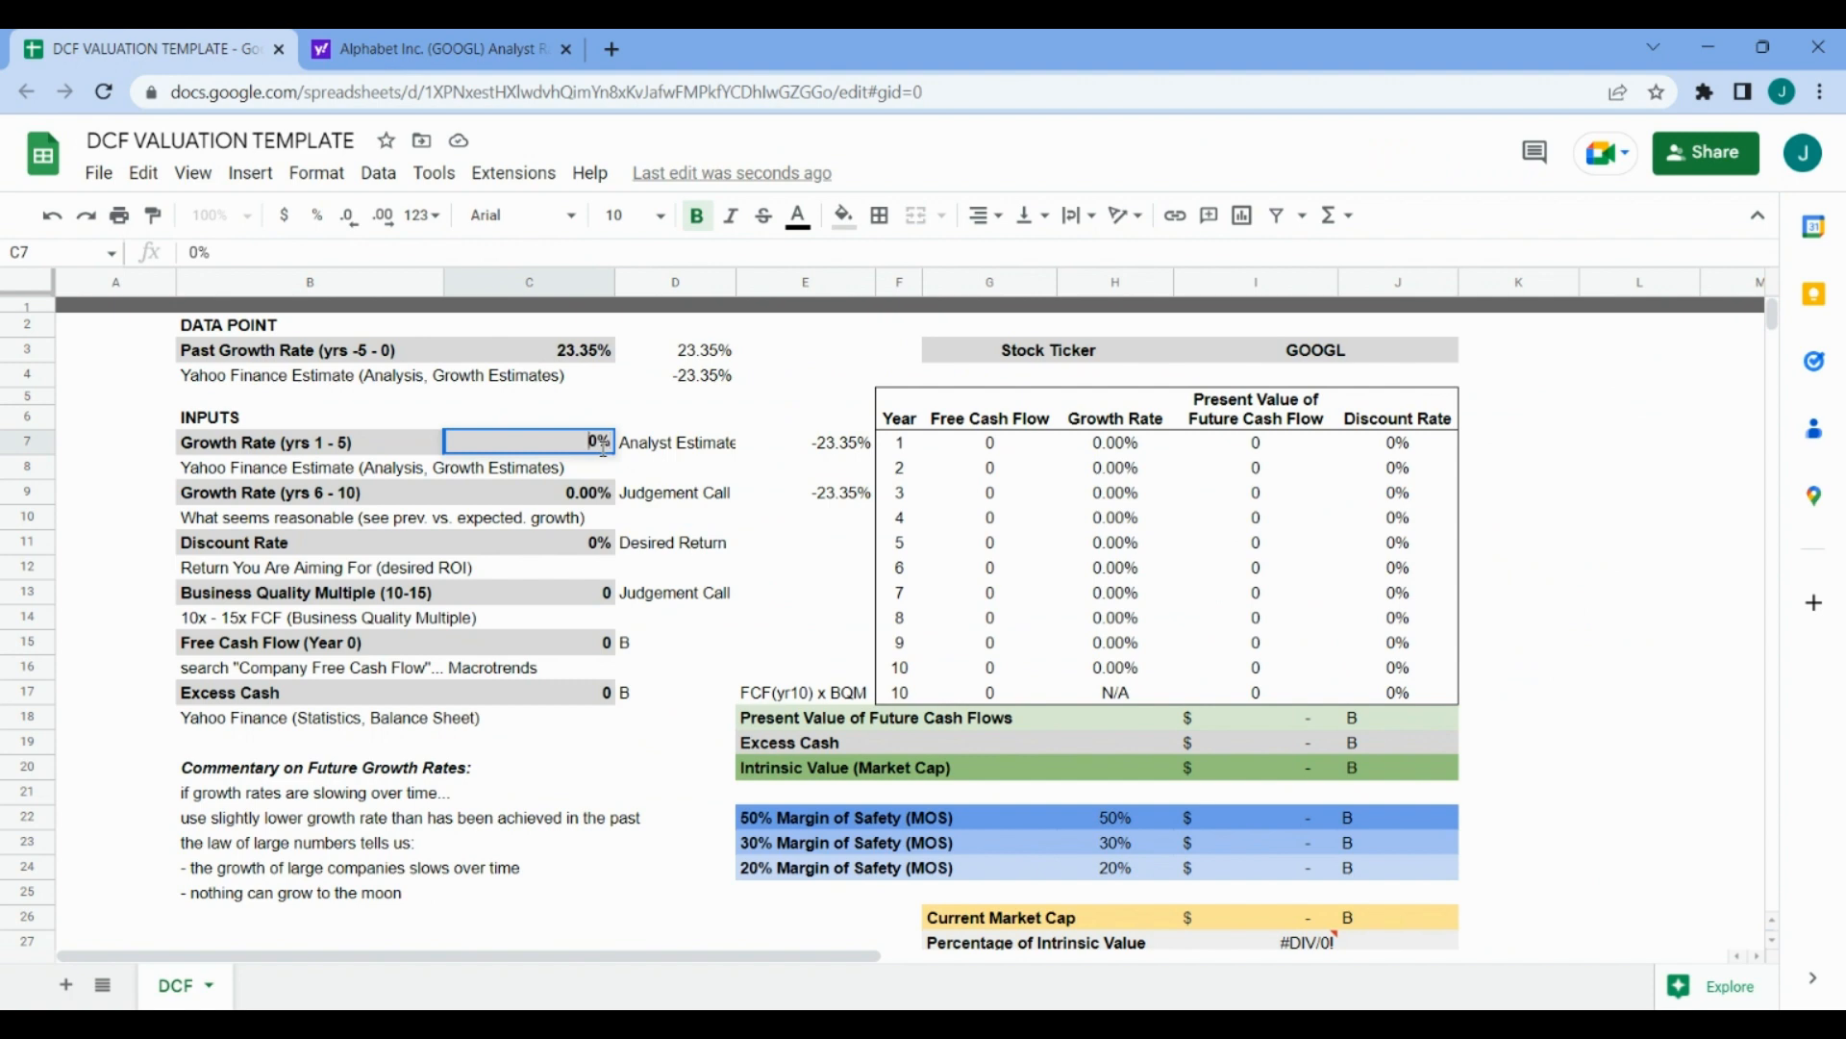
# - Enter 15.51% as the years 1–5 growth rate in C7 and review the growth formulas
pyautogui.write('15.51')
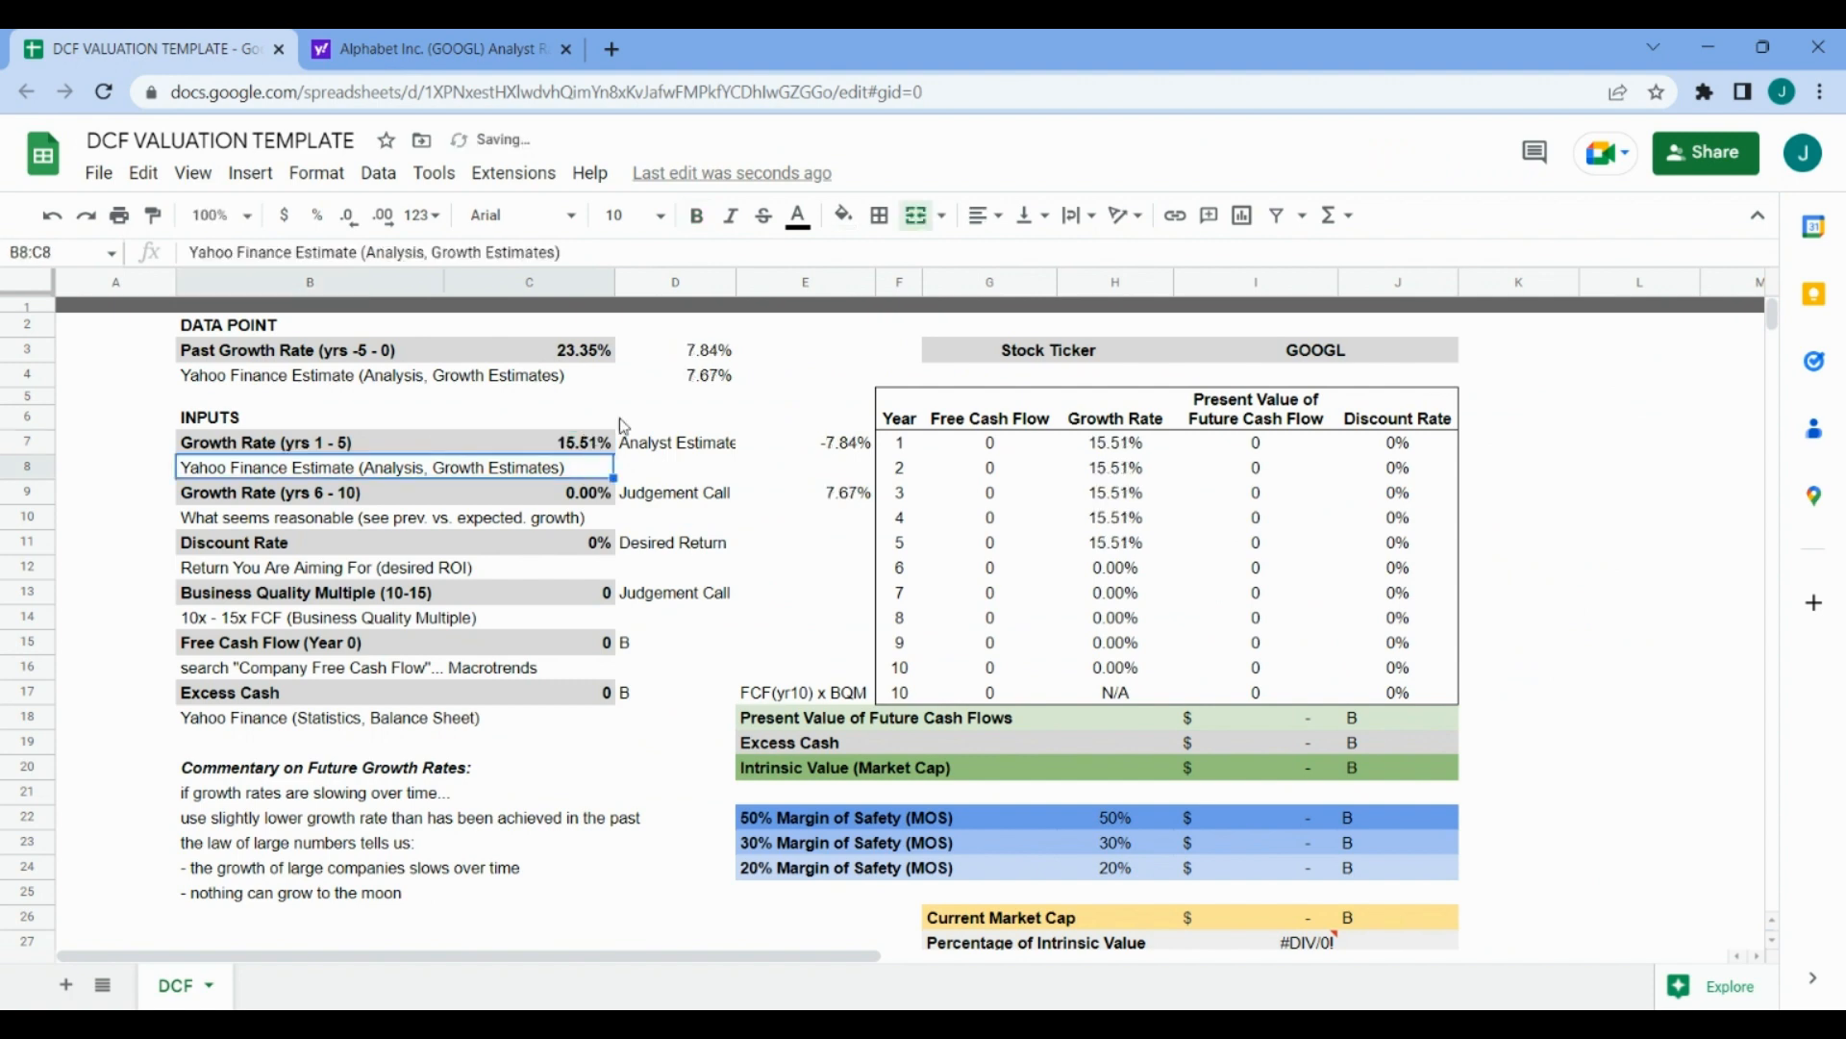
pyautogui.moveTo(557, 431)
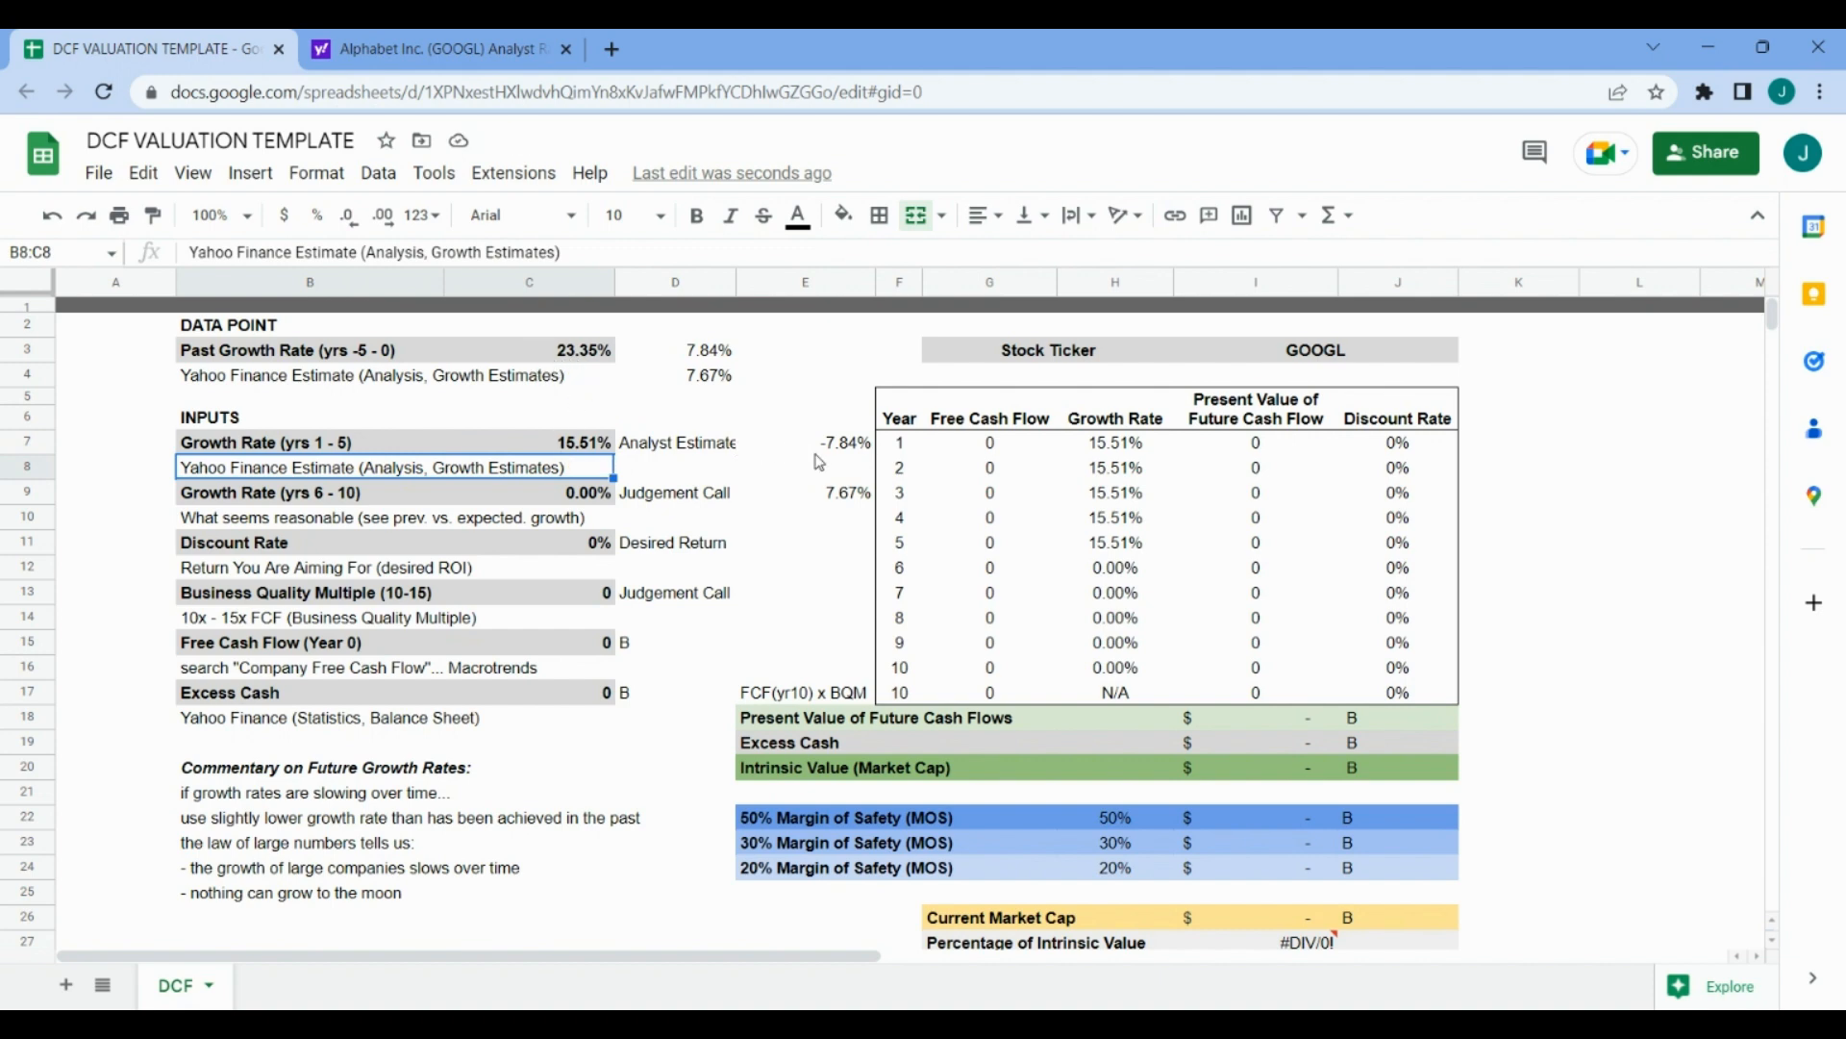
pyautogui.click(805, 442)
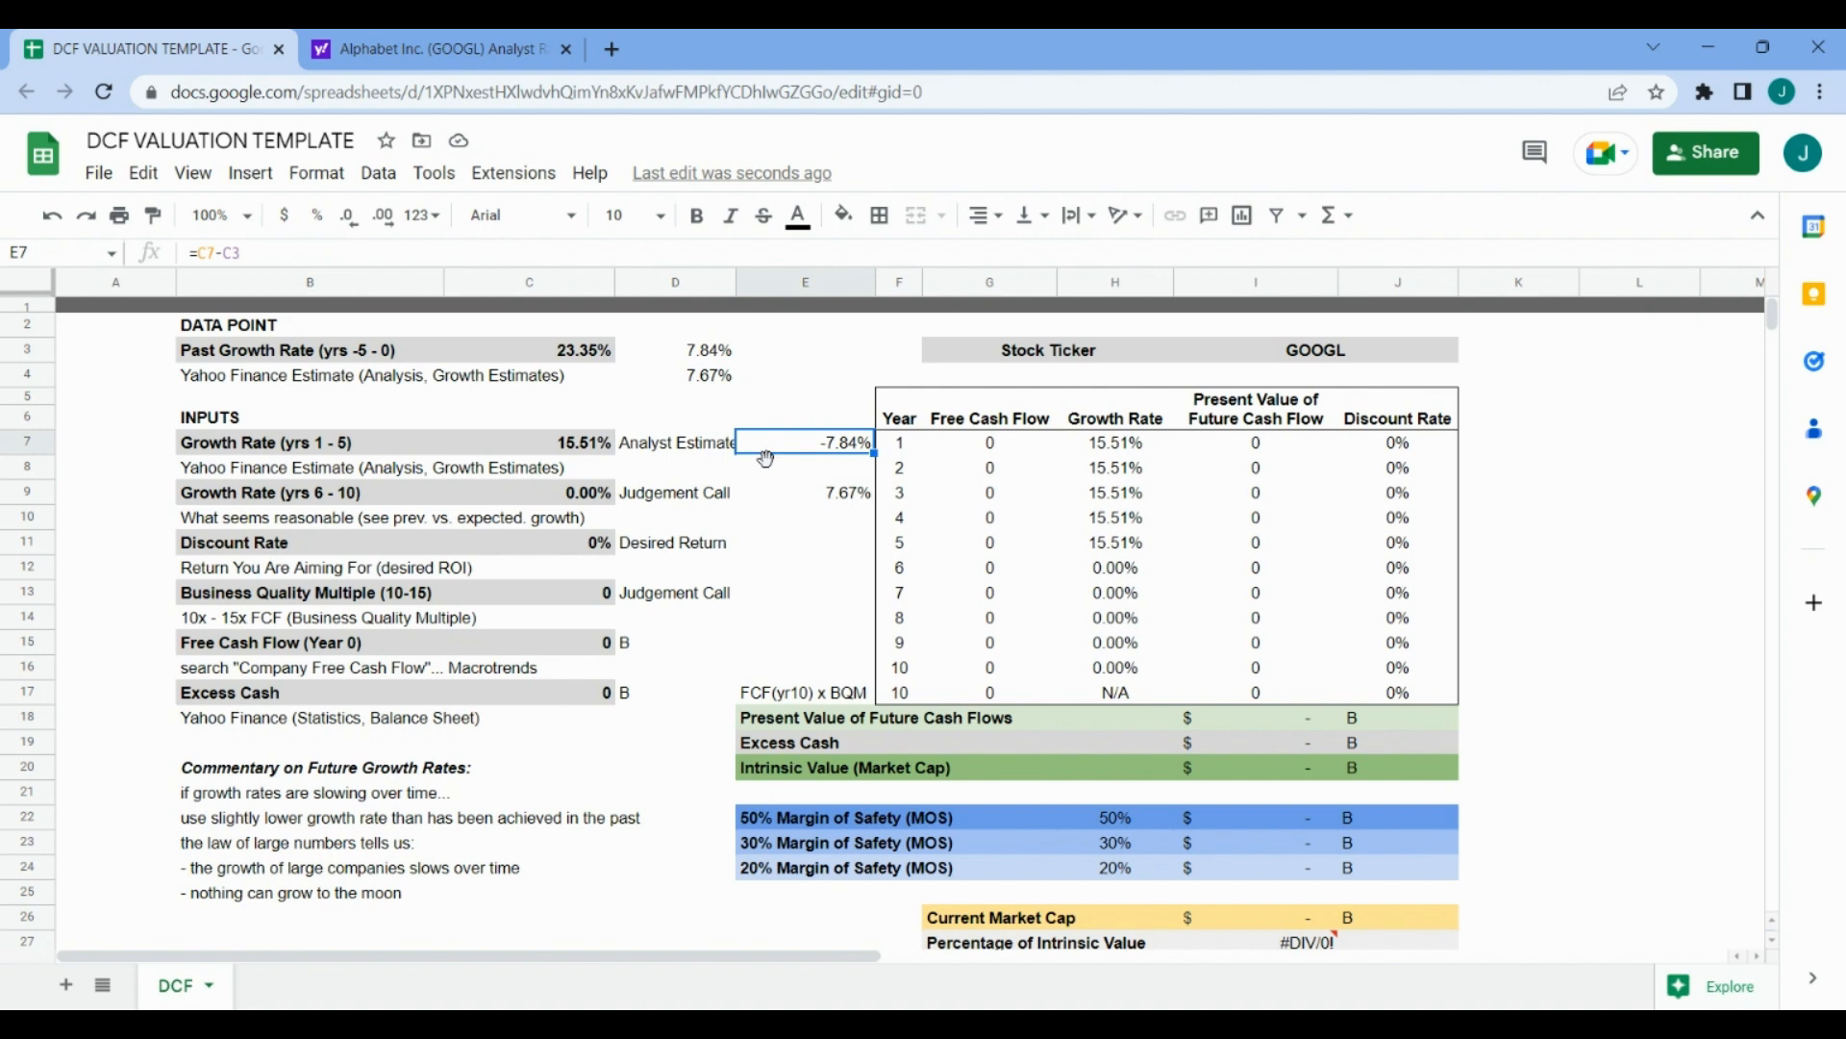
pyautogui.moveTo(588, 457)
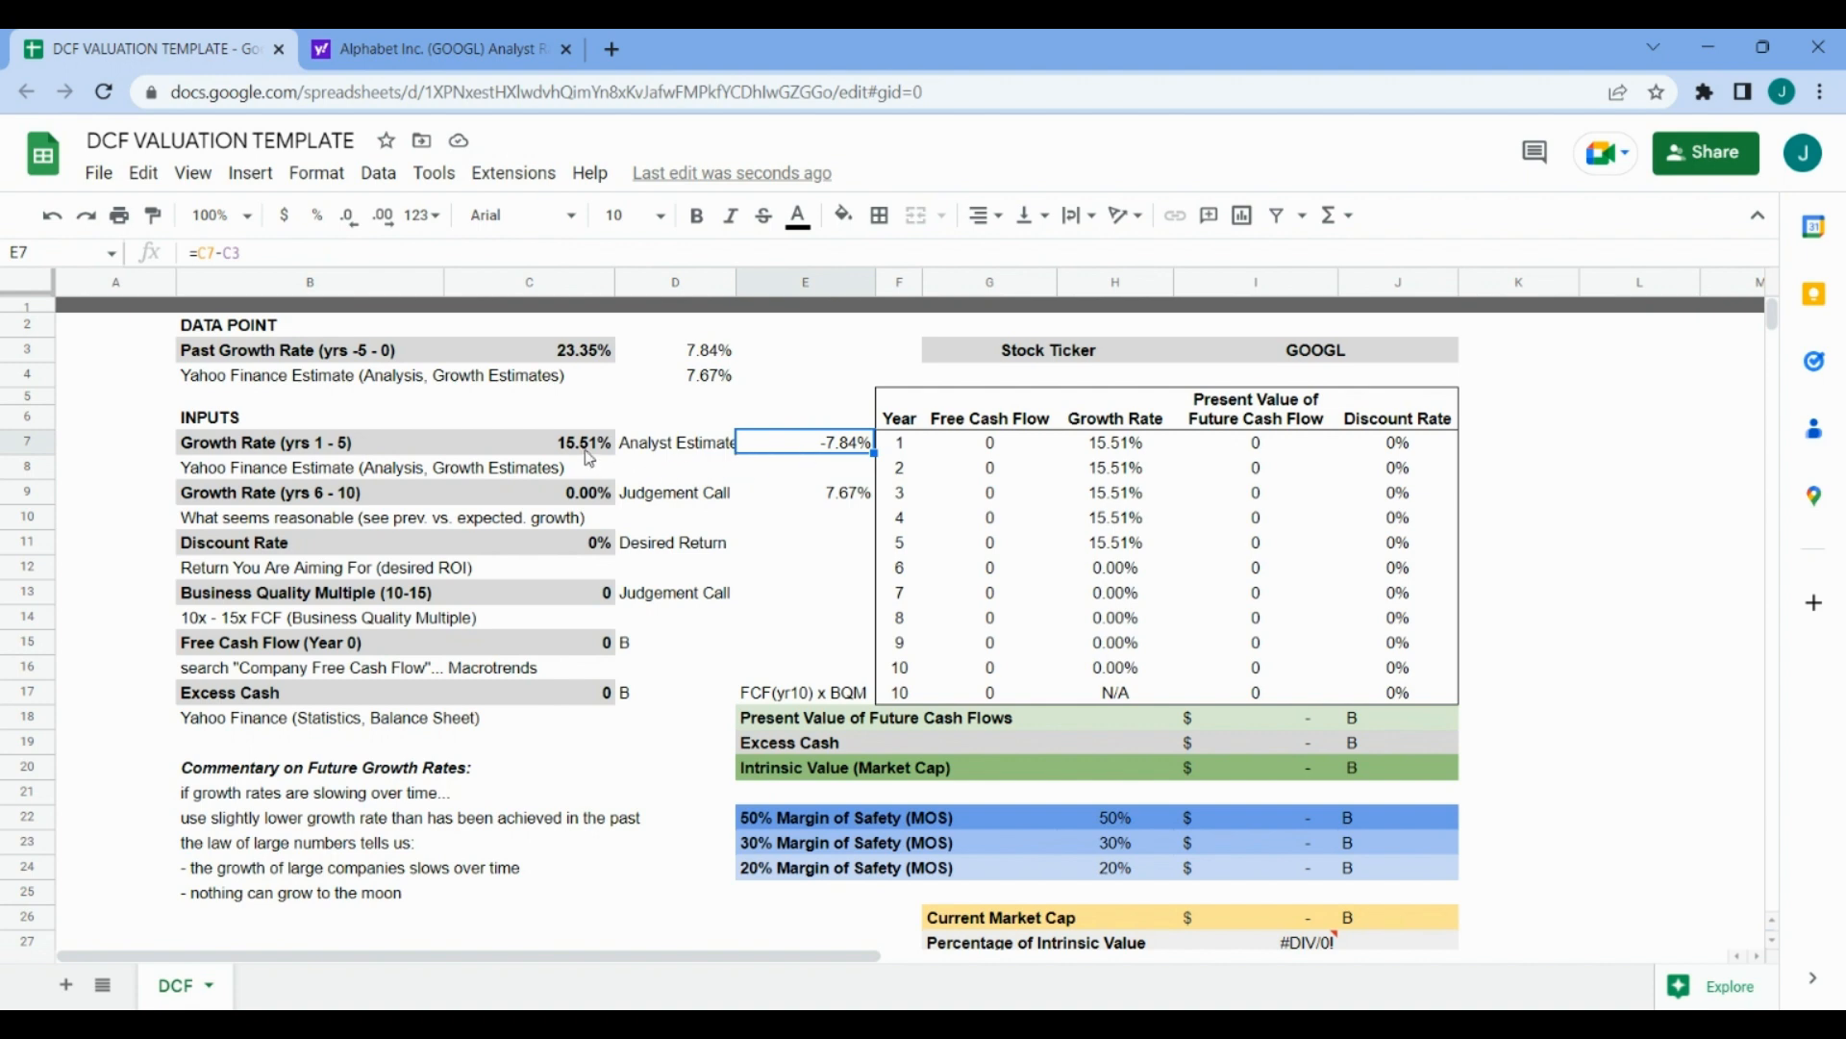
pyautogui.click(529, 441)
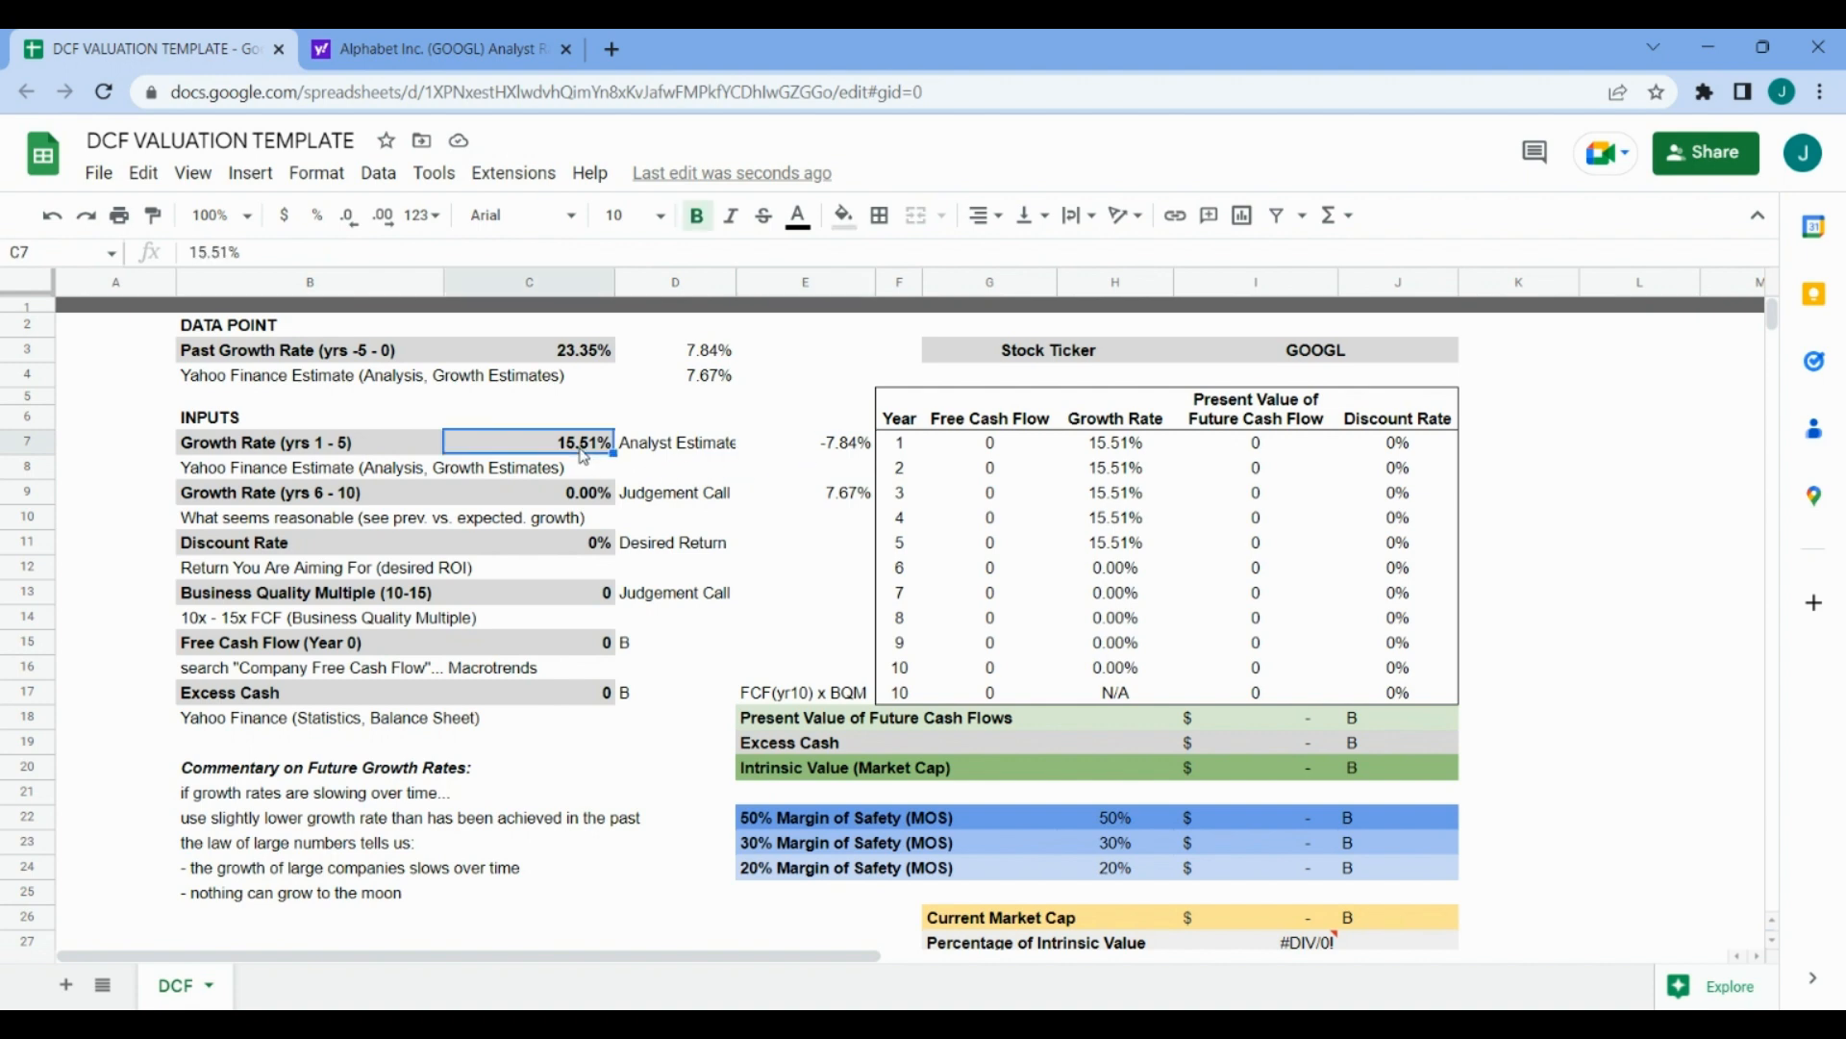
pyautogui.moveTo(466, 531)
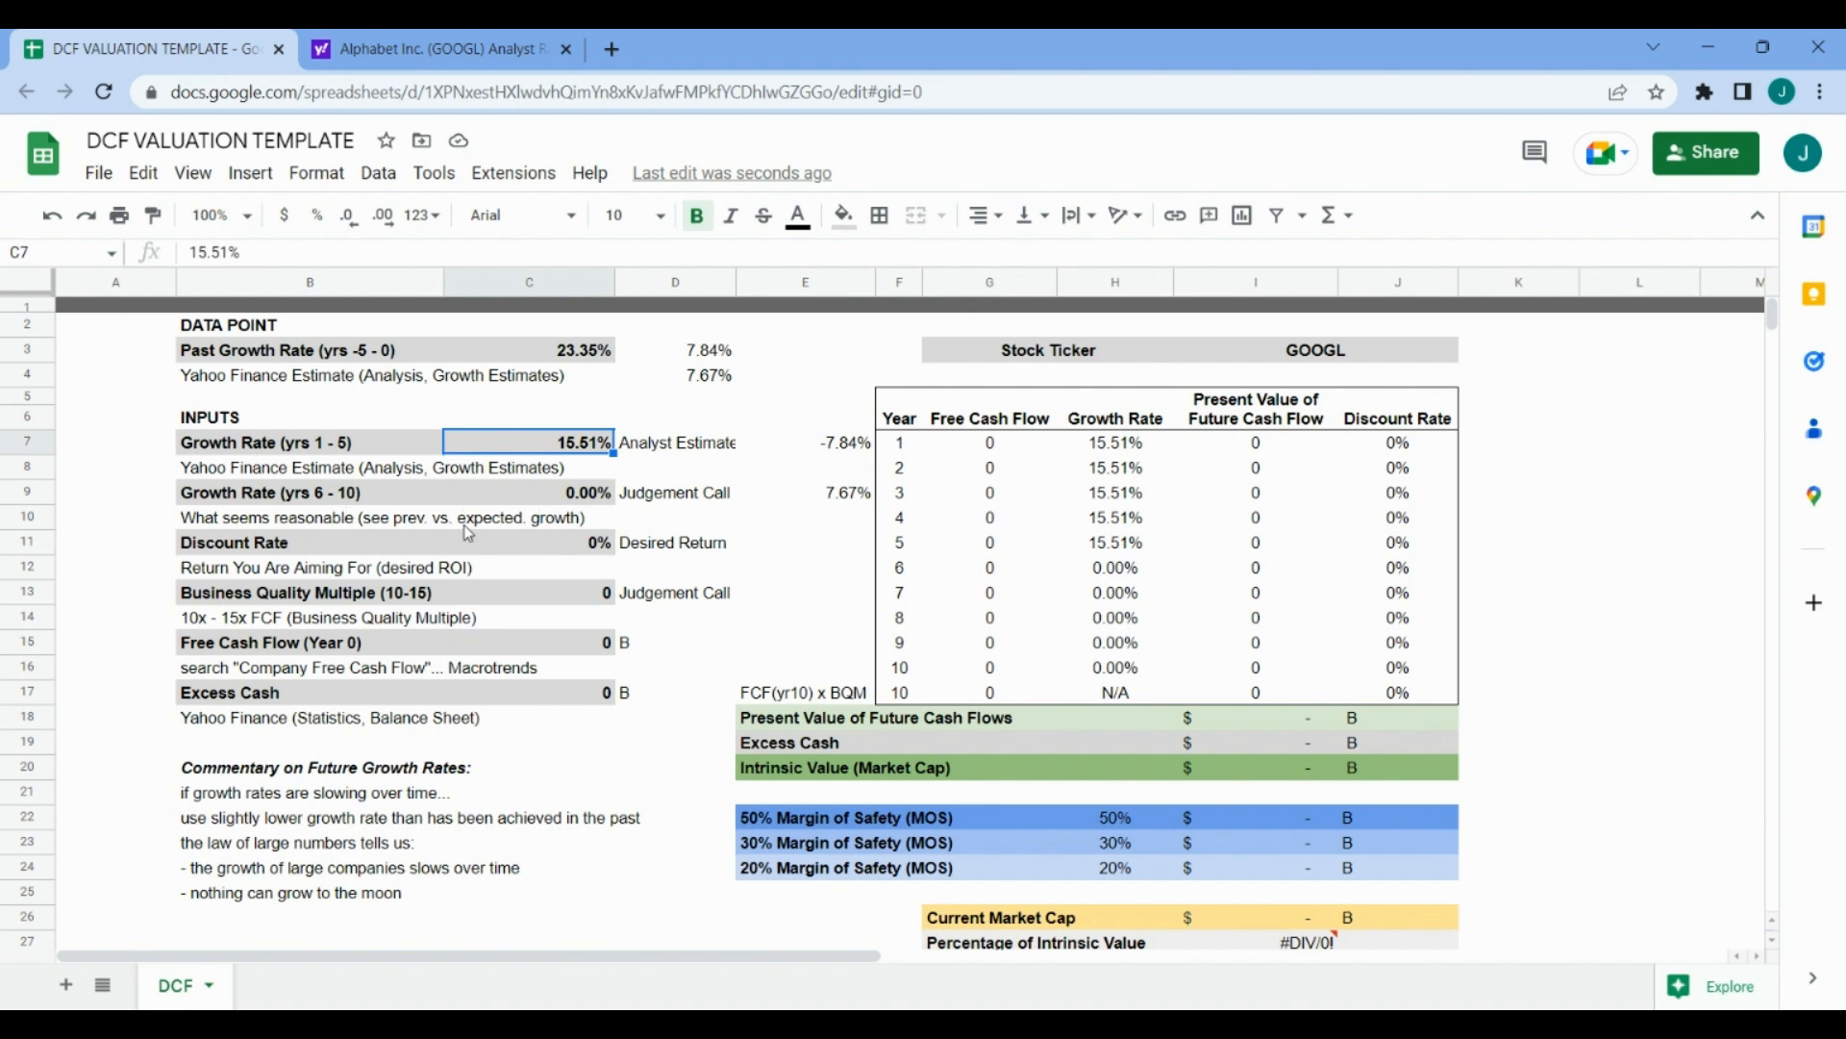
pyautogui.click(804, 492)
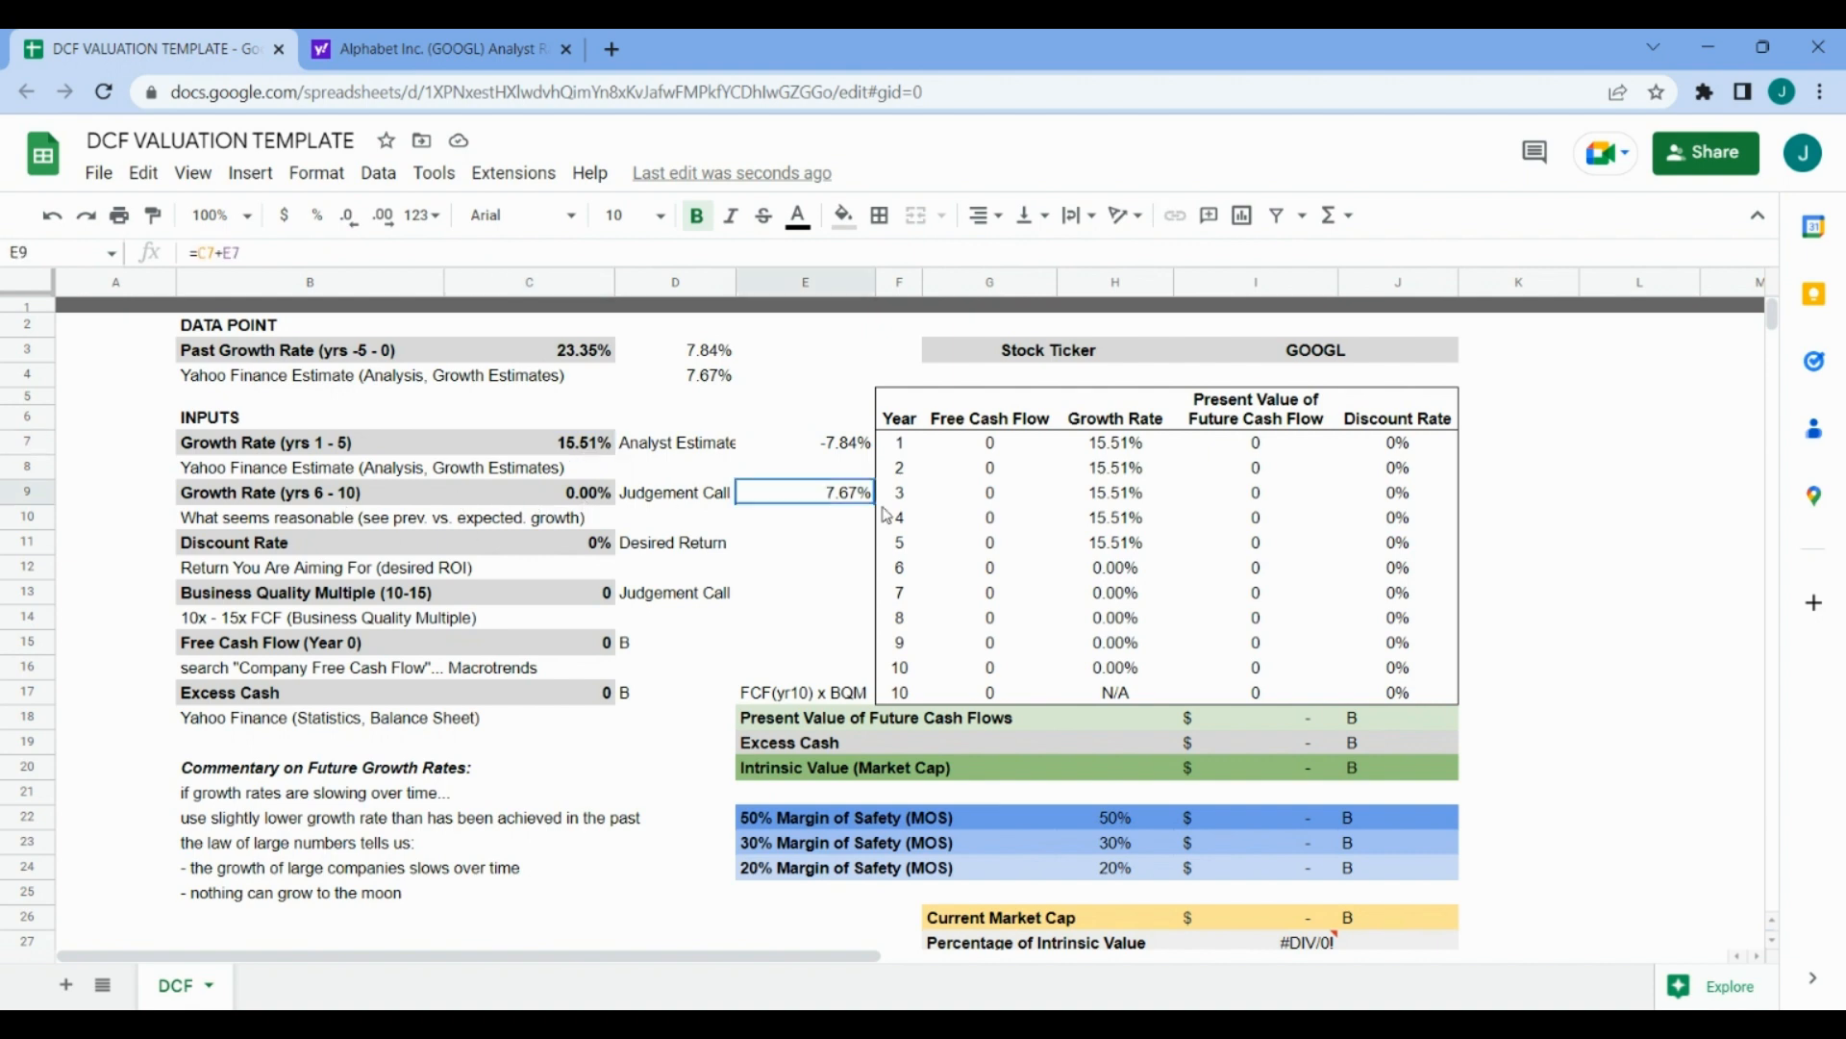
pyautogui.click(529, 492)
pyautogui.write('7.')
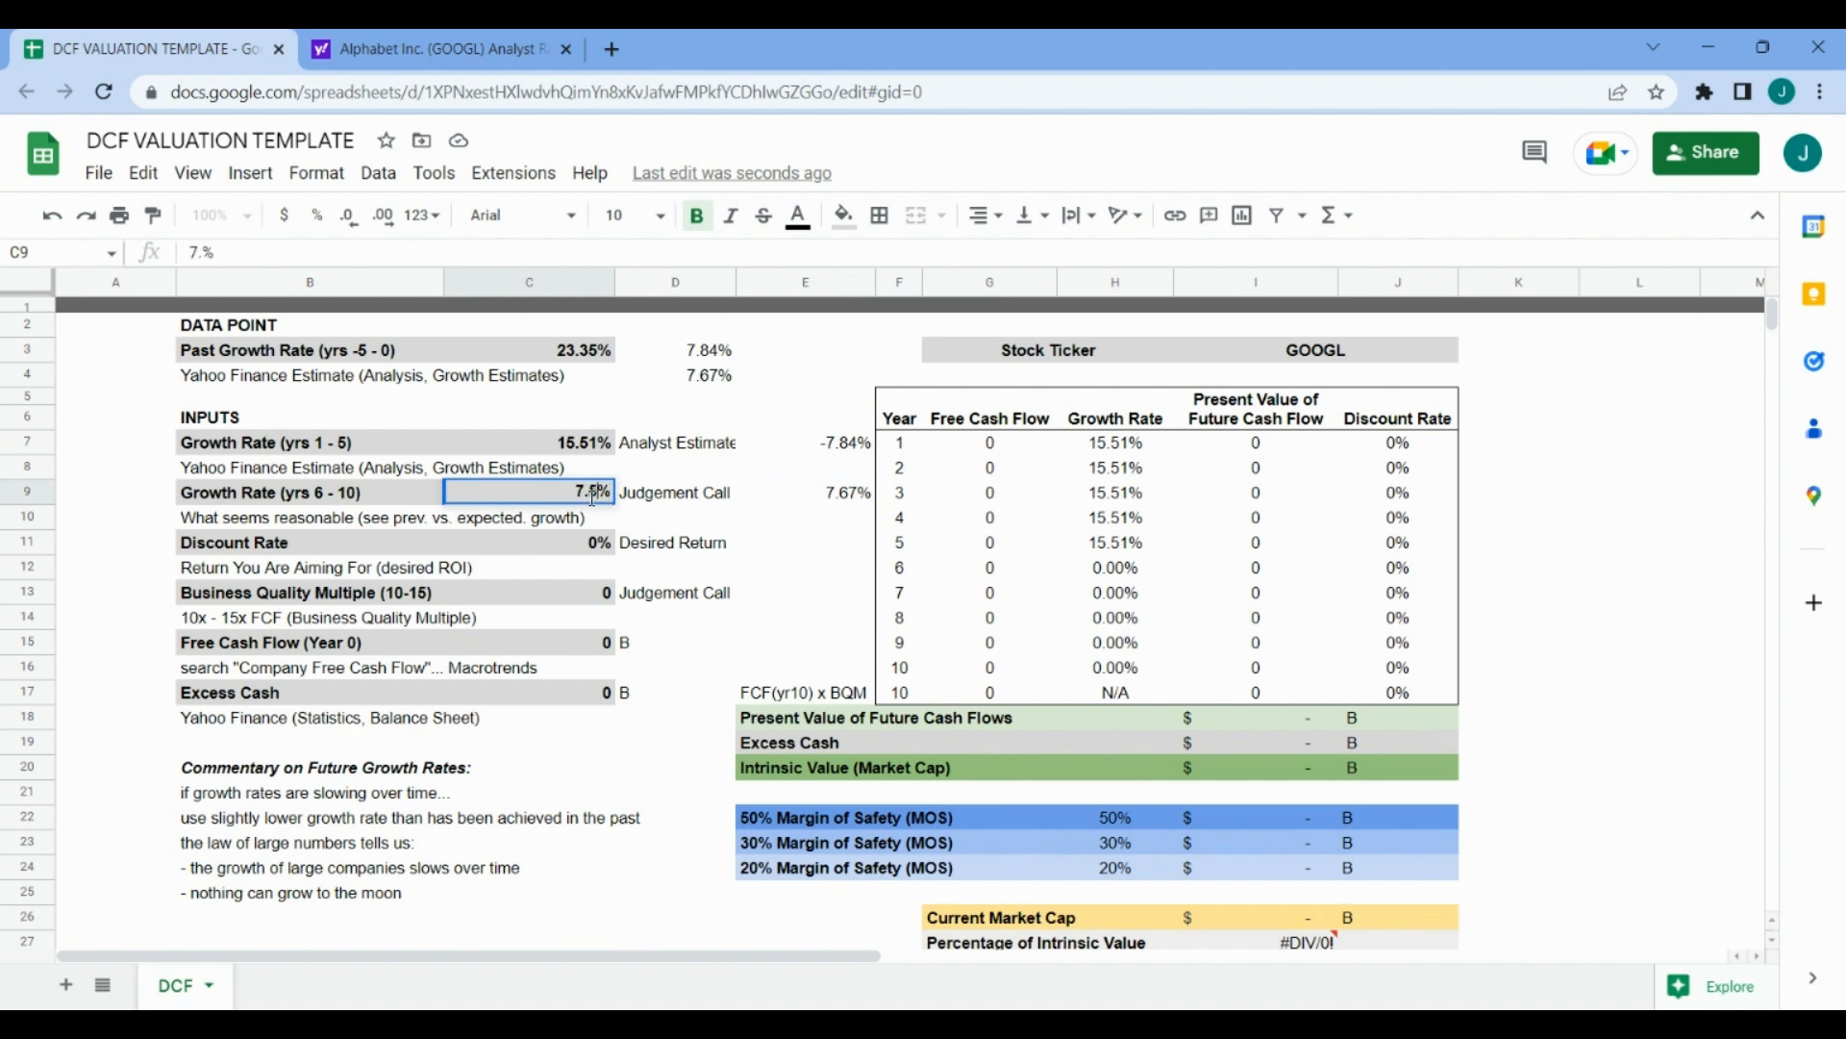
# - Commit 7.50% for years 6–10 and set the discount rate to 10%
pyautogui.click(309, 542)
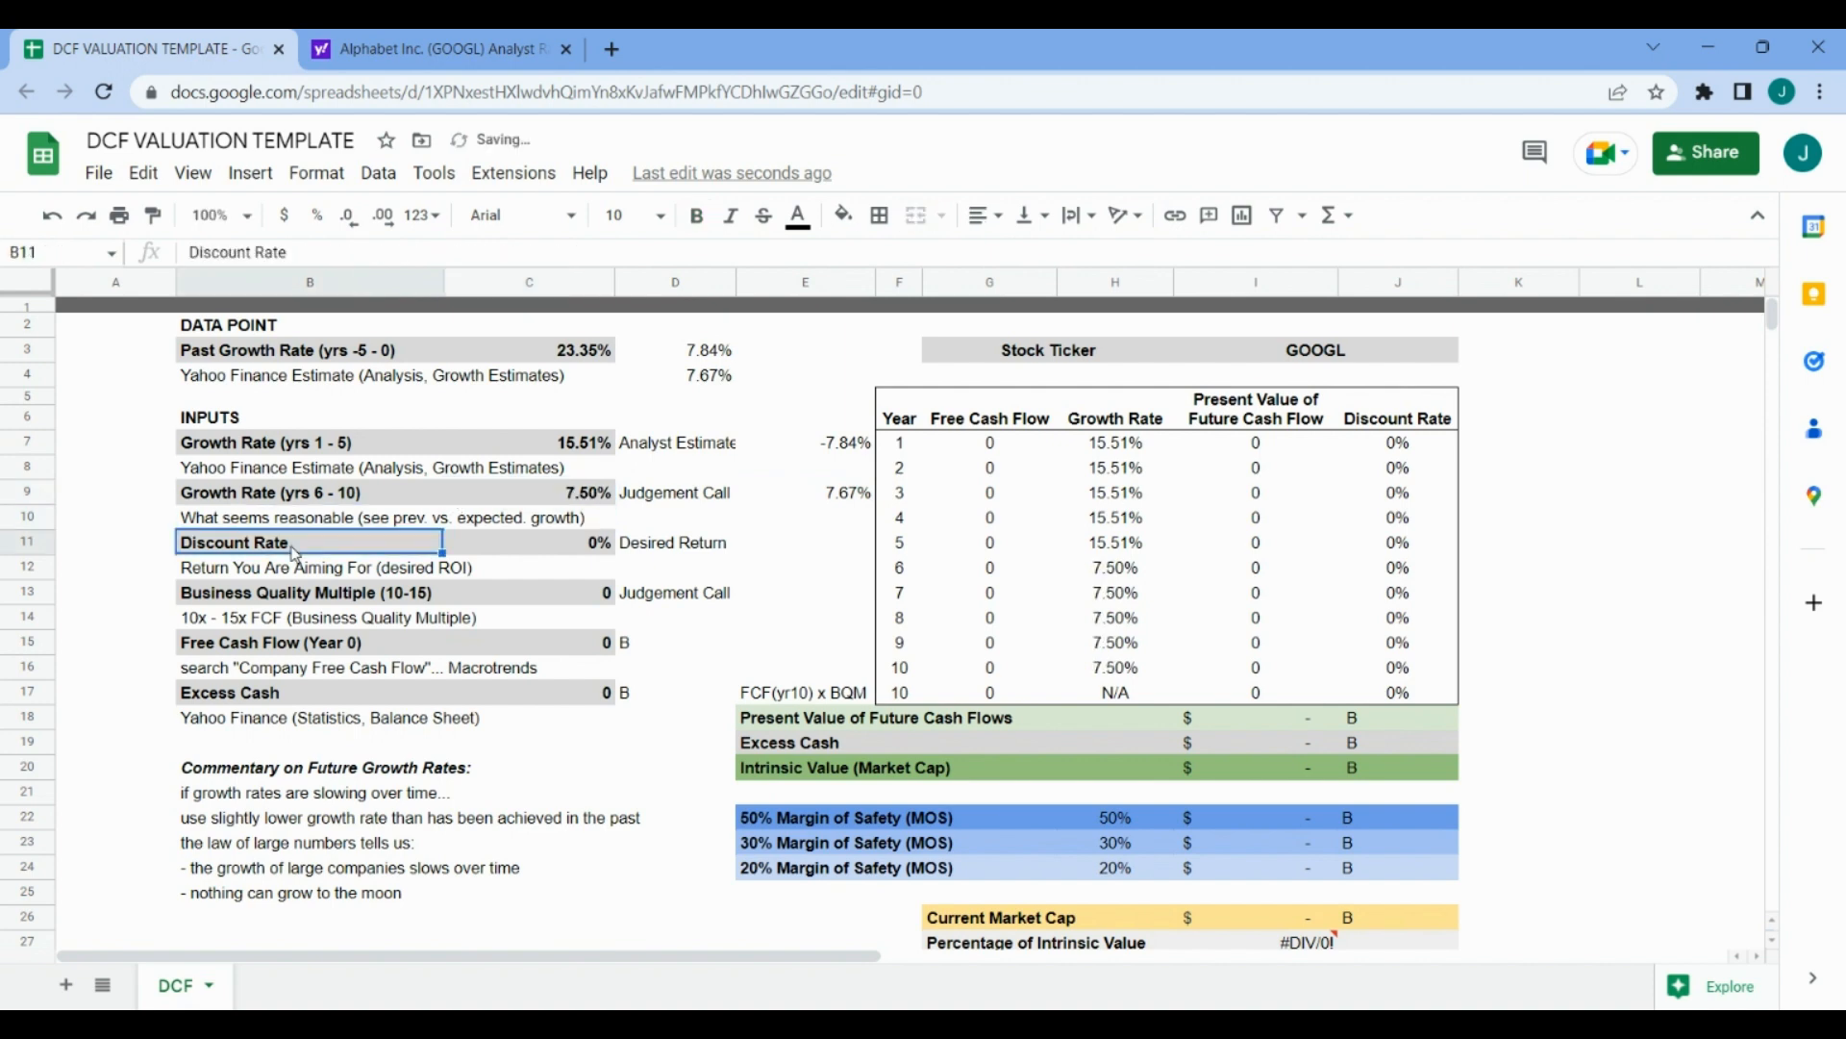
pyautogui.click(528, 542)
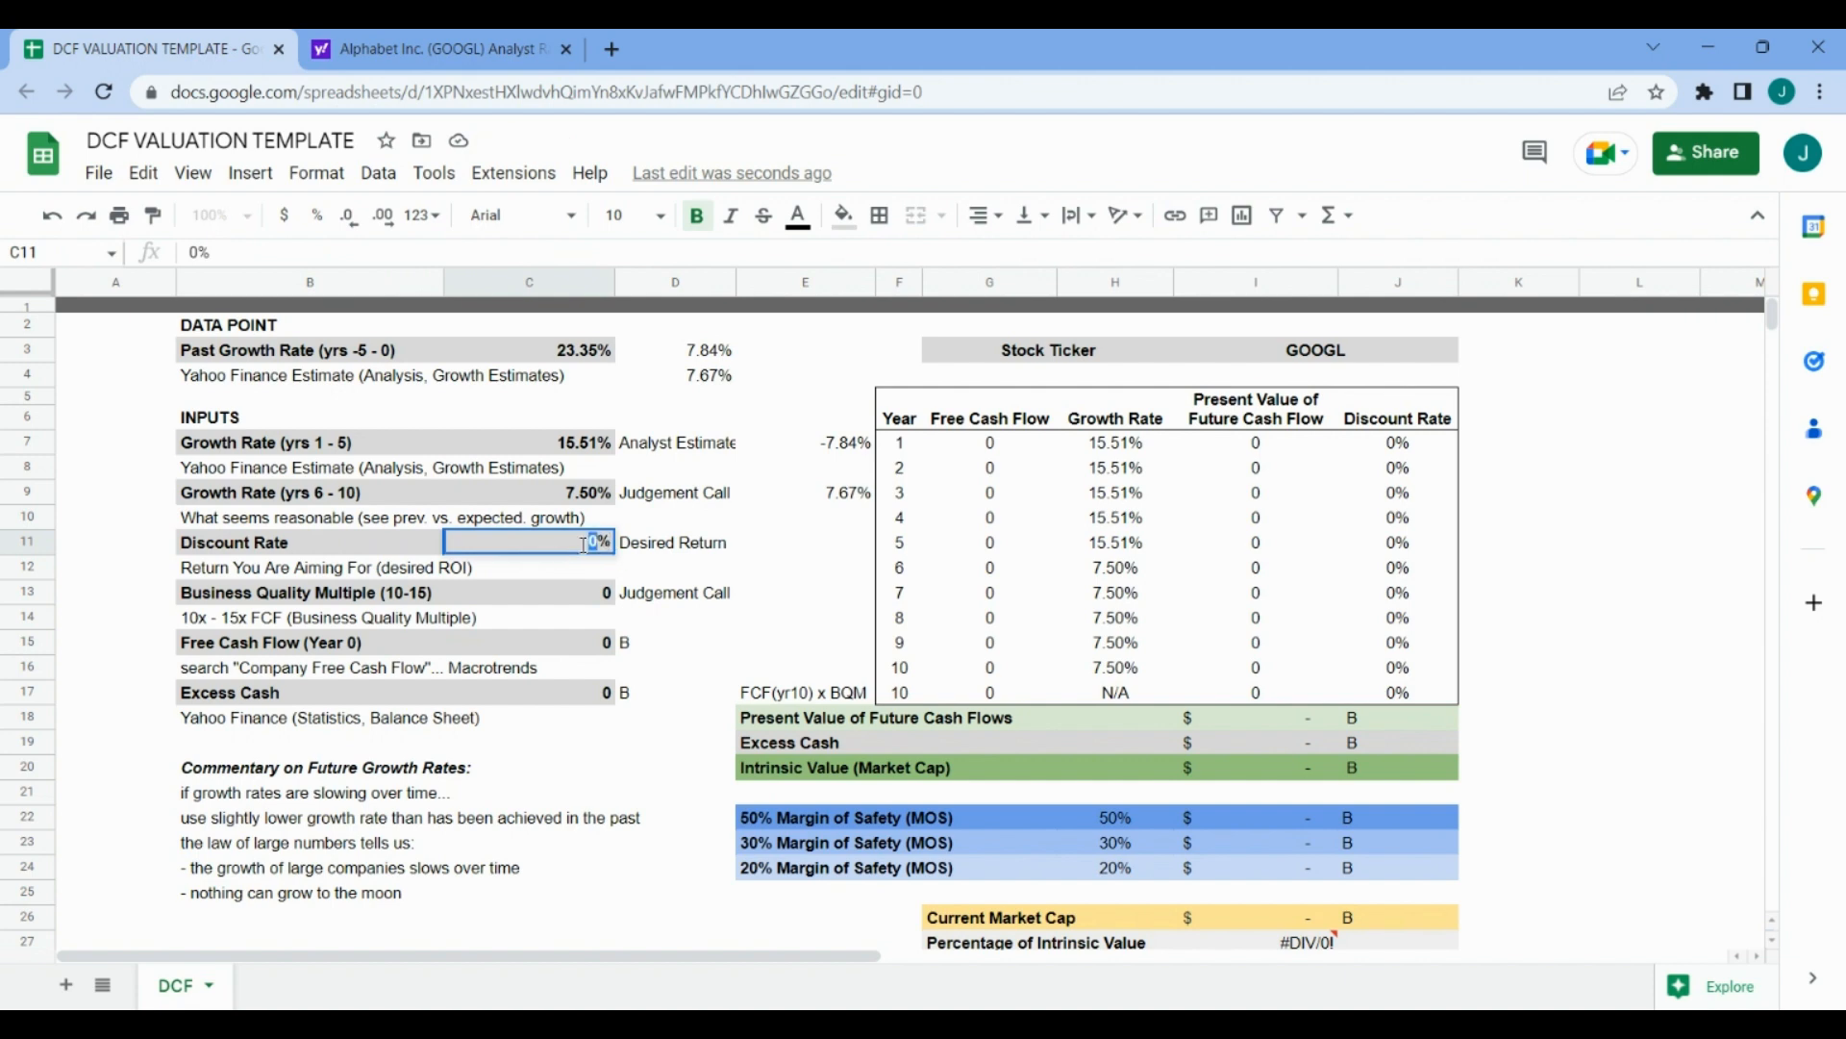
pyautogui.write('10')
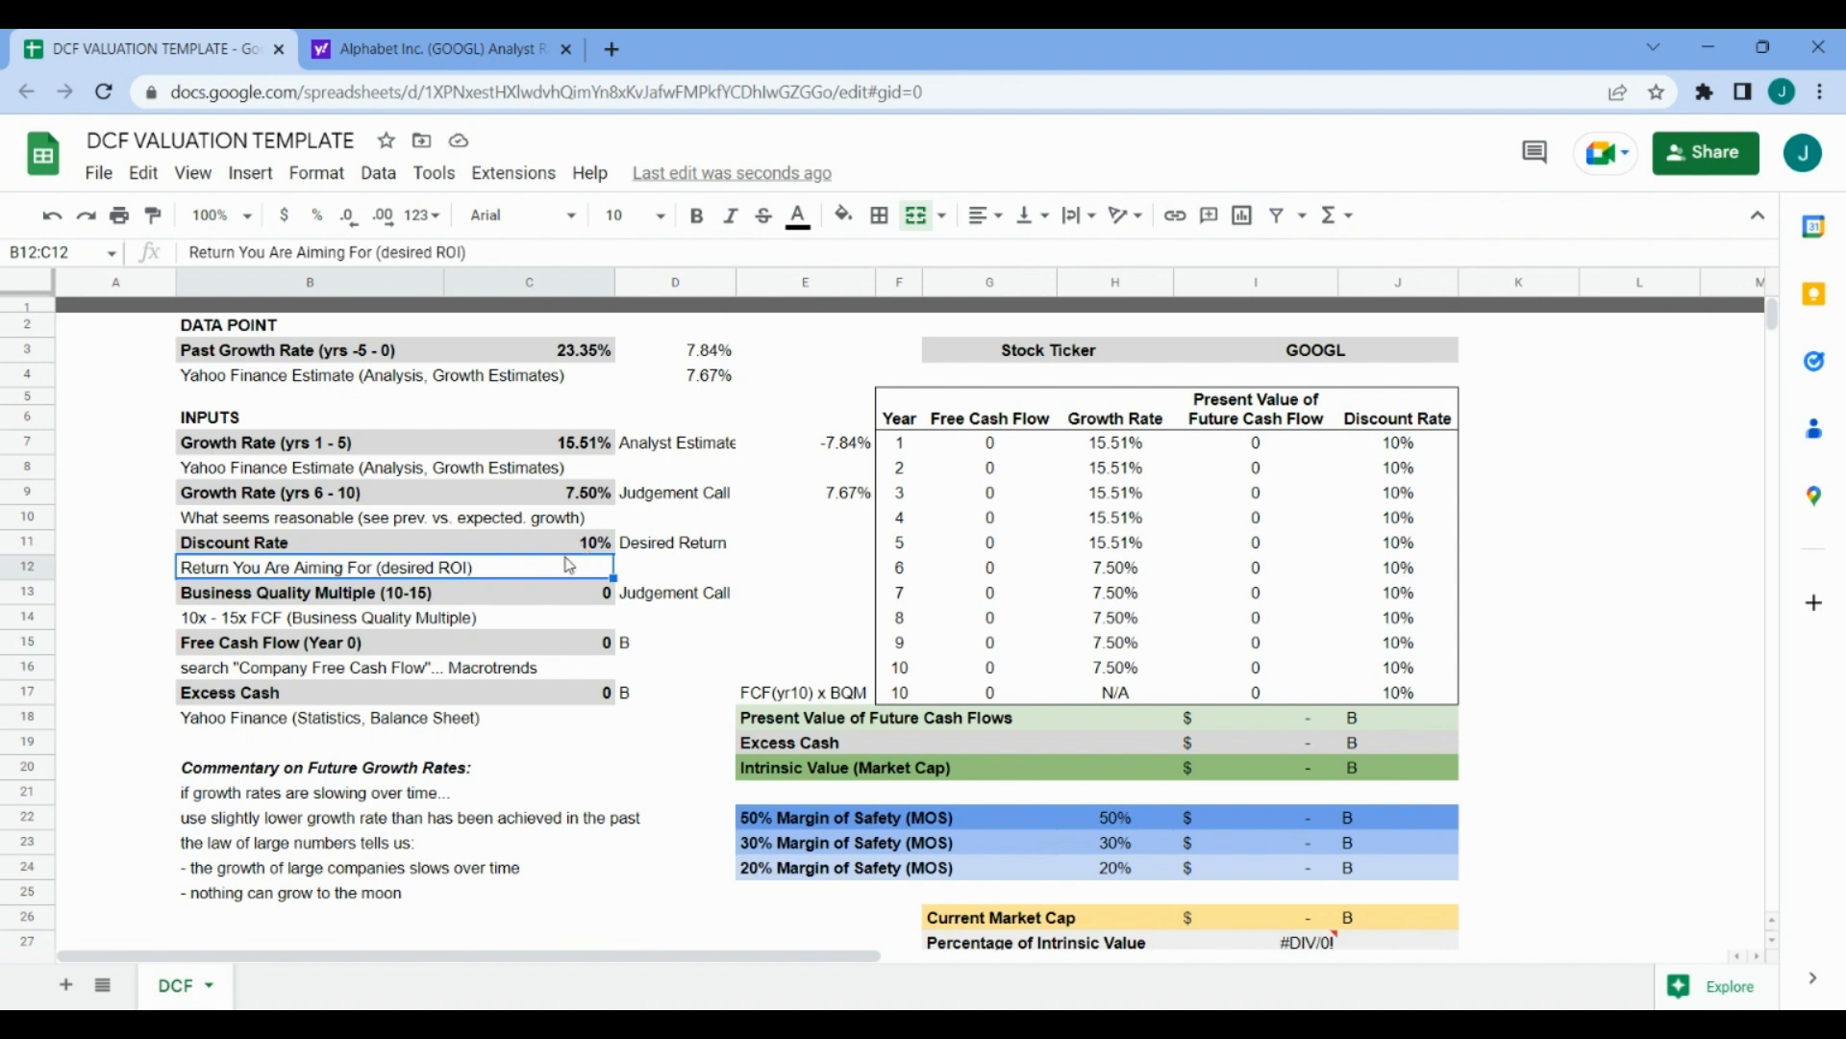
pyautogui.click(528, 541)
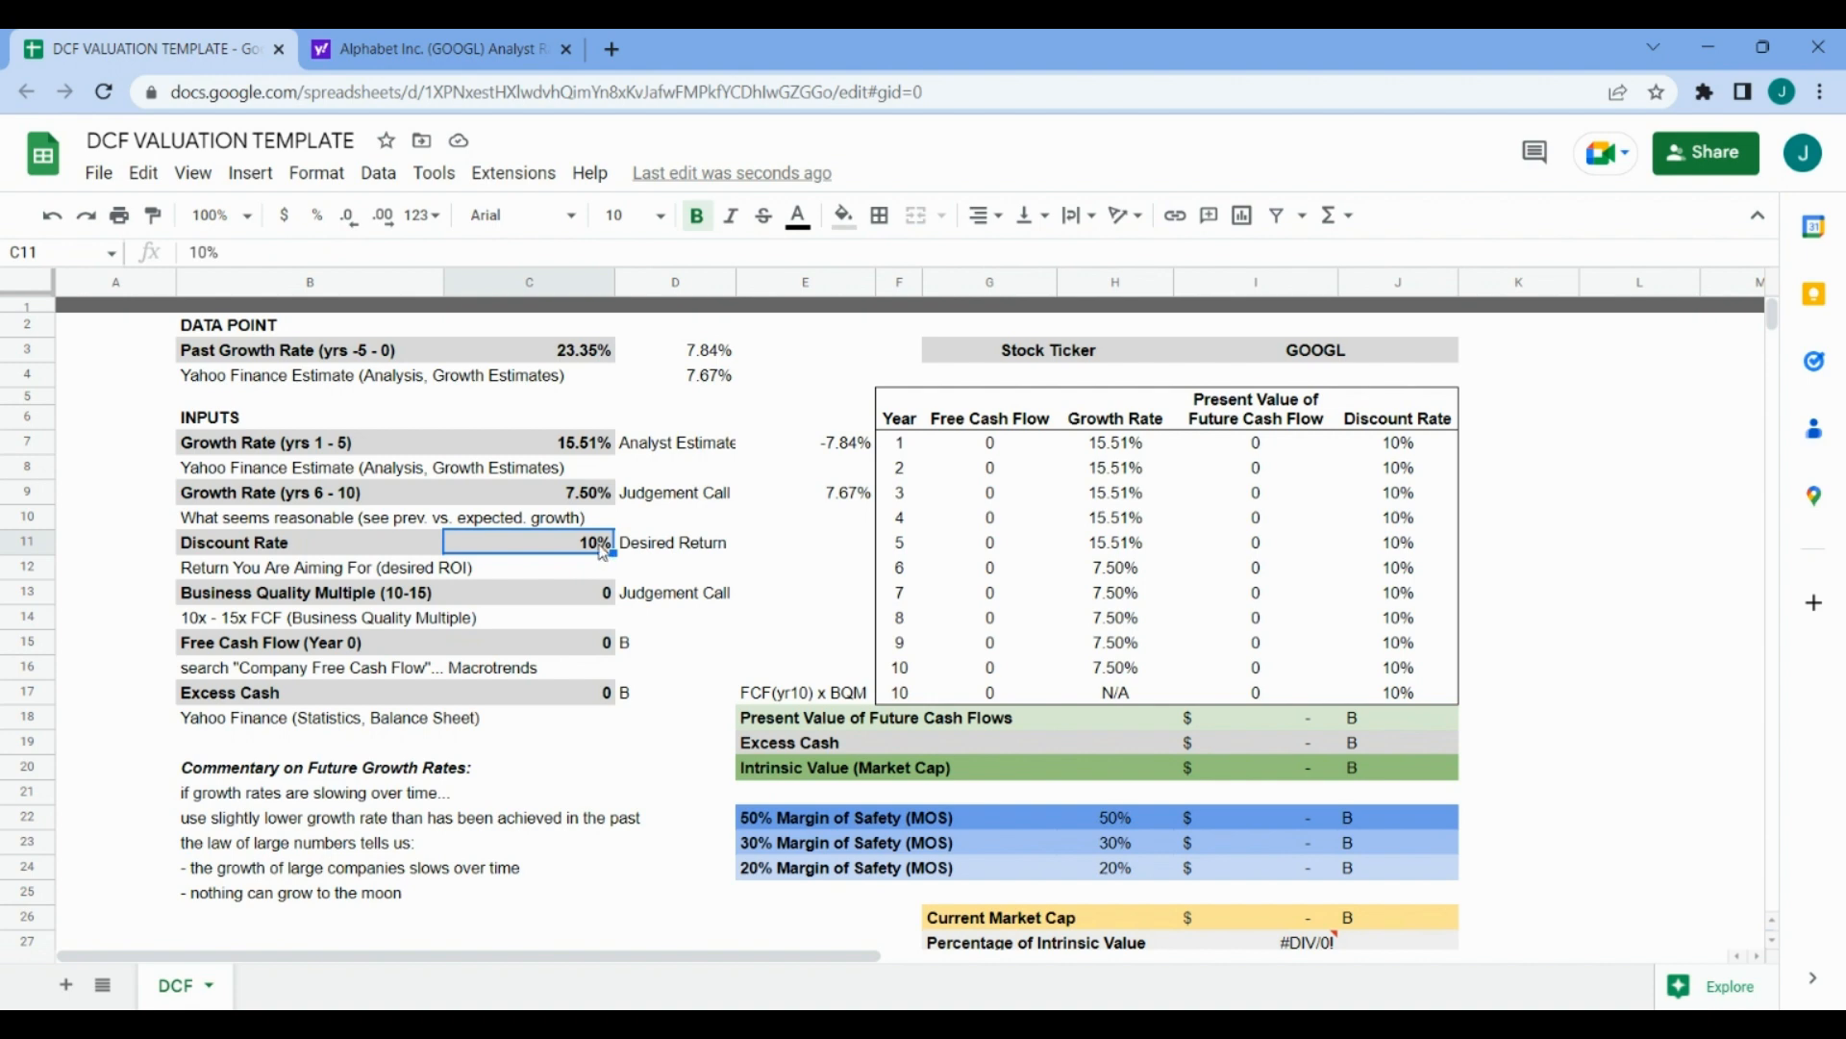
# - Enter 15 as the business quality multiple in C13
pyautogui.click(528, 592)
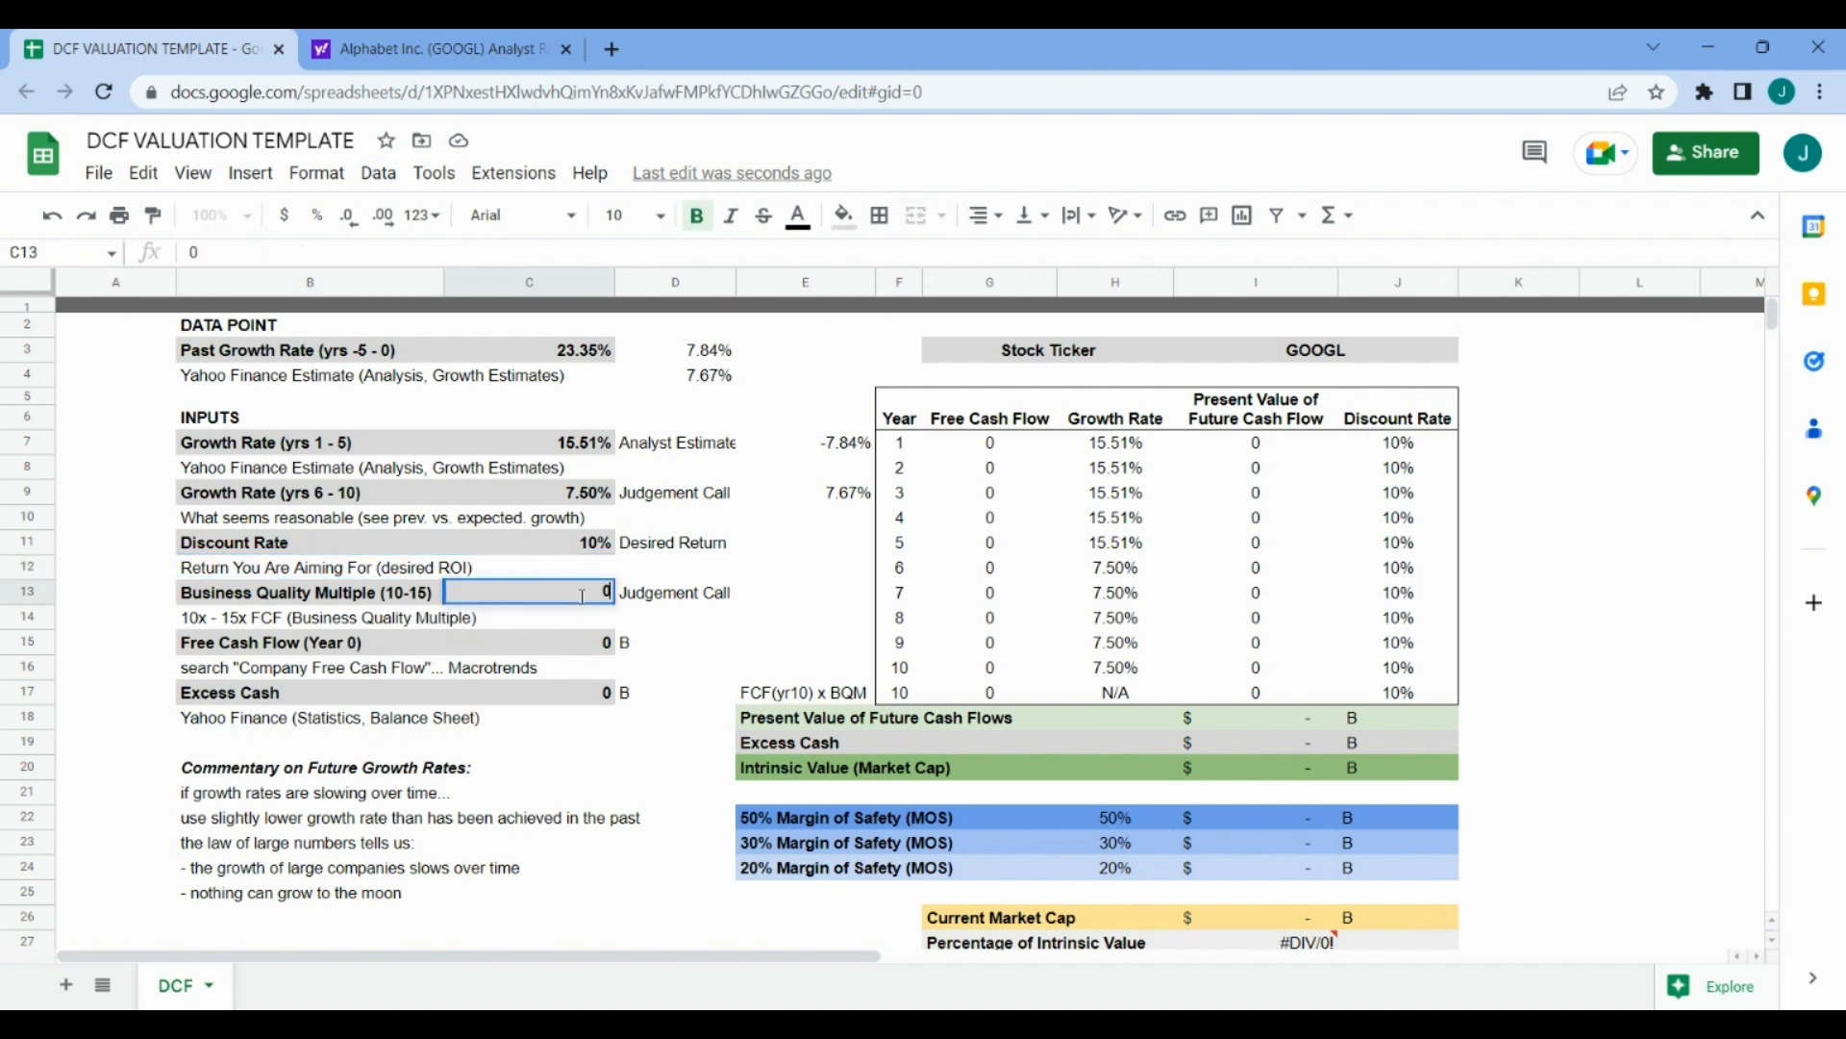
pyautogui.write('15')
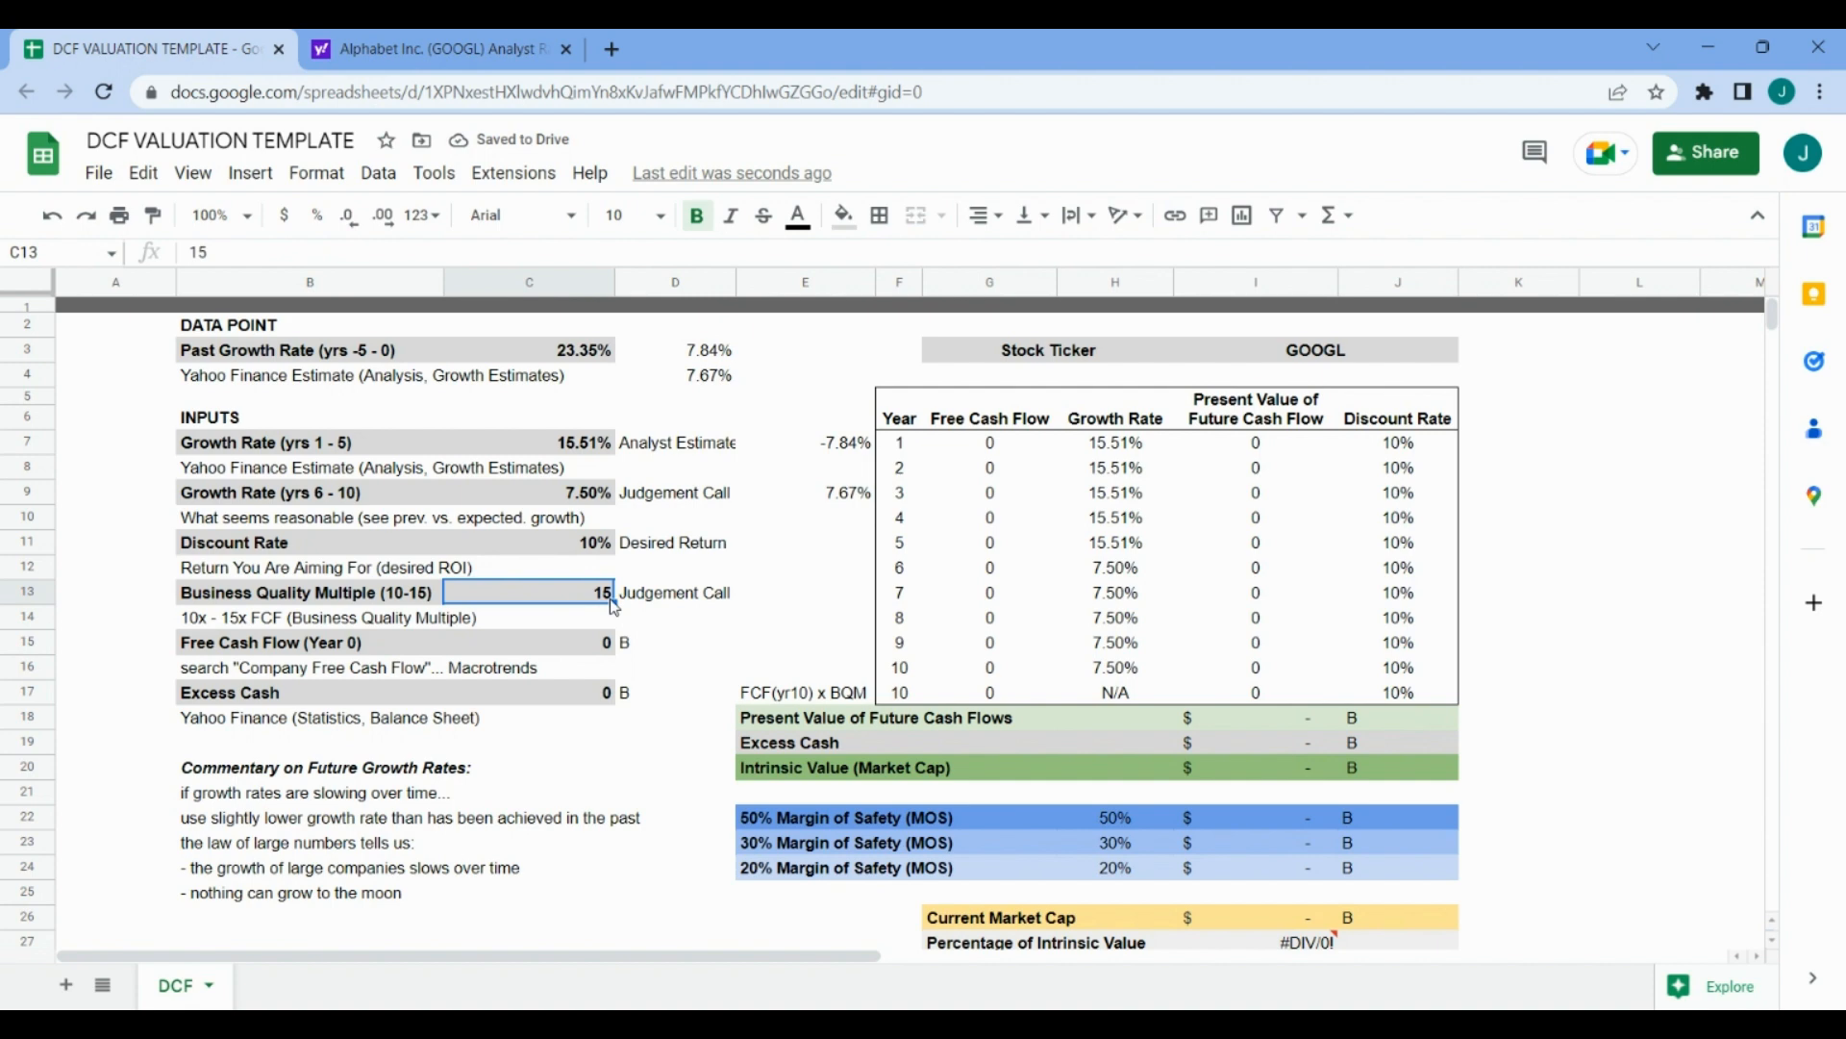
pyautogui.moveTo(562, 699)
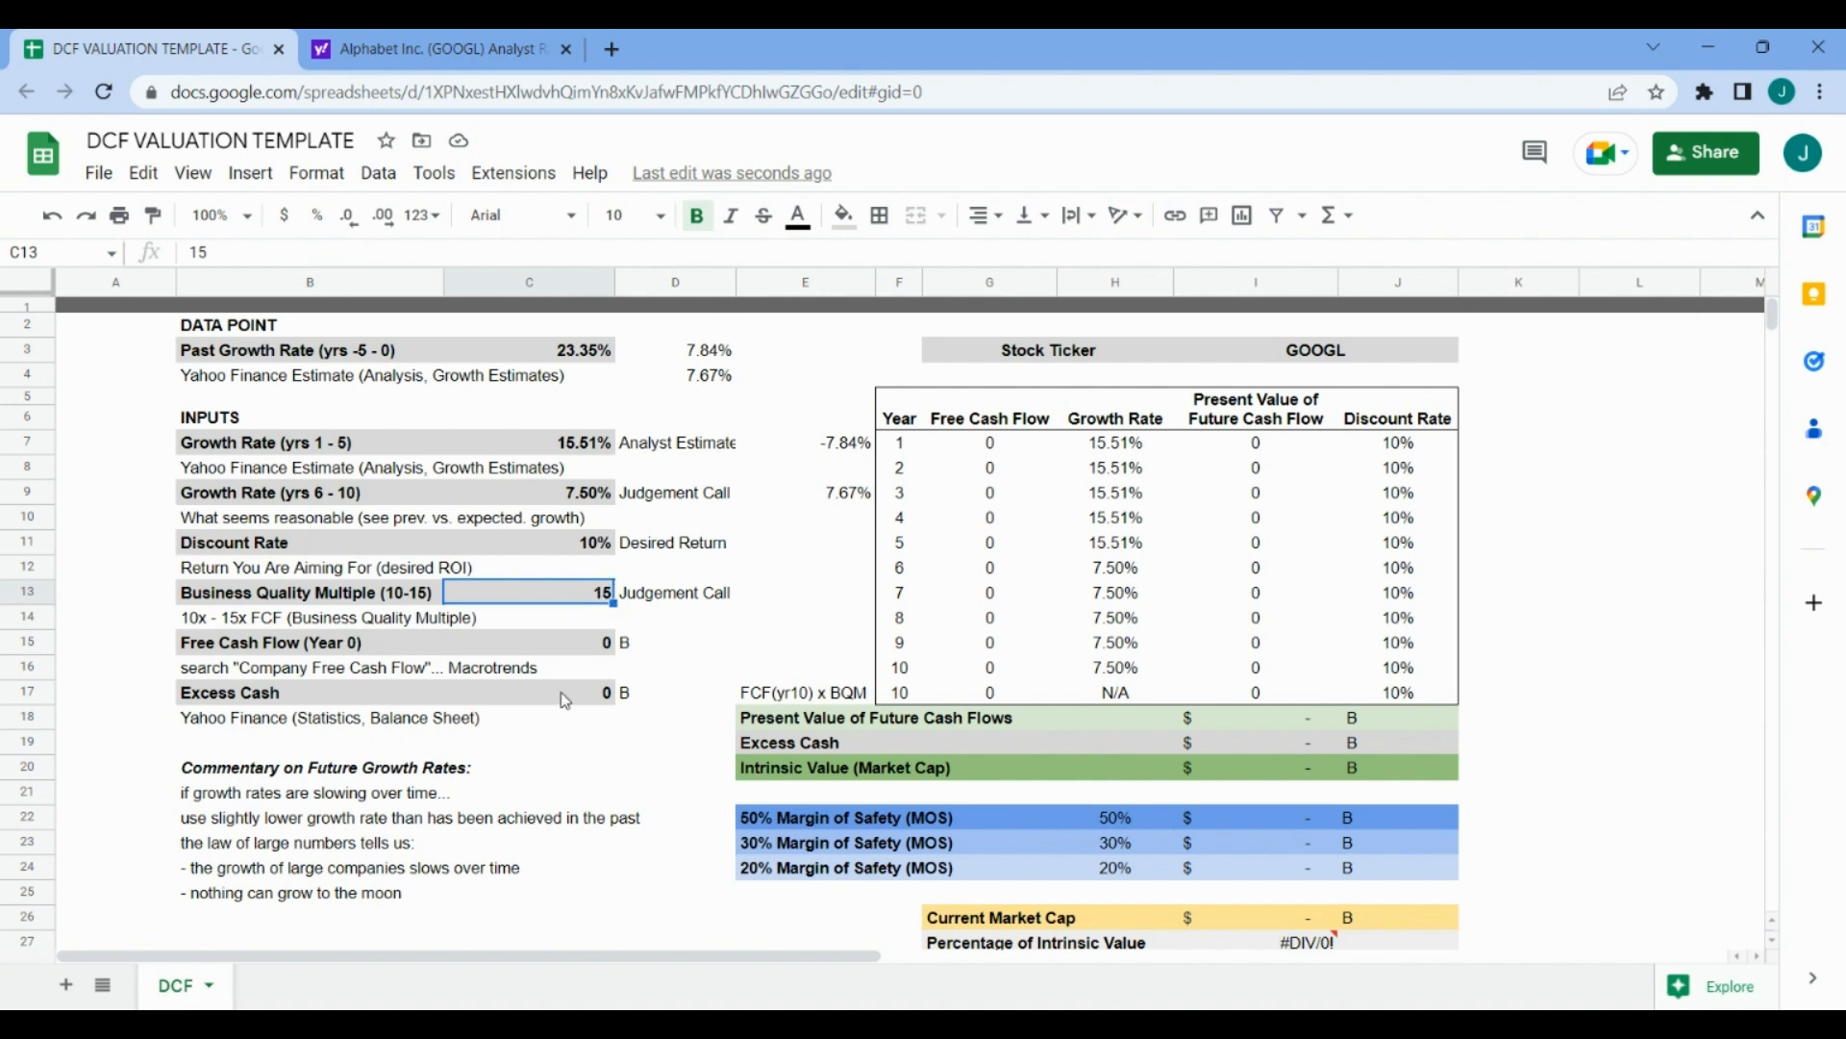
pyautogui.click(528, 641)
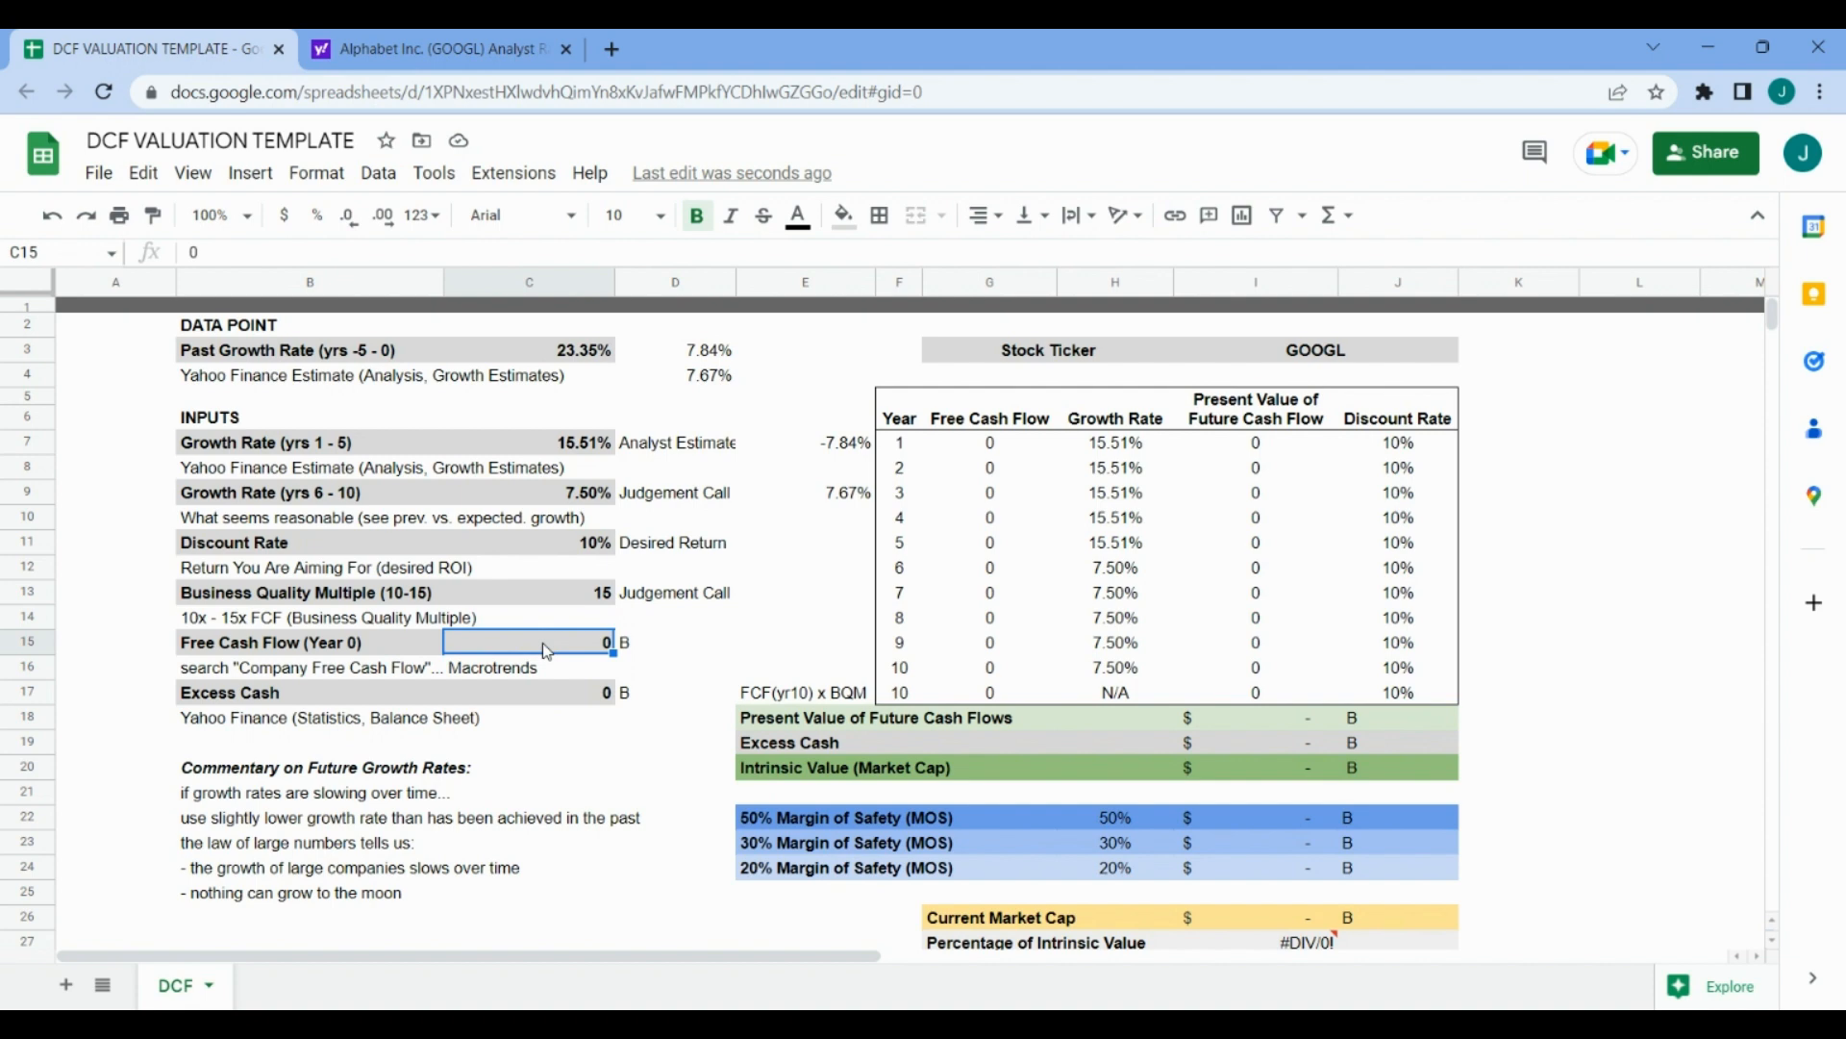
# - Find Alphabet's 2022 free cash flow of $60.01B on Macrotrends
pyautogui.click(435, 48)
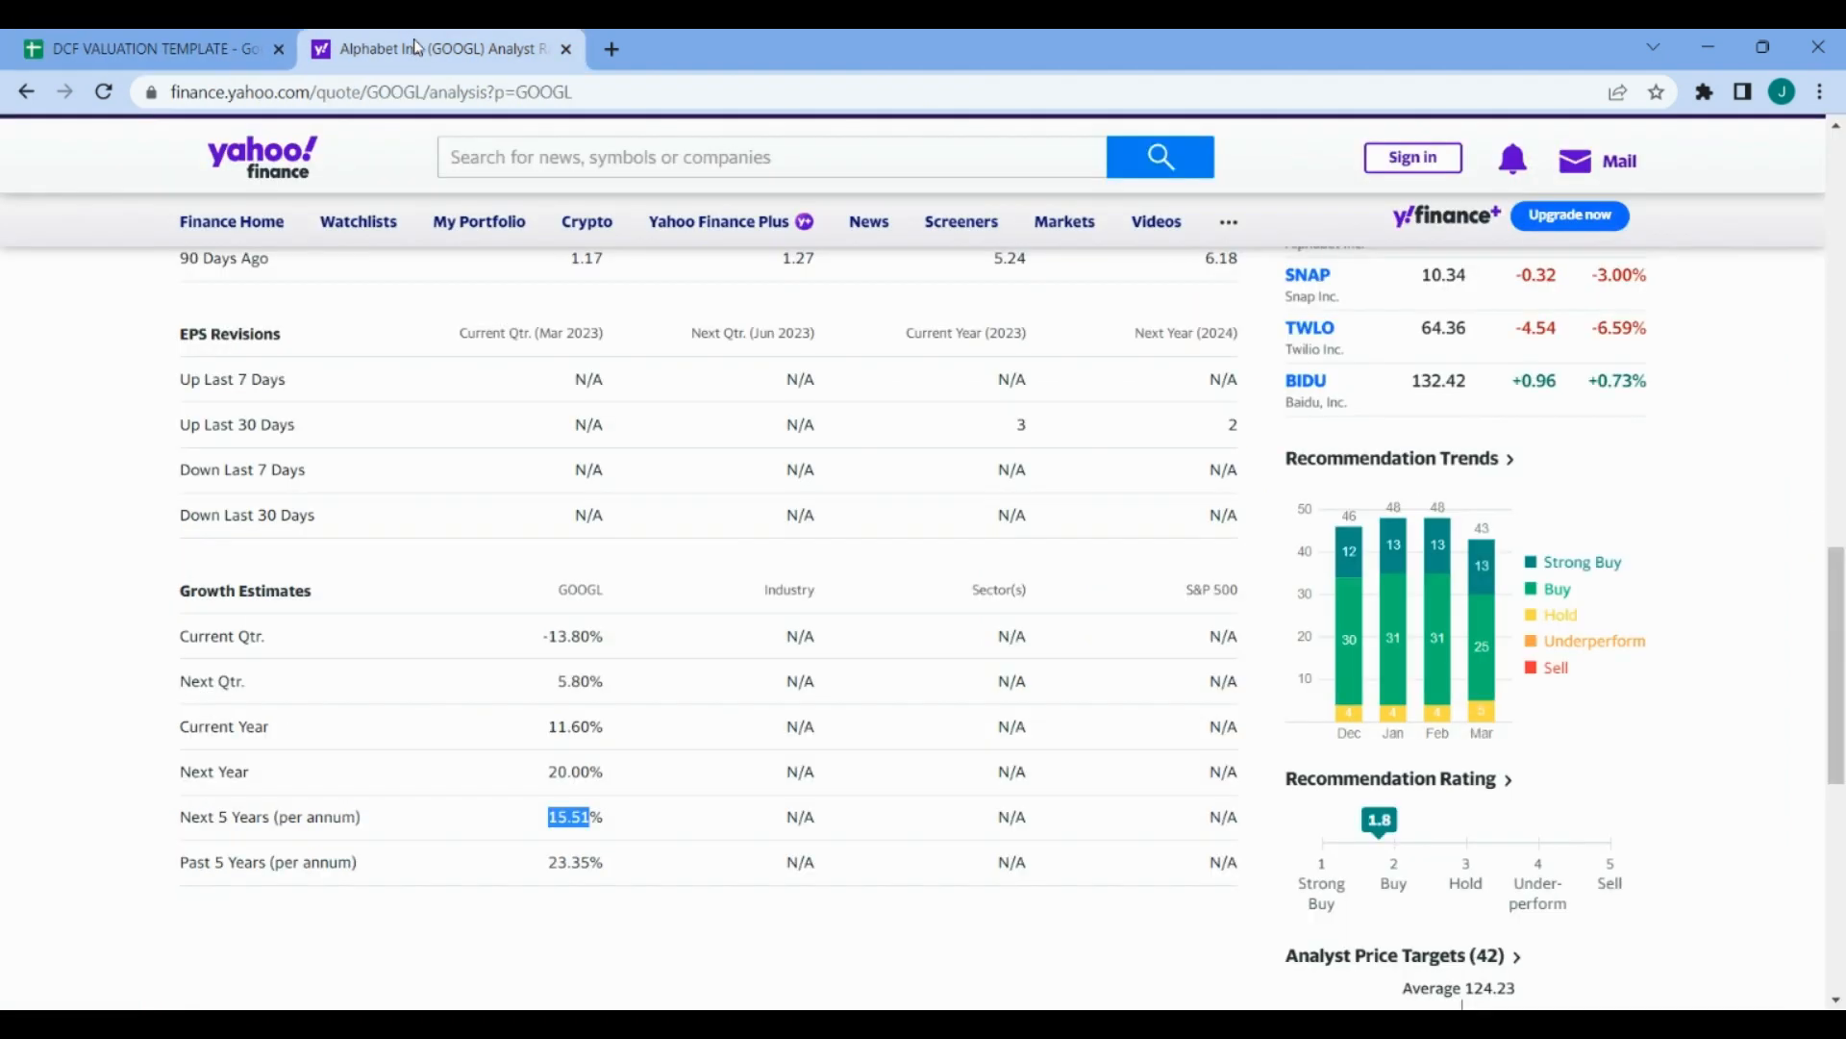
pyautogui.click(609, 48)
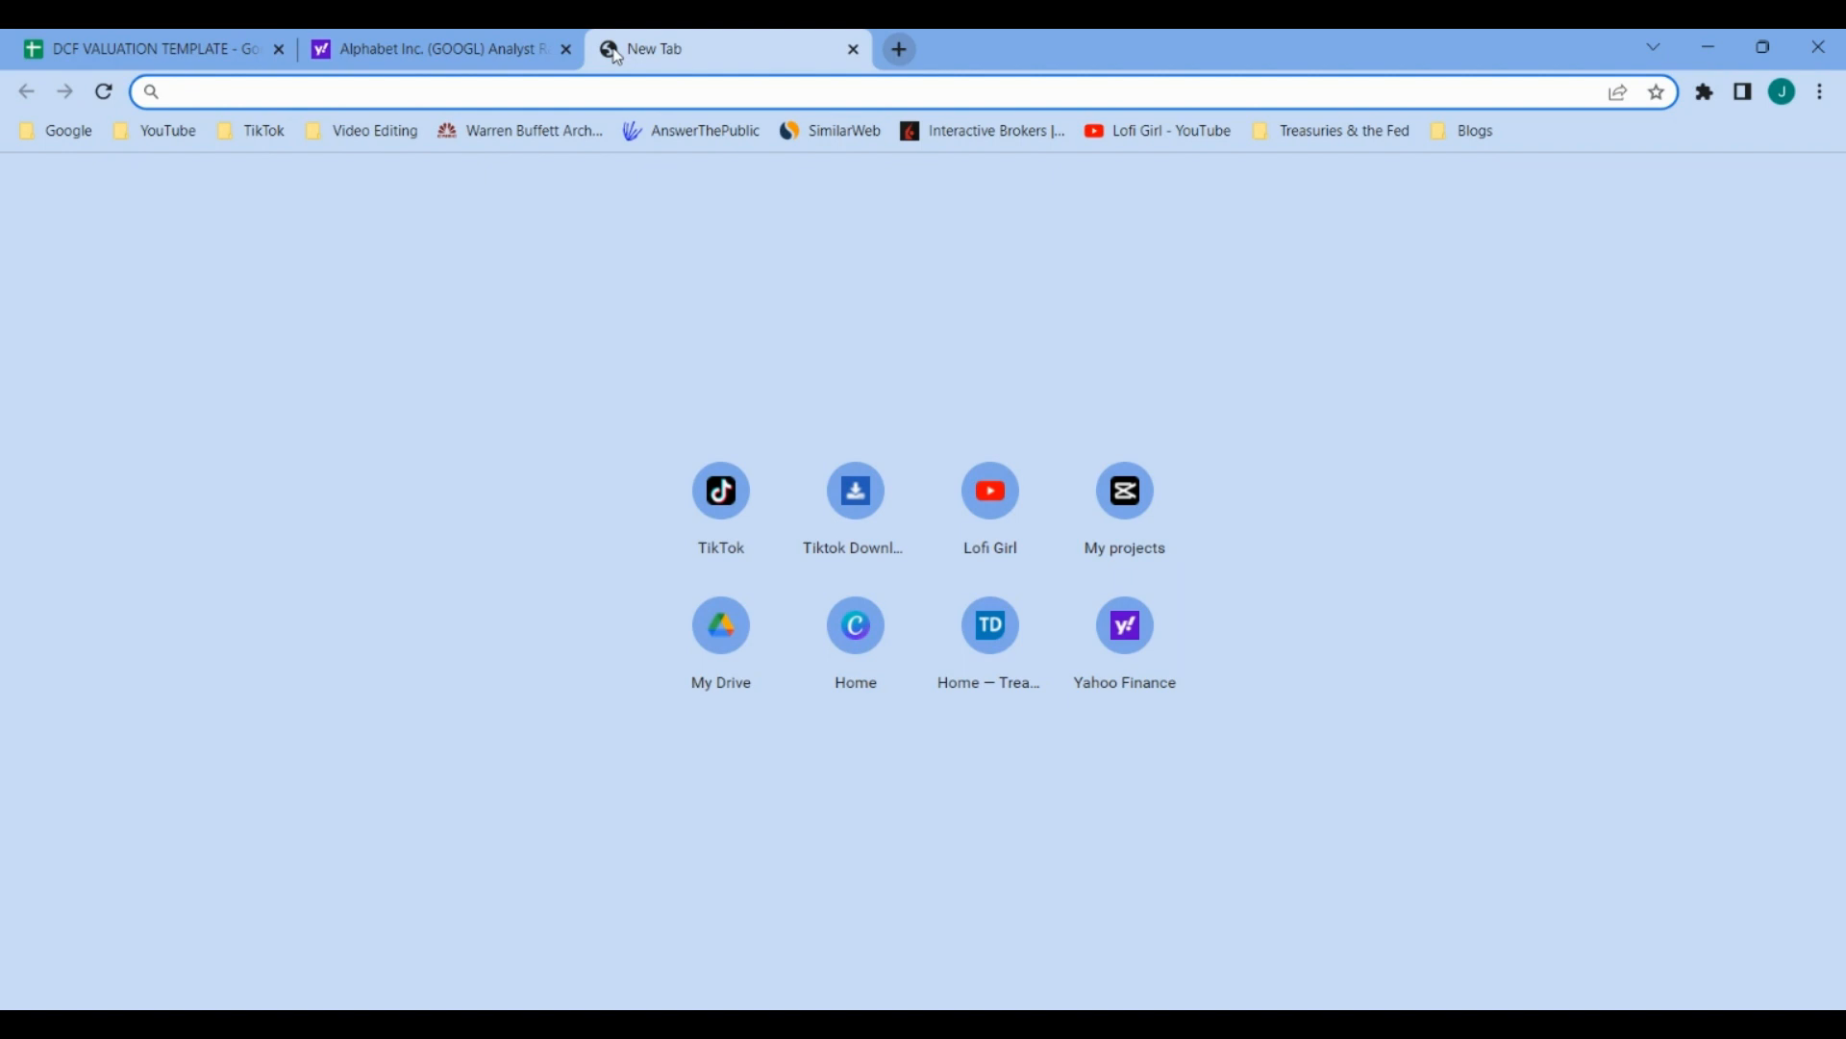
pyautogui.write('goog')
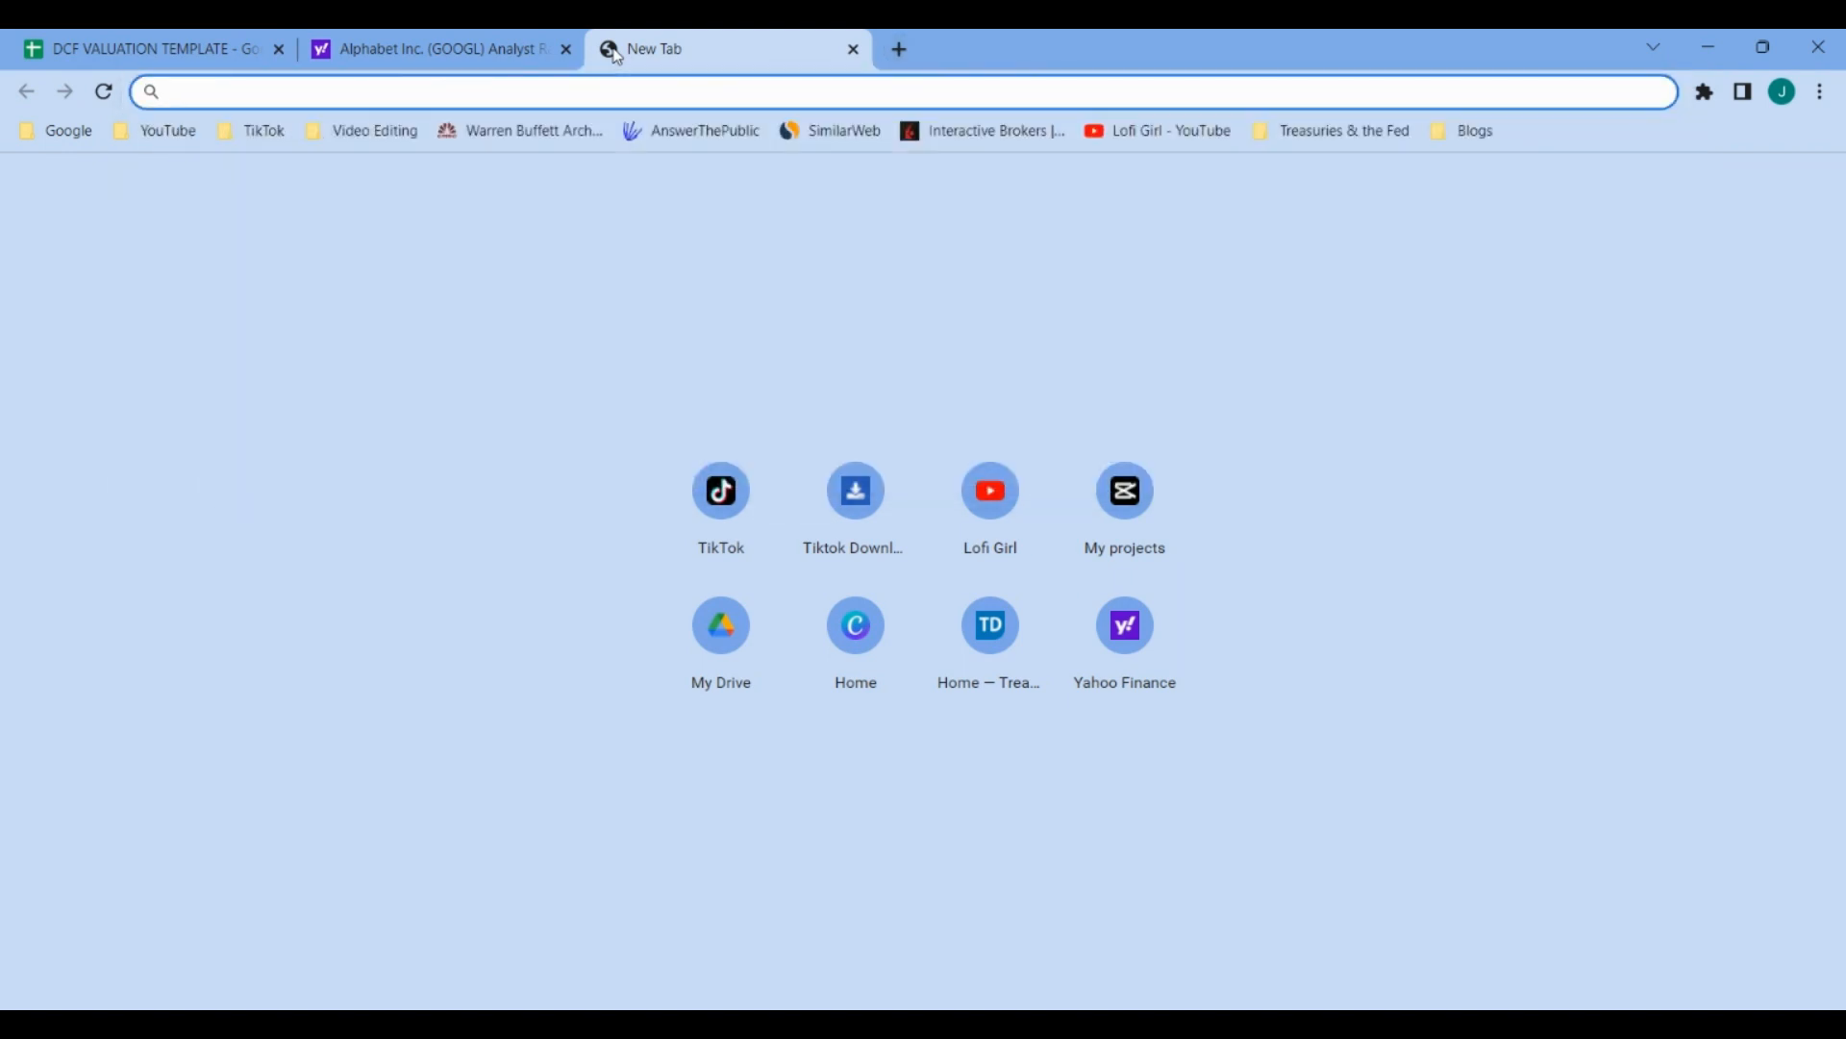
pyautogui.write('GOOGL')
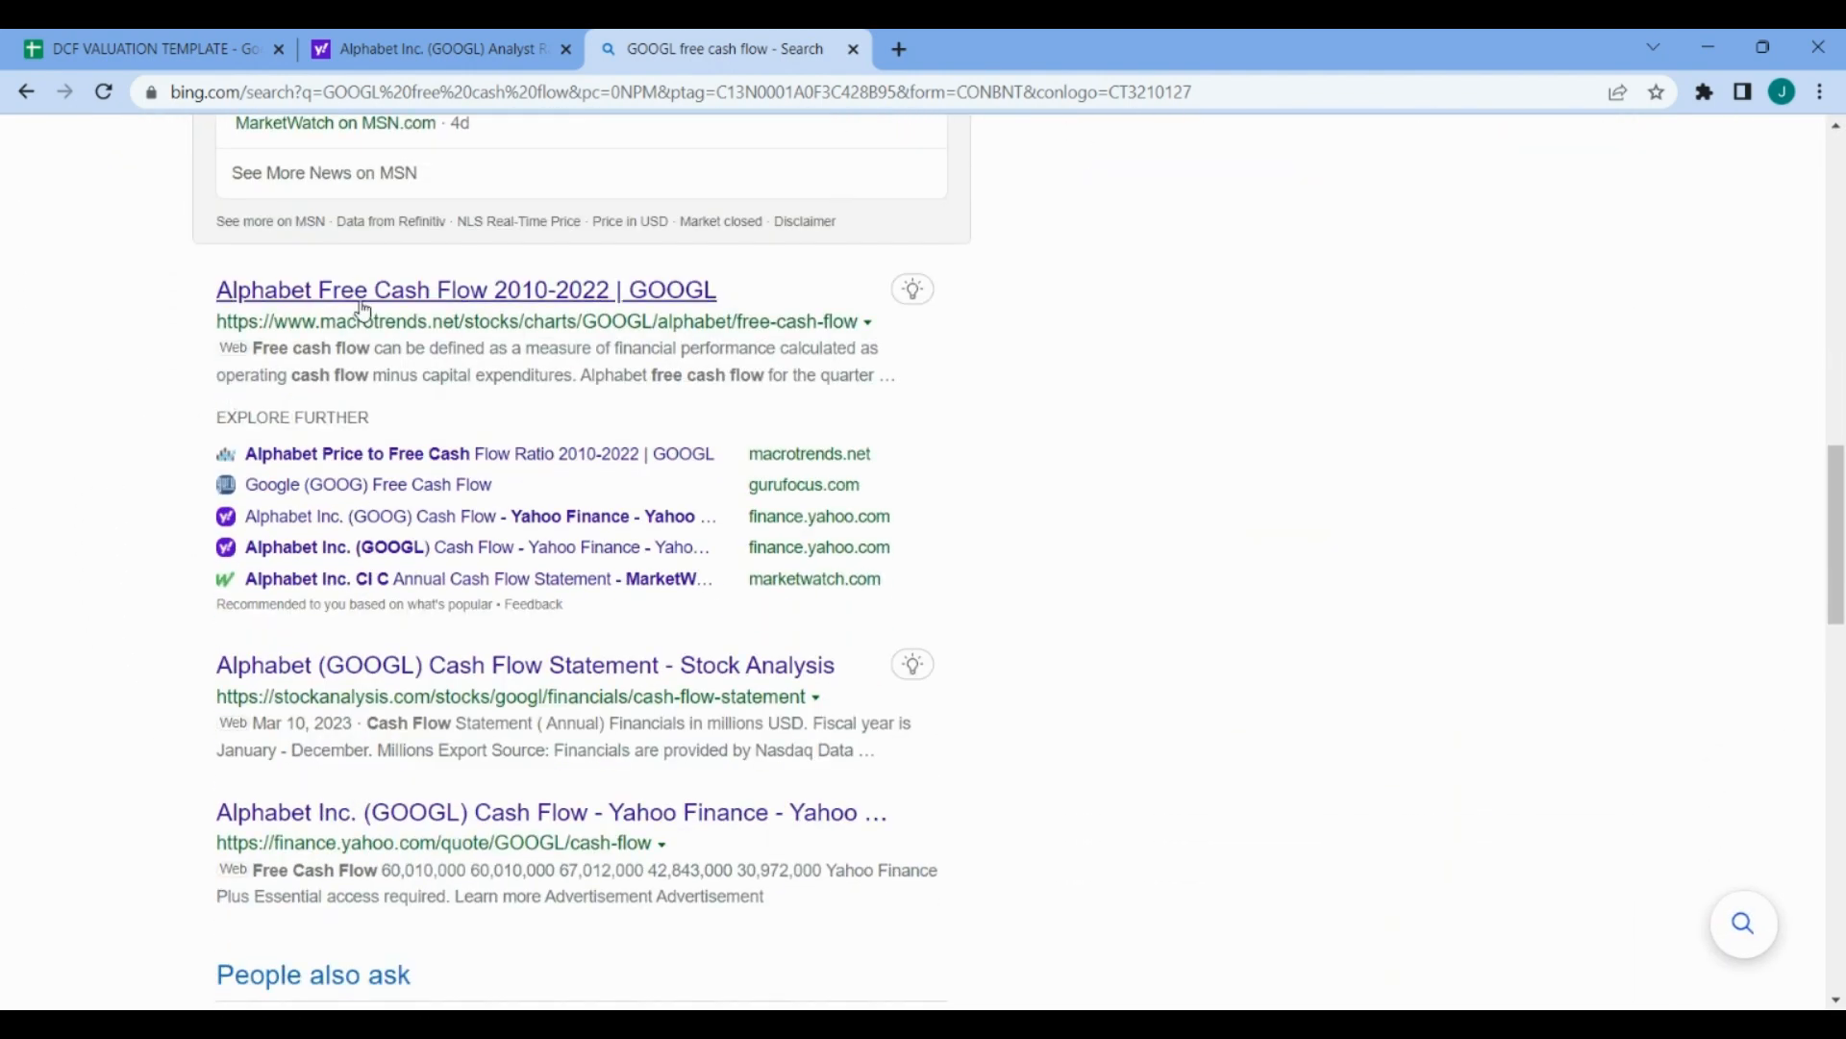
pyautogui.click(466, 289)
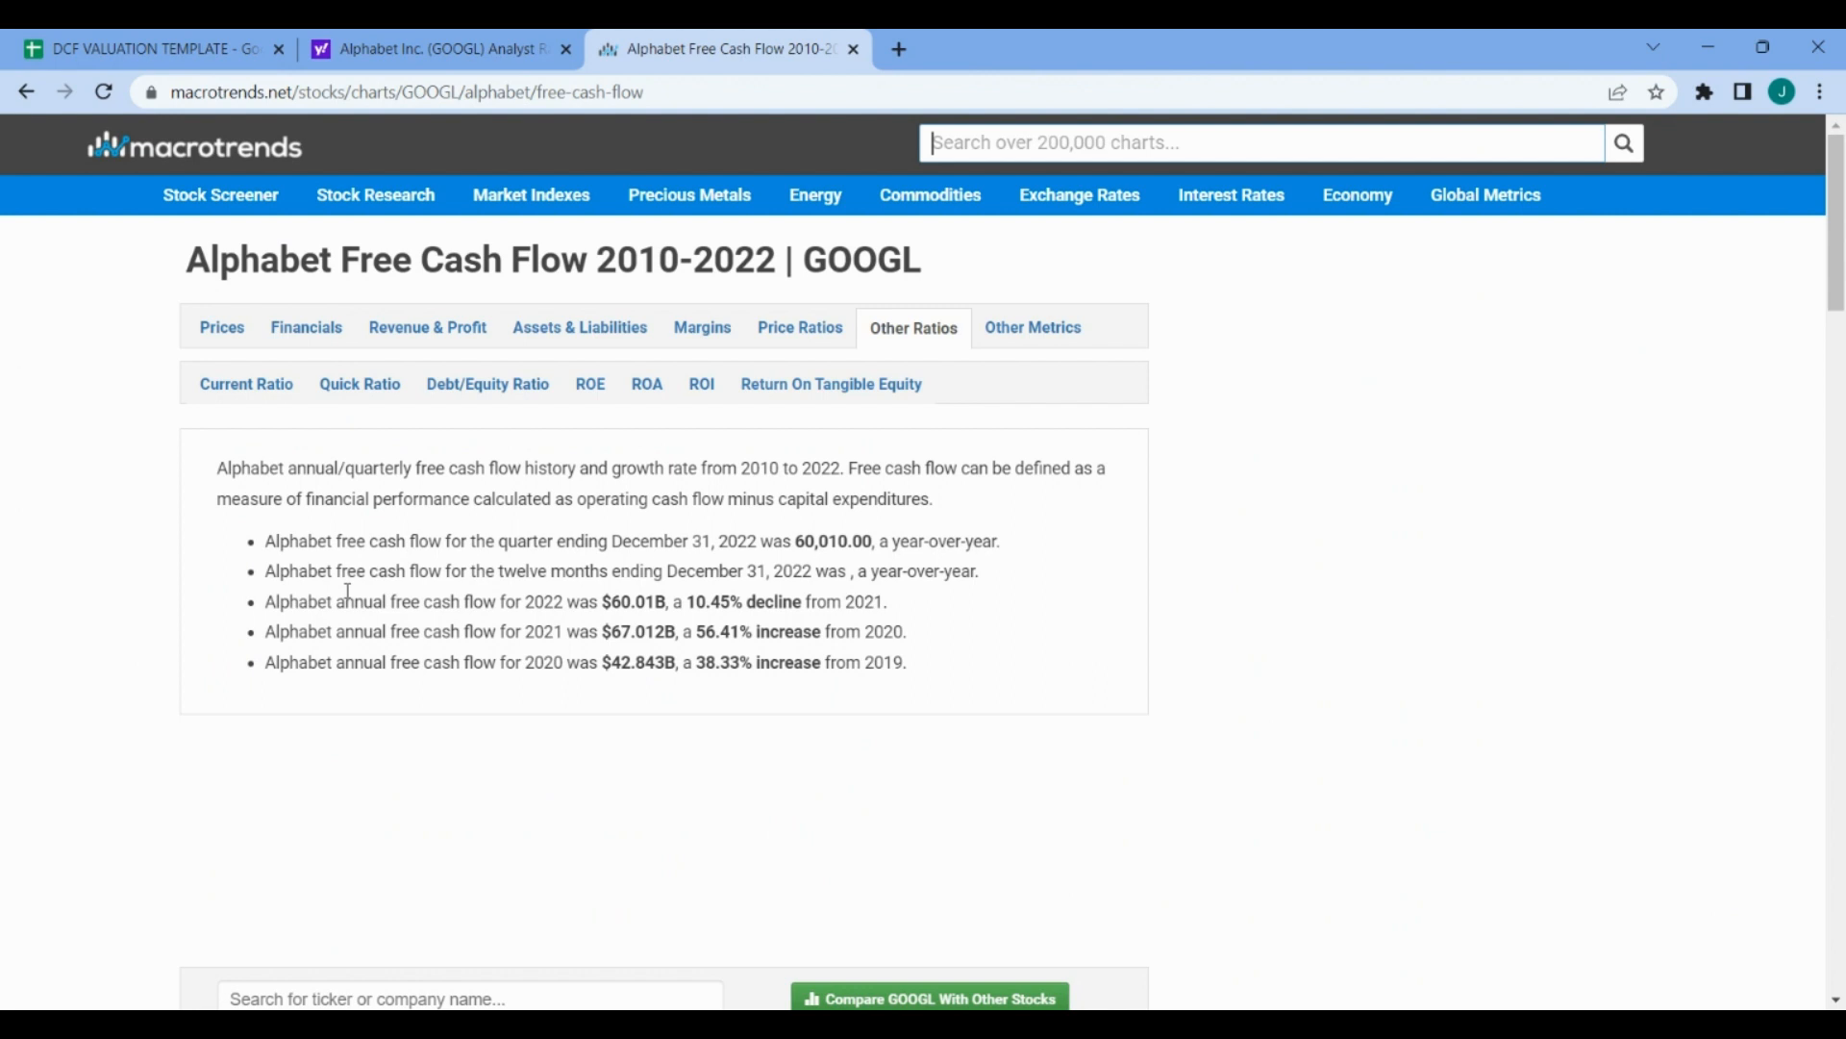
pyautogui.doubleClick(542, 600)
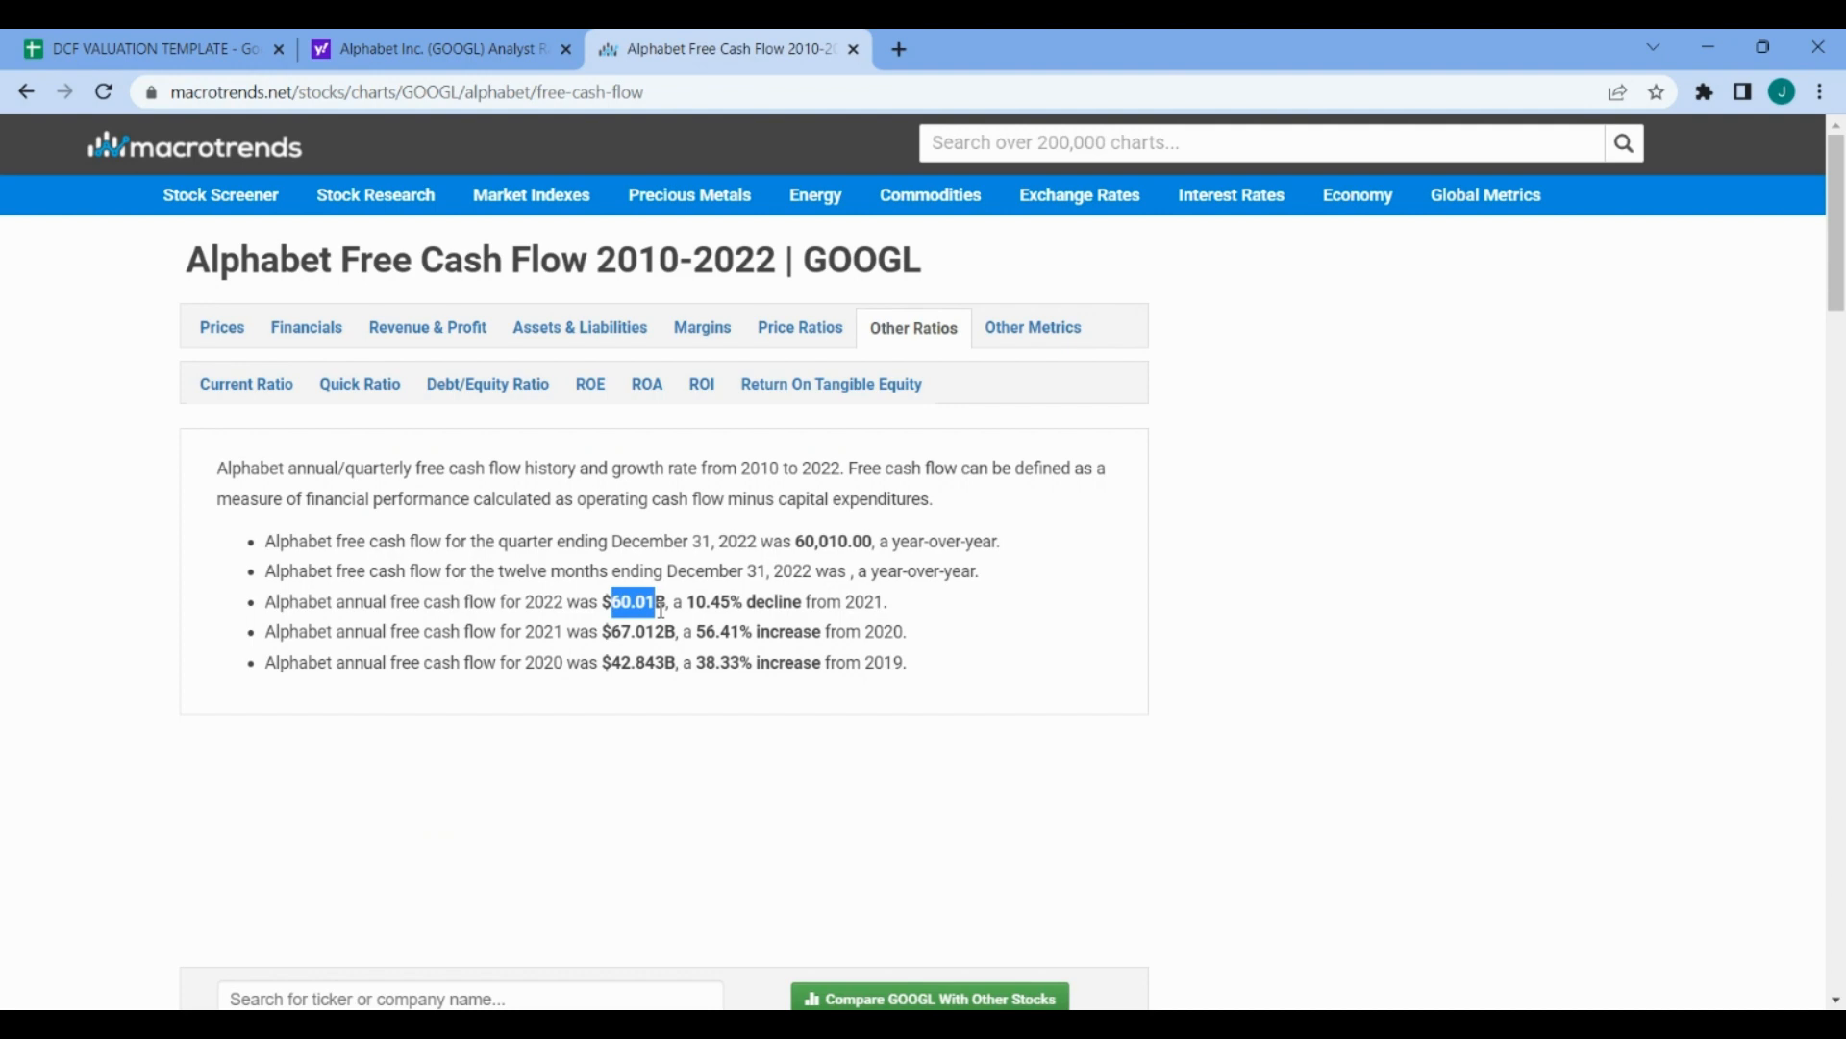
# - Enter 60.01 as Year 0 free cash flow in C15, then return to Yahoo Finance
pyautogui.click(148, 48)
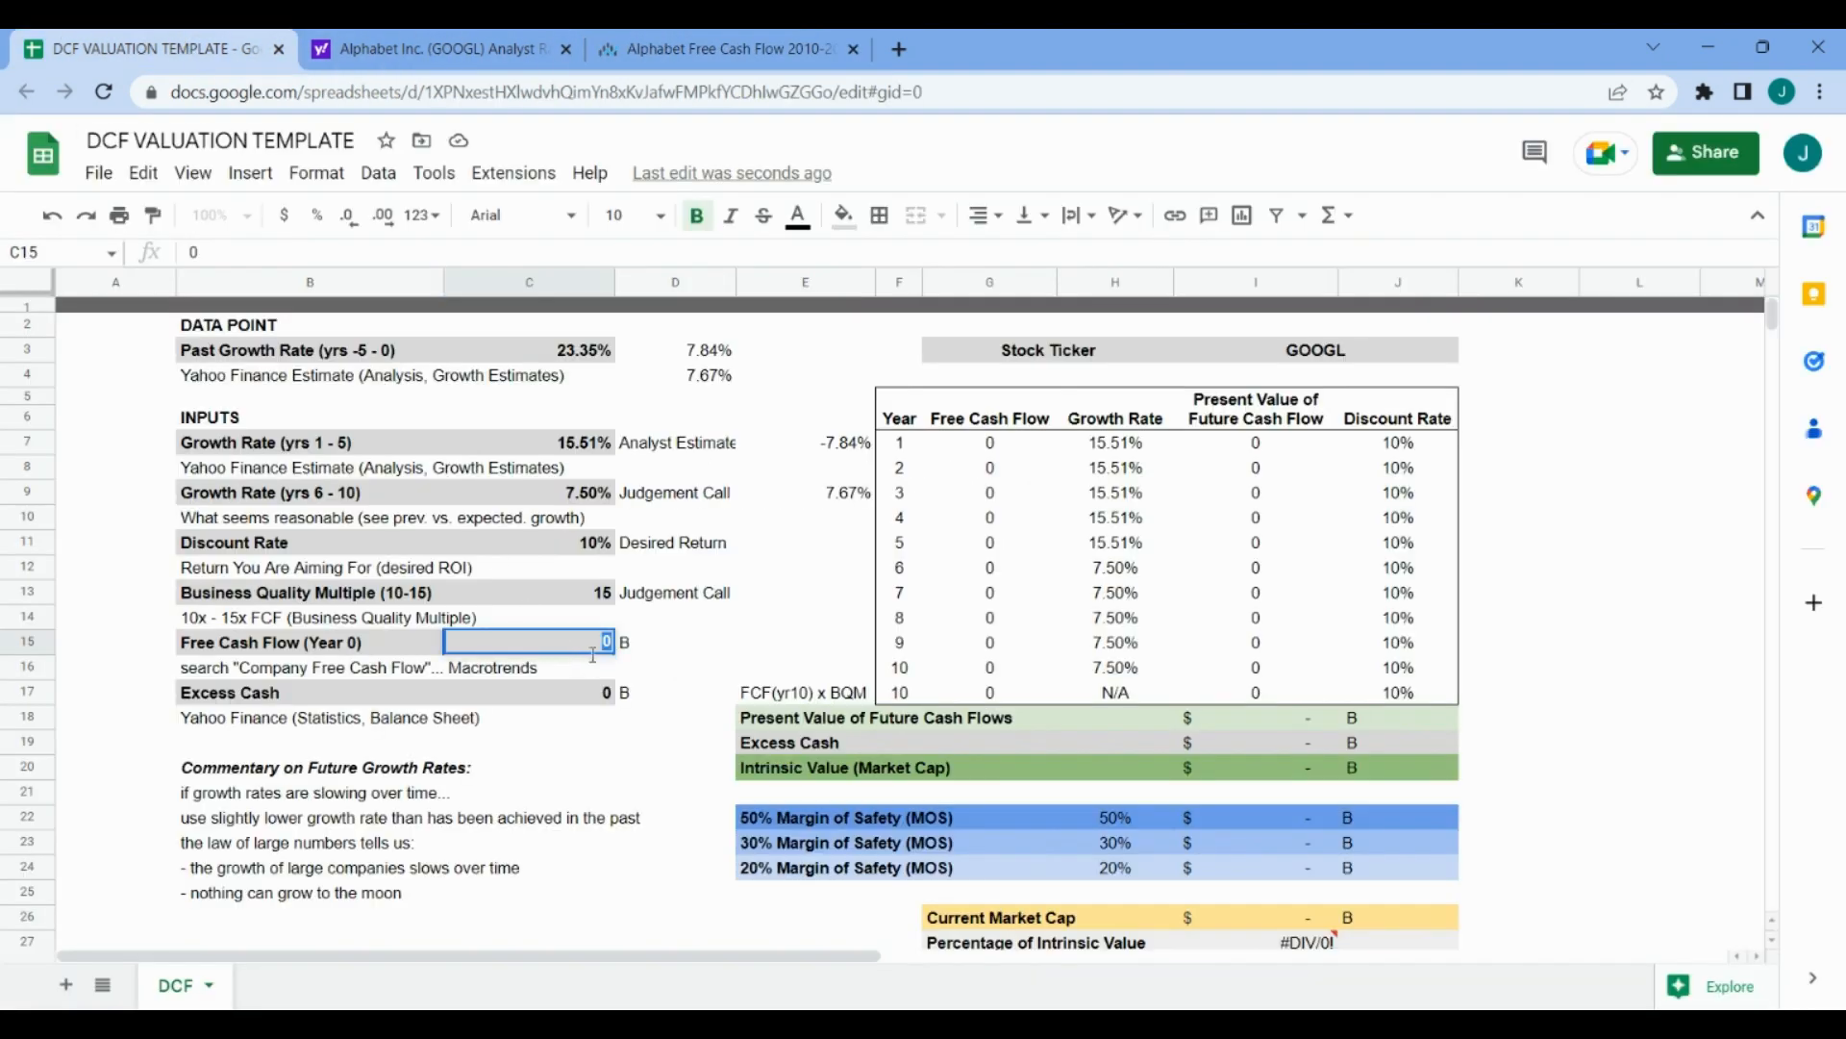
pyautogui.write('60.01')
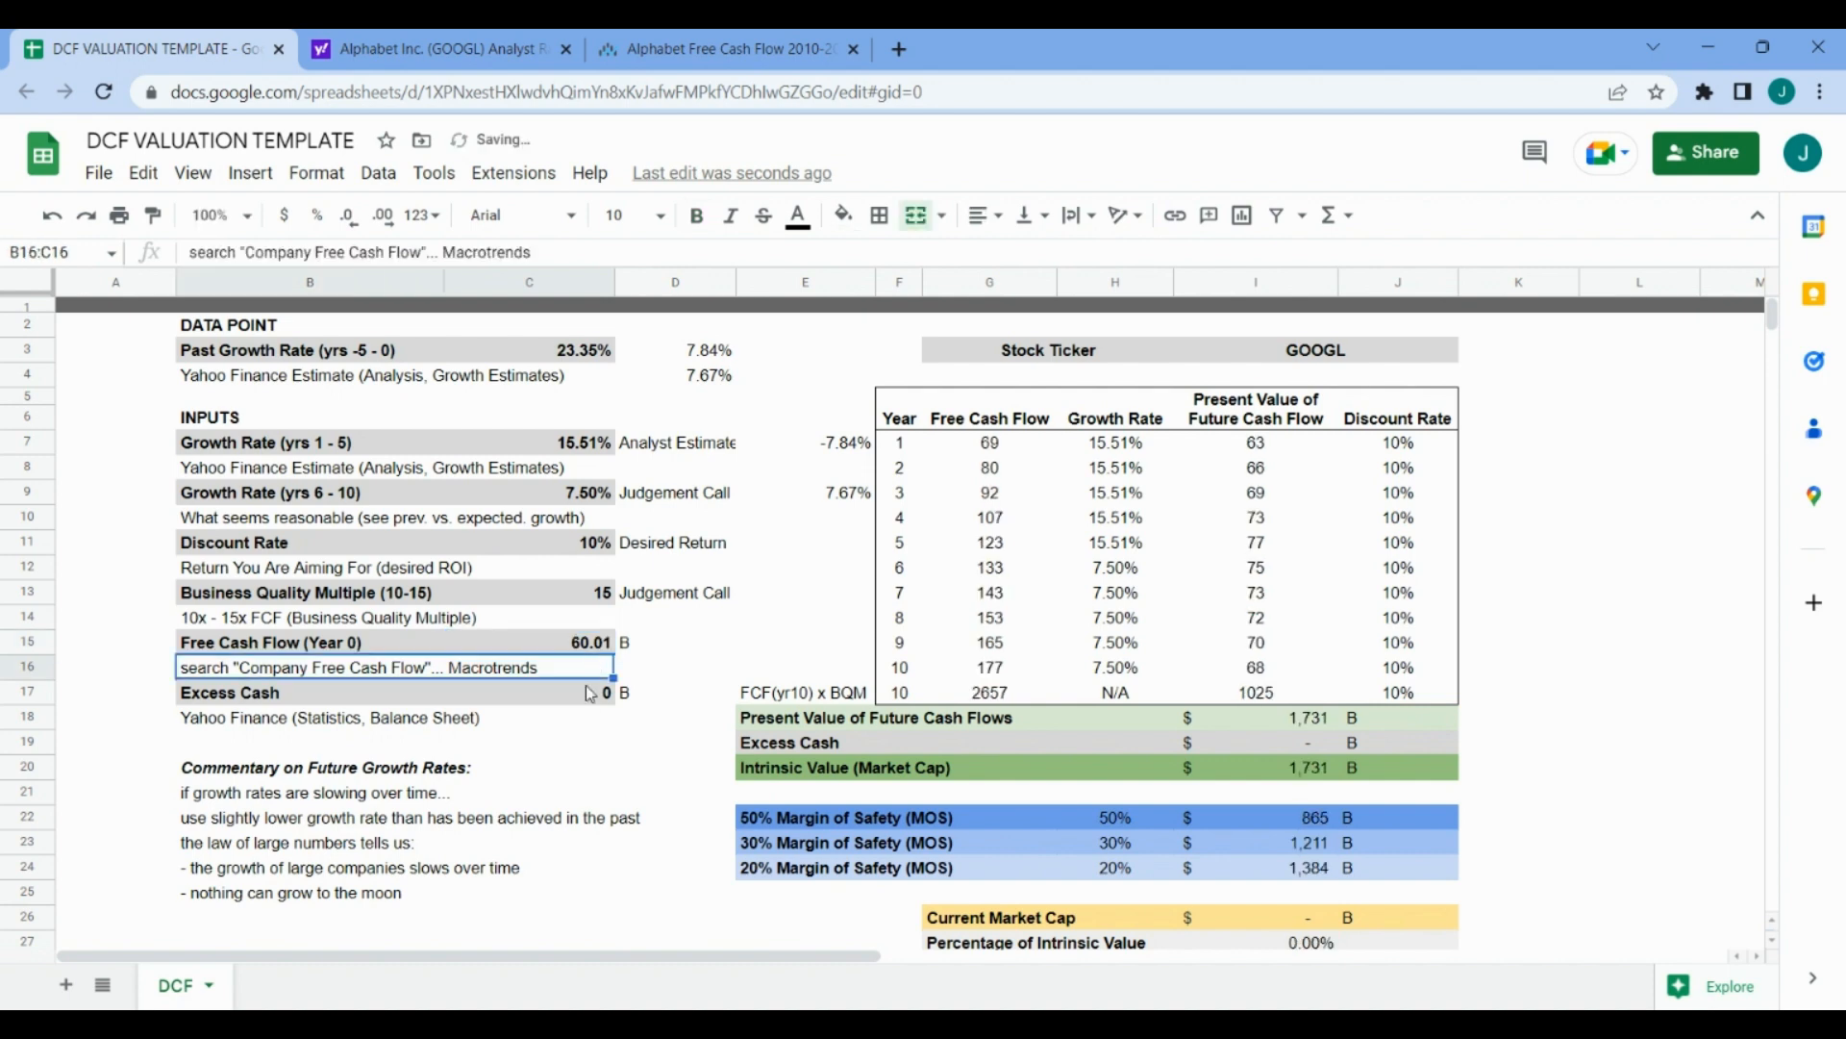
pyautogui.click(436, 48)
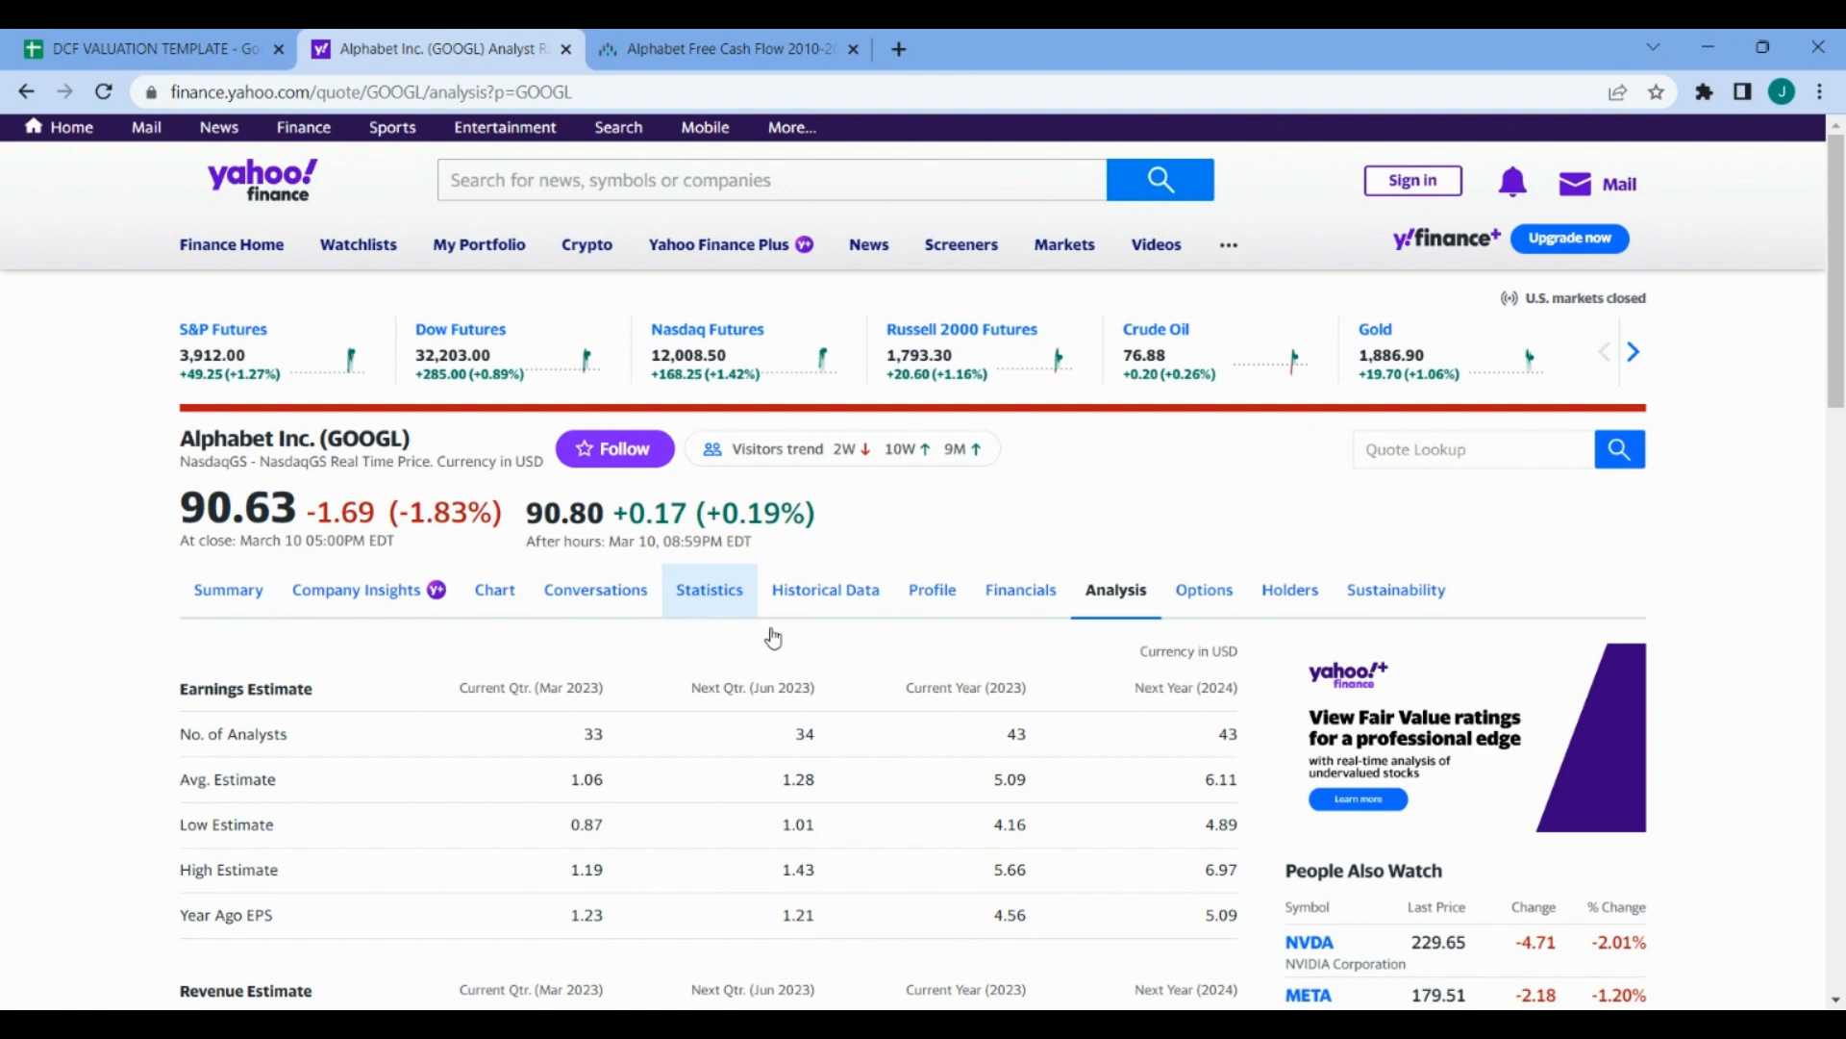
# - Read Alphabet's 113.76B total cash on Yahoo's Statistics page and return to the sheet
pyautogui.click(708, 589)
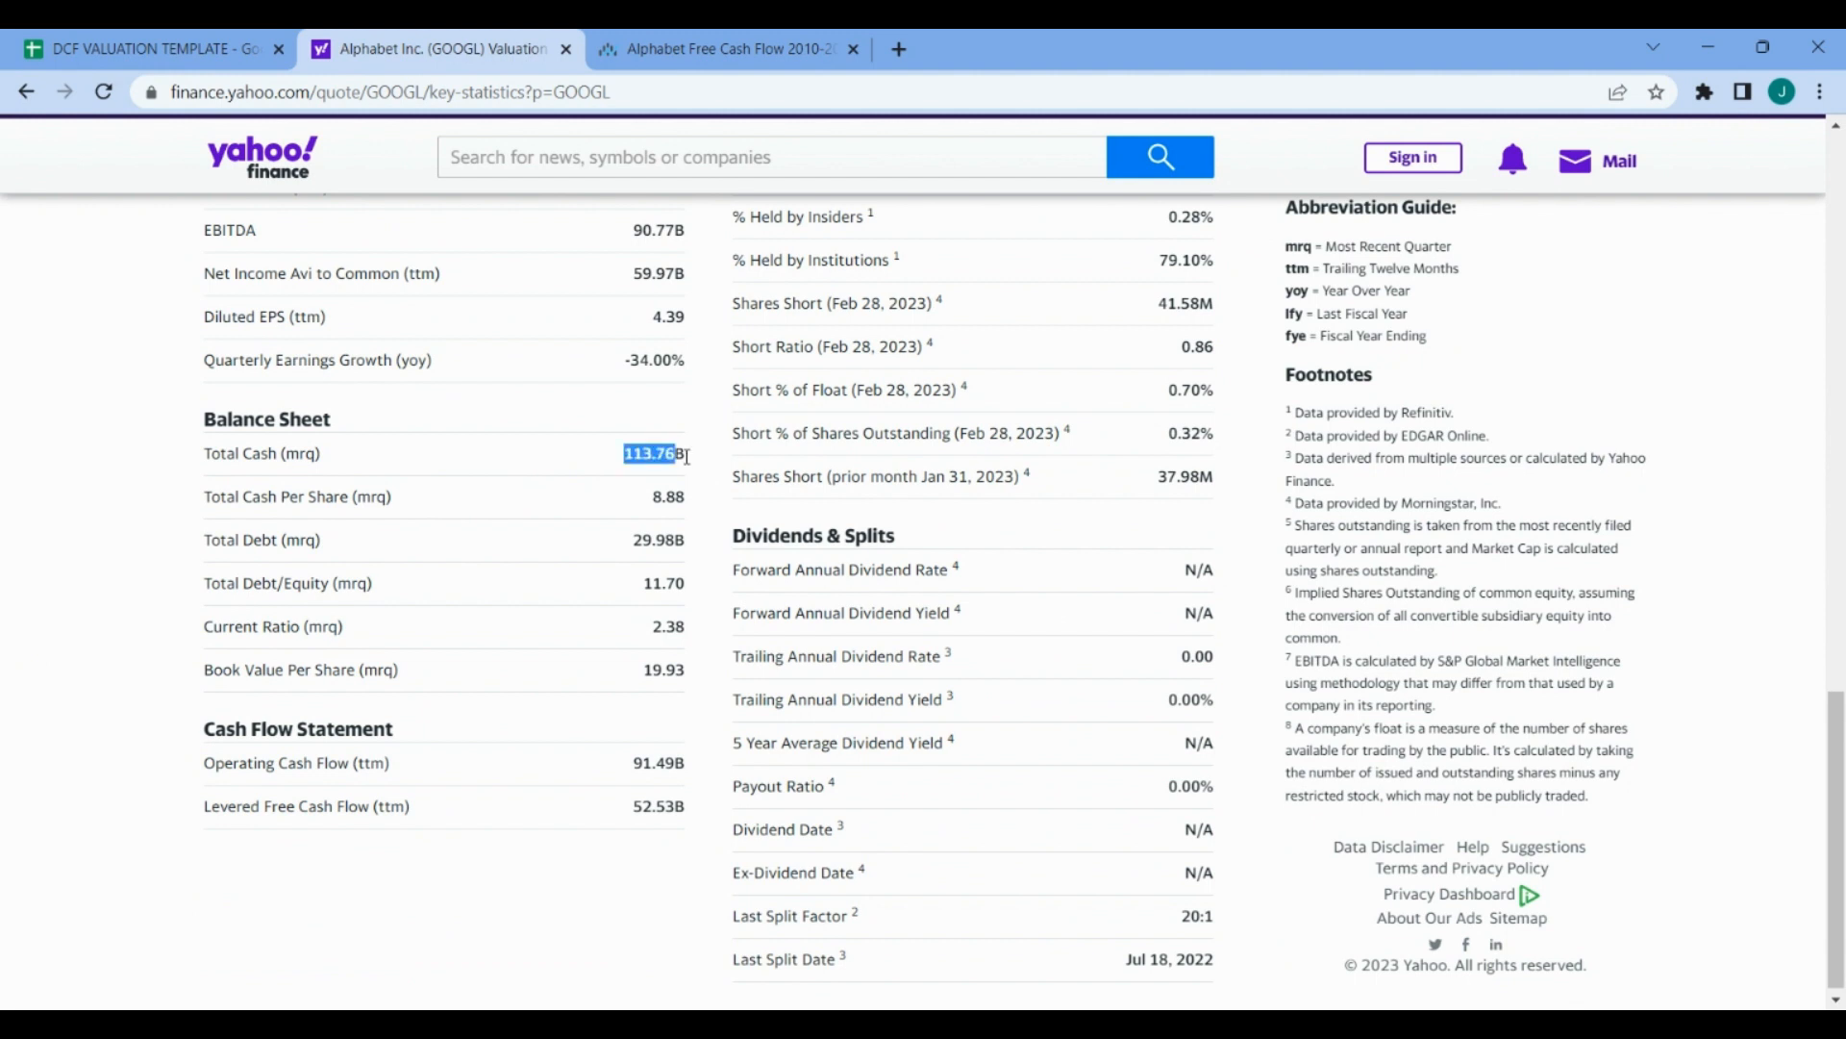
pyautogui.moveTo(690, 458)
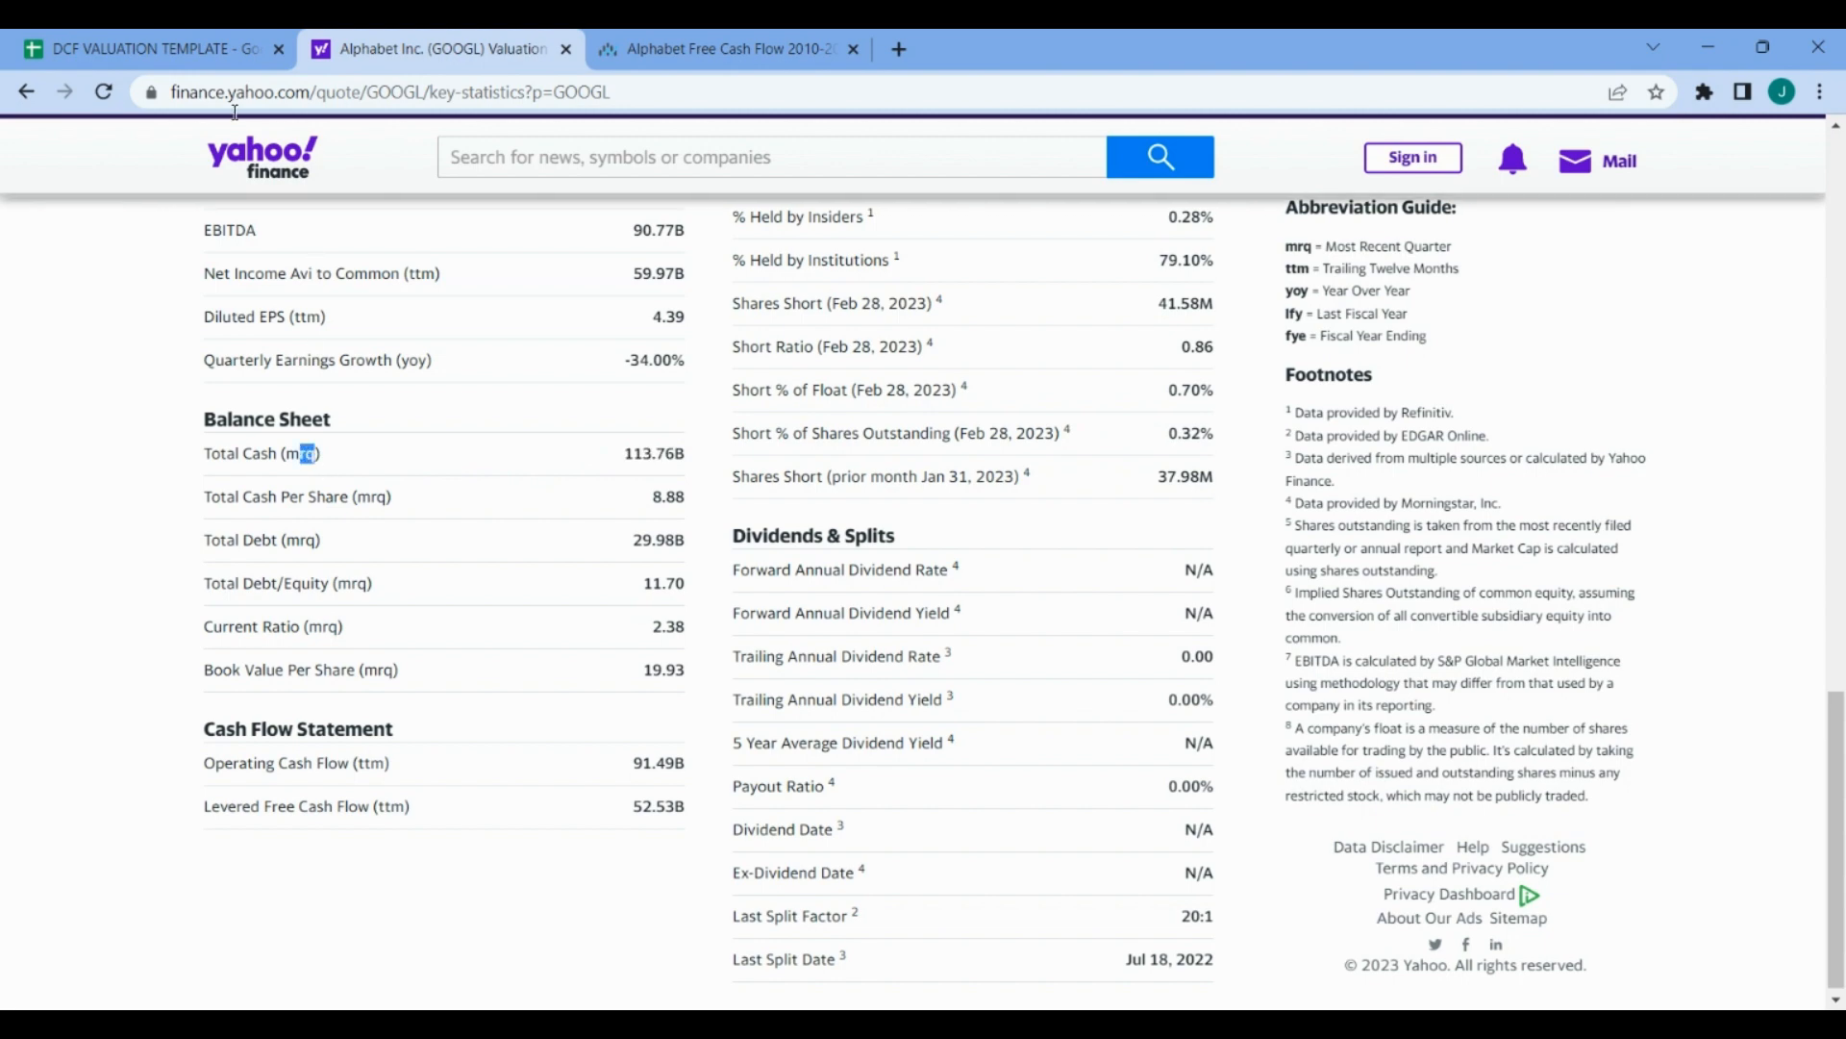
pyautogui.click(145, 49)
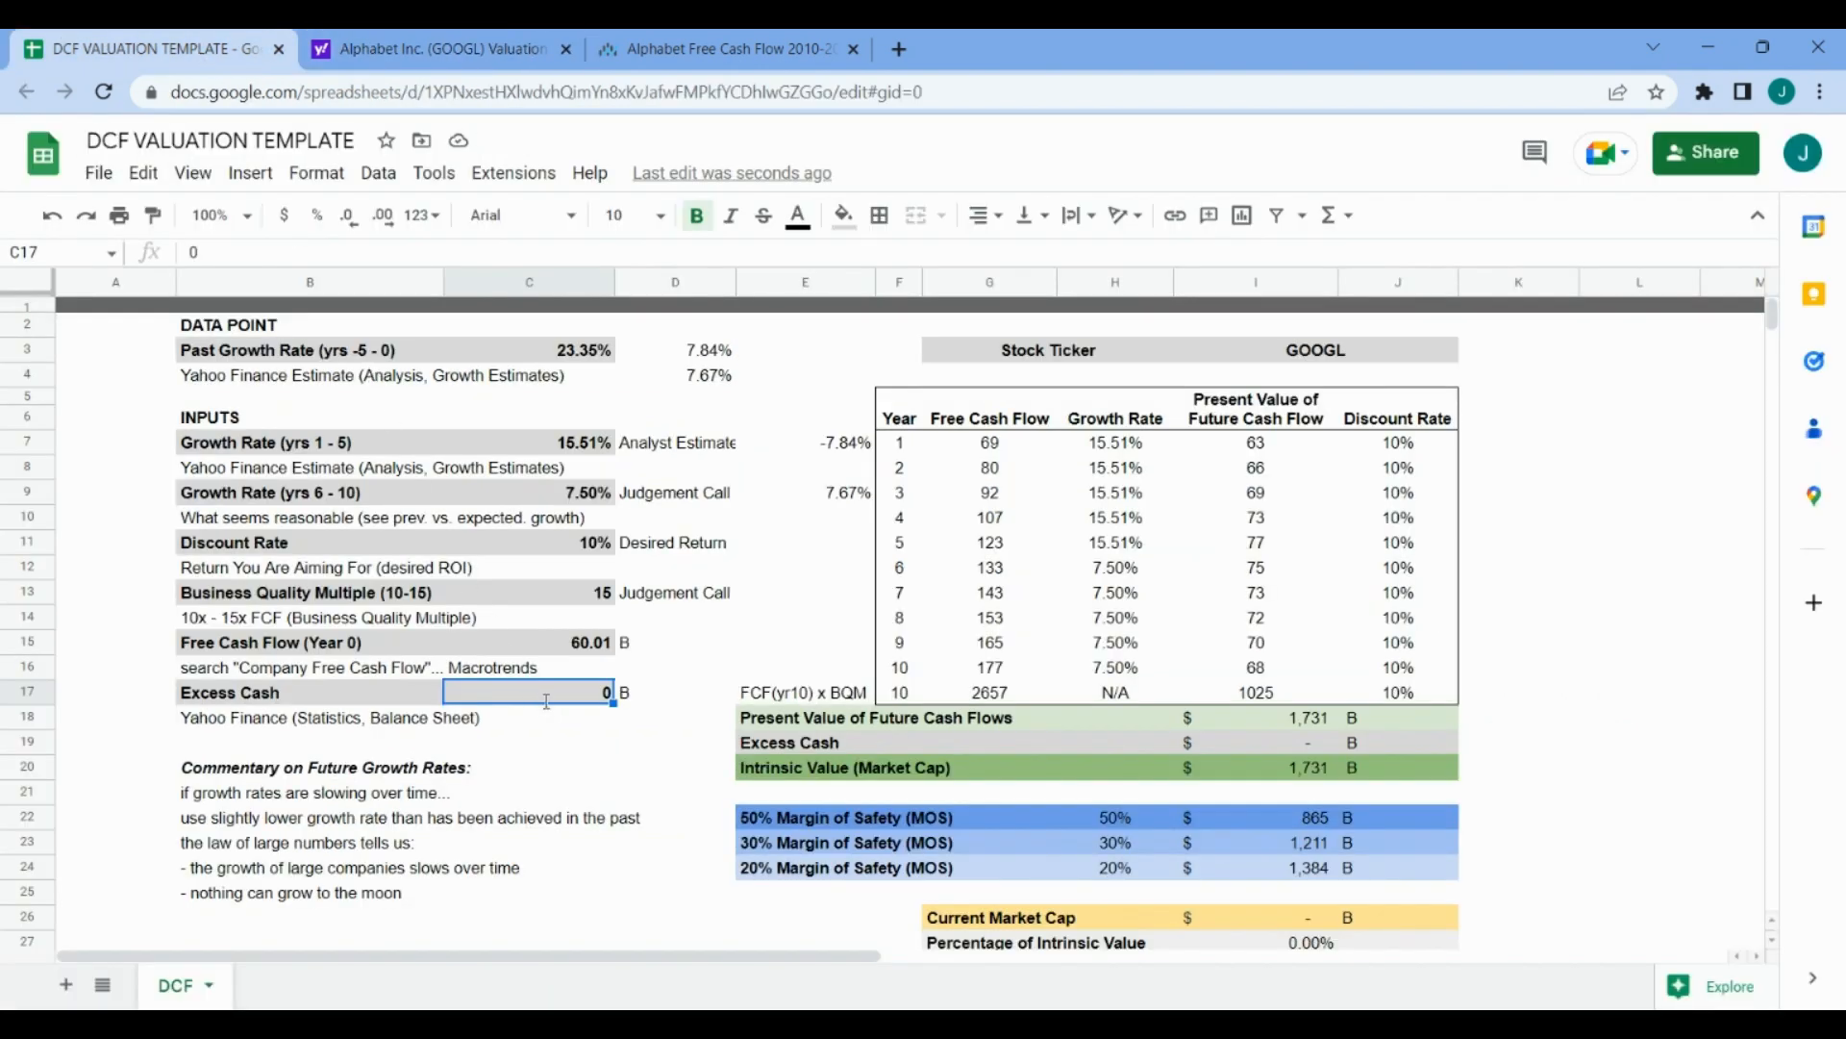
# - Enter 113.76 excess cash in C17 and review the inputs and 1,844 B intrinsic value
pyautogui.write('113.76')
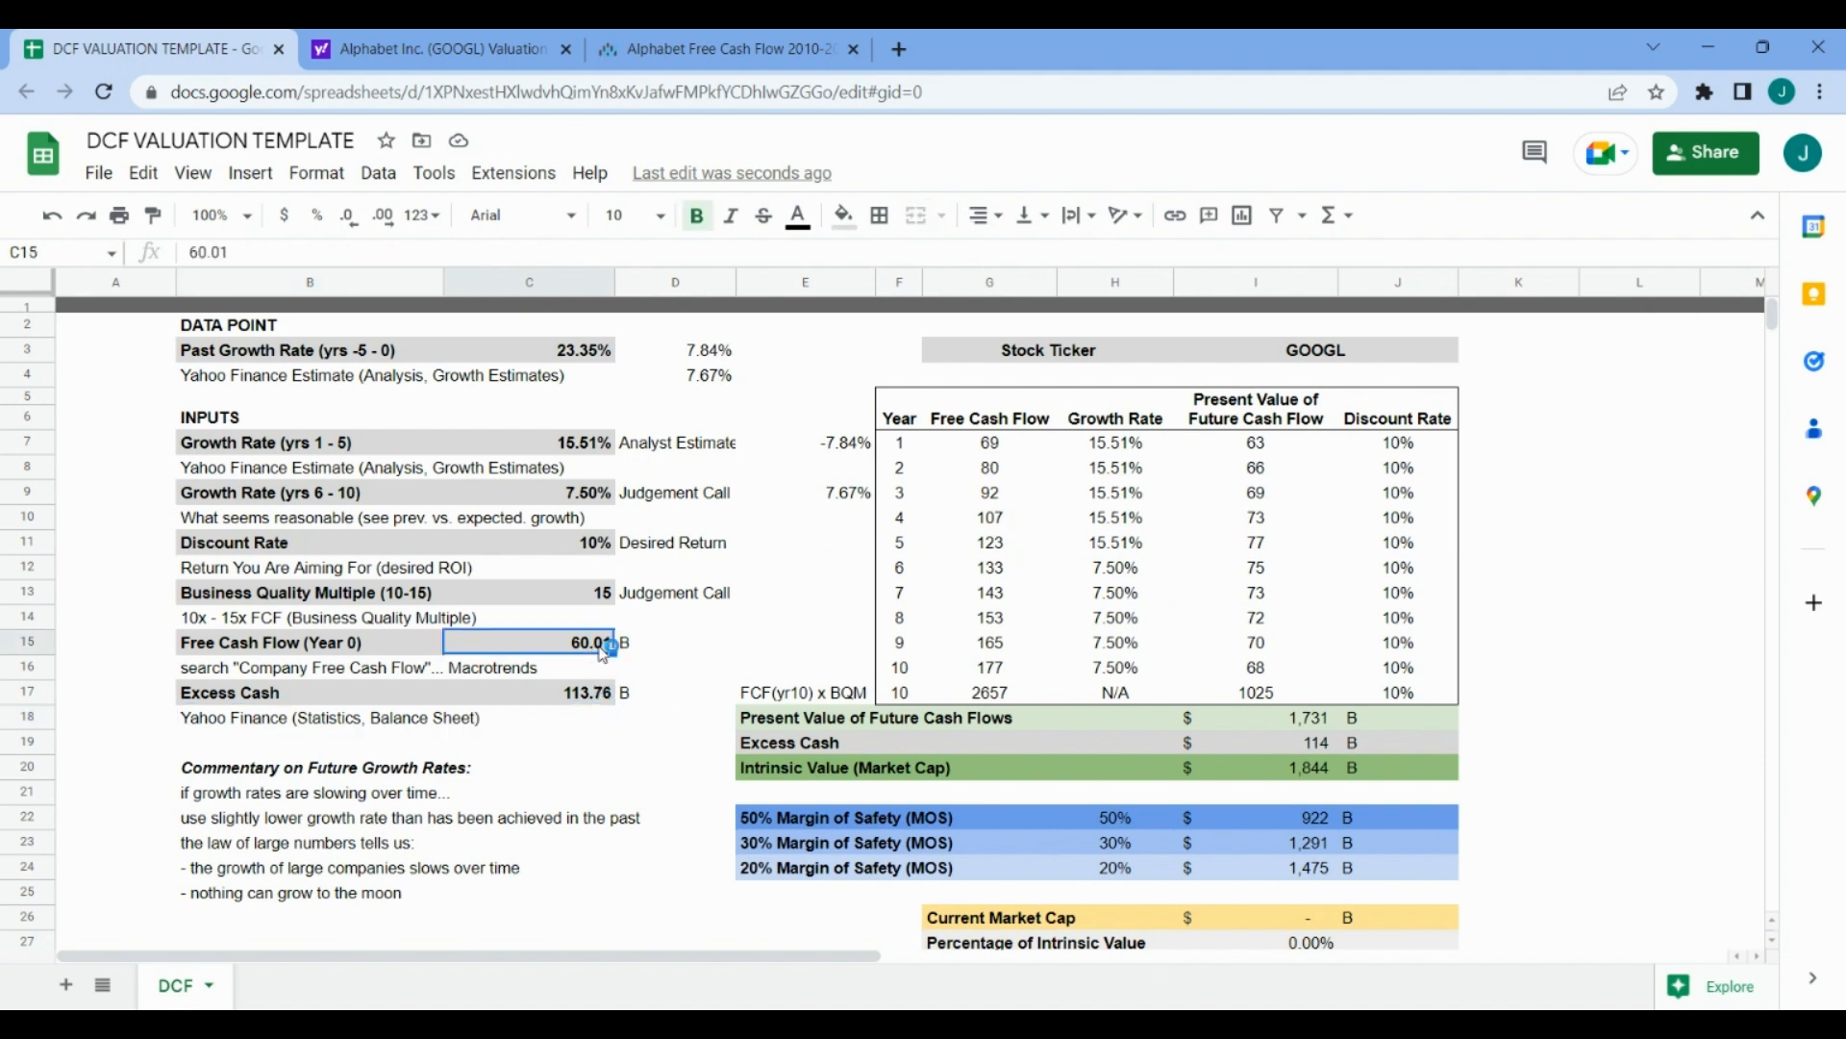
pyautogui.click(528, 442)
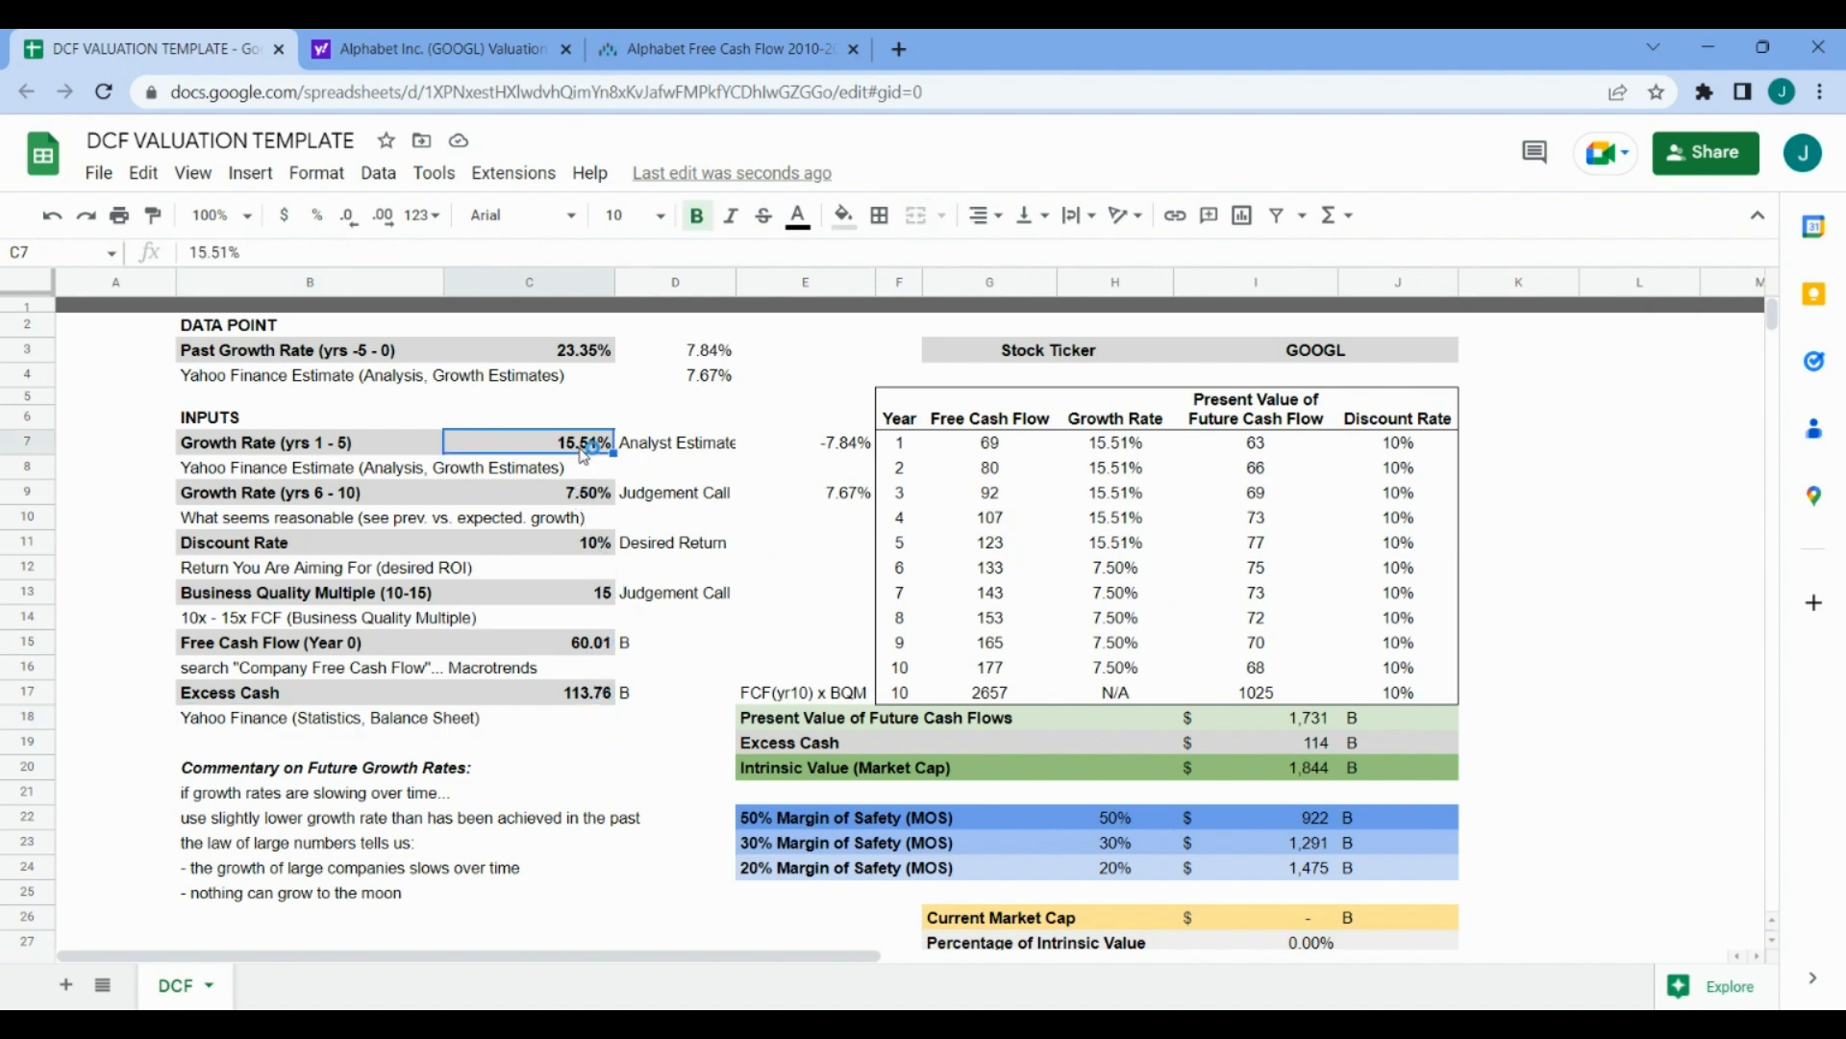
pyautogui.click(529, 493)
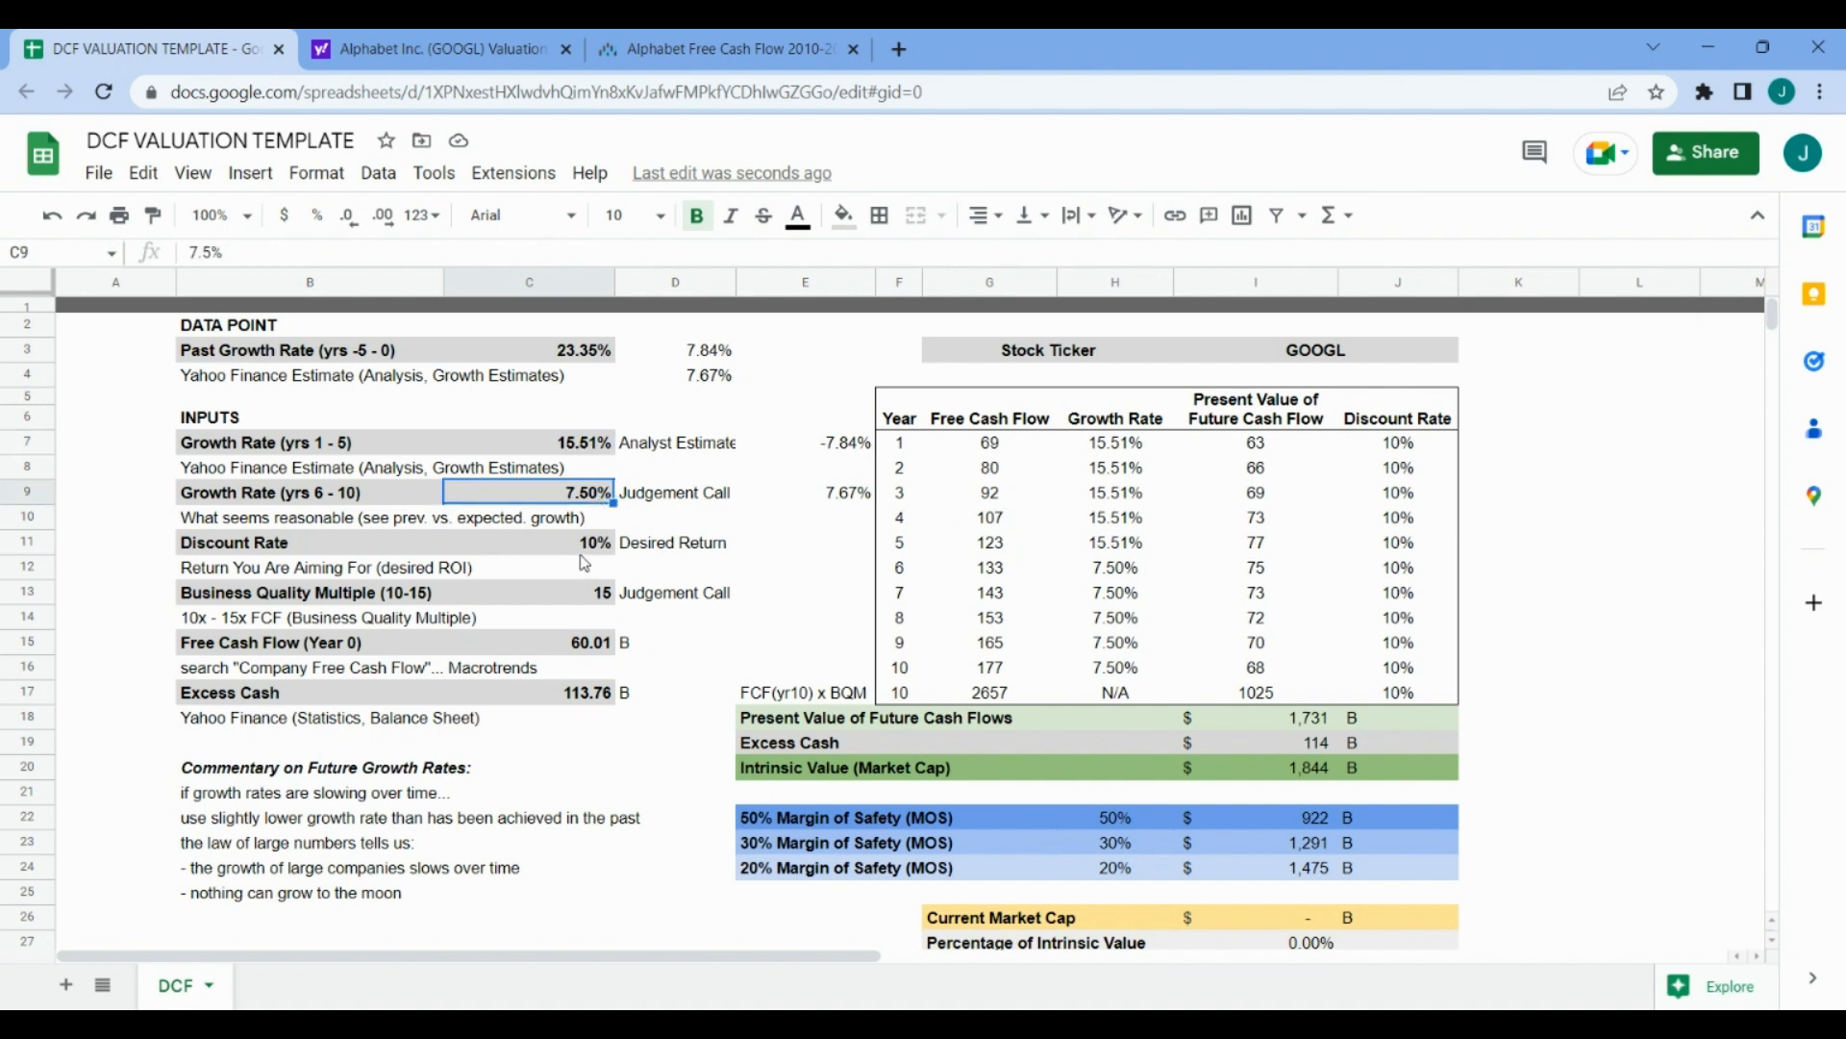
pyautogui.click(528, 541)
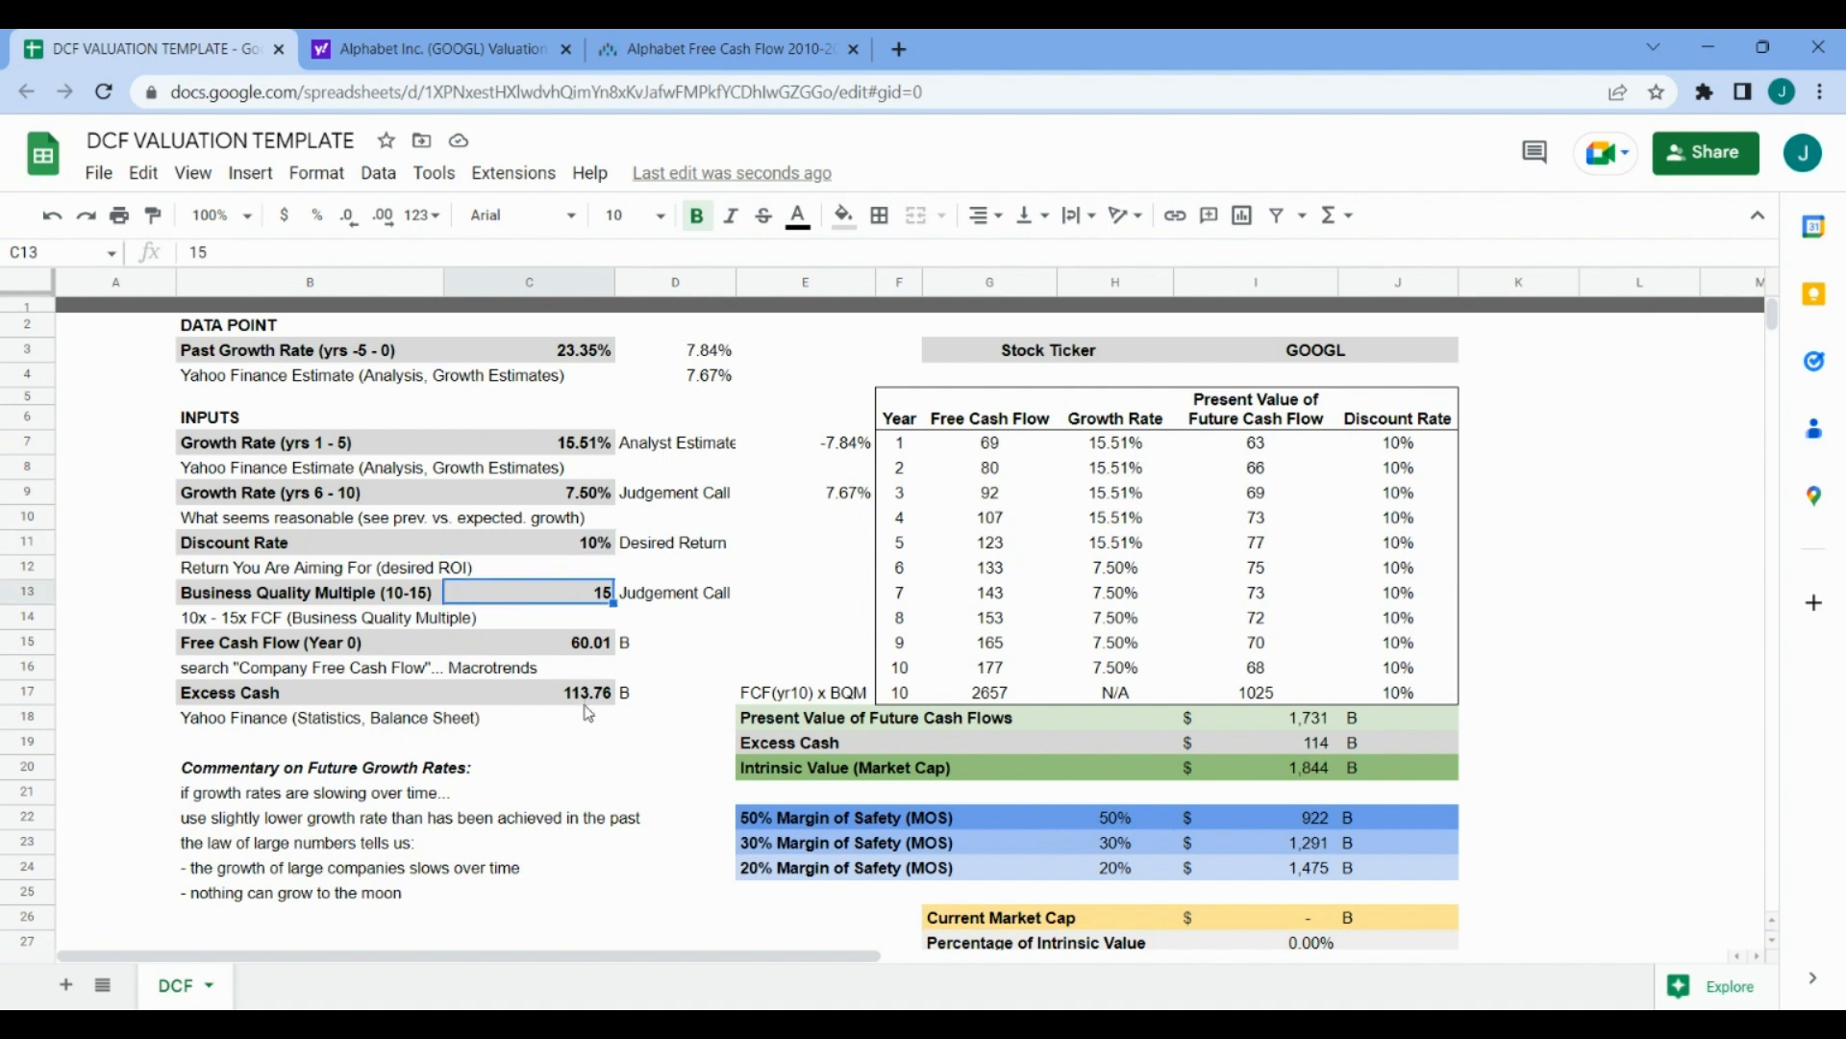
pyautogui.click(528, 692)
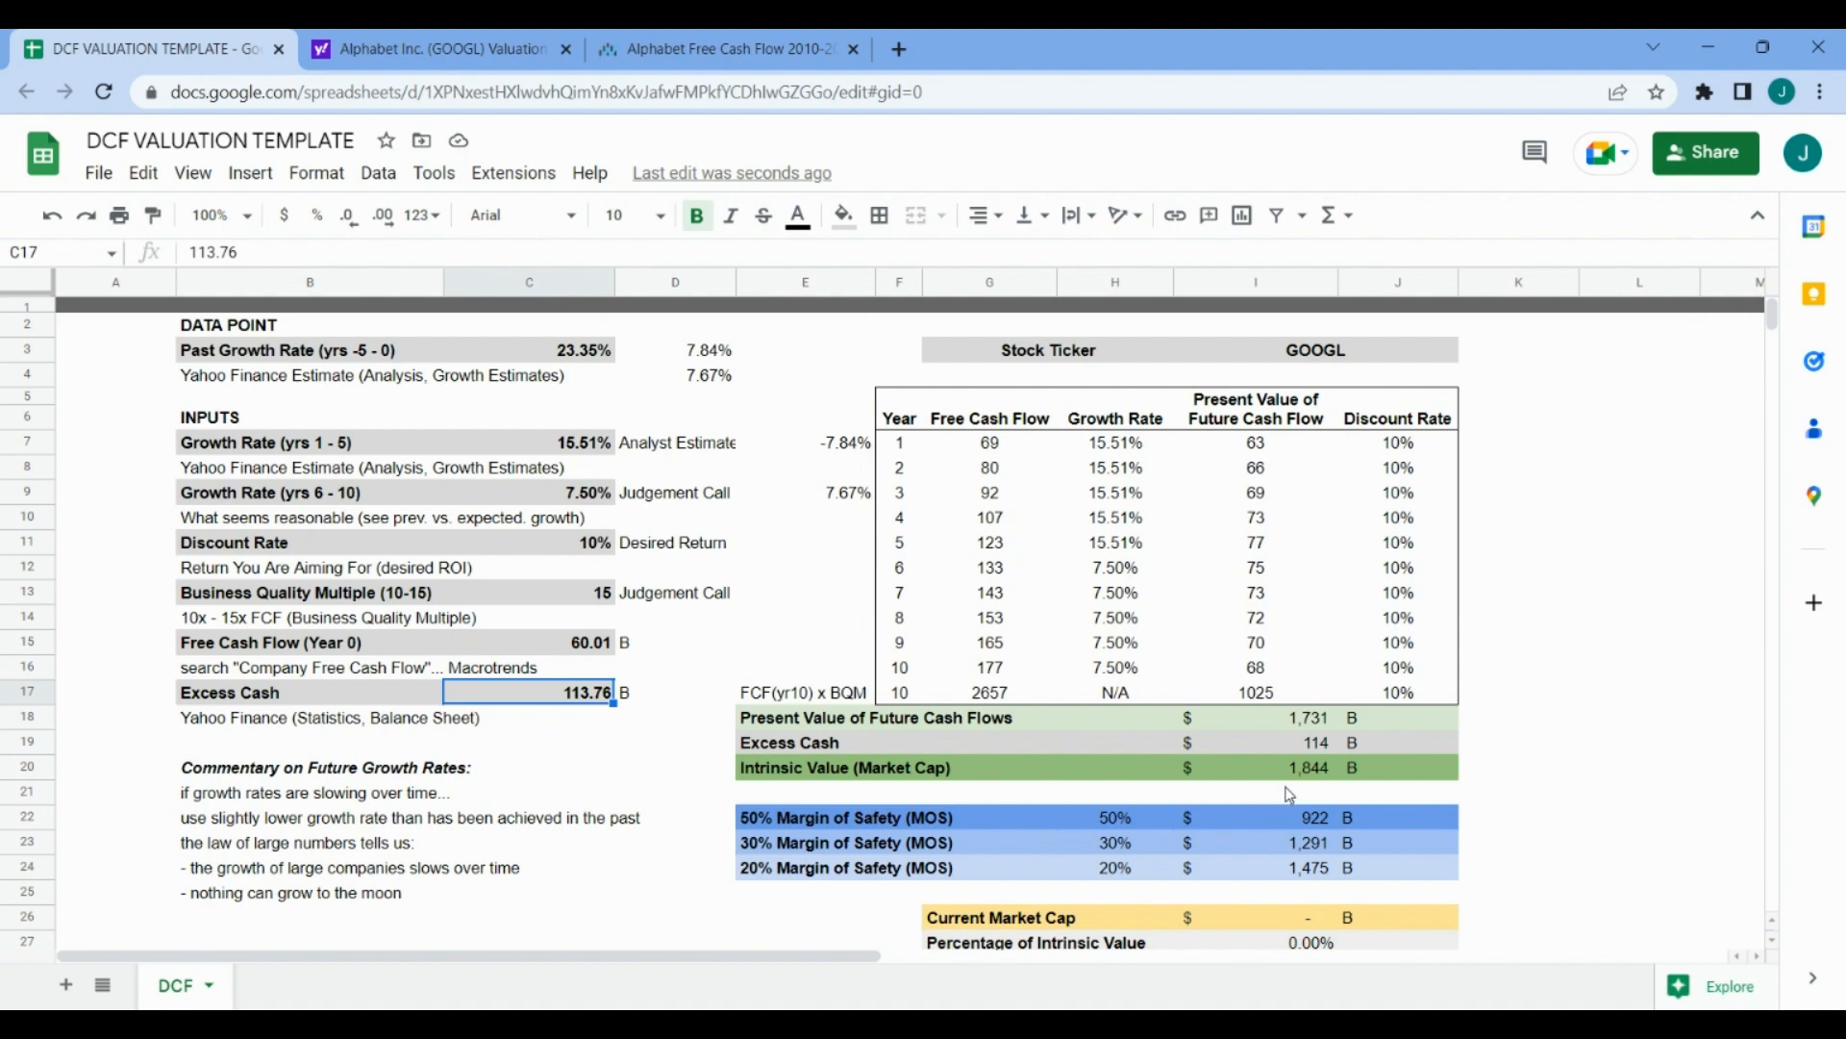
pyautogui.click(1255, 766)
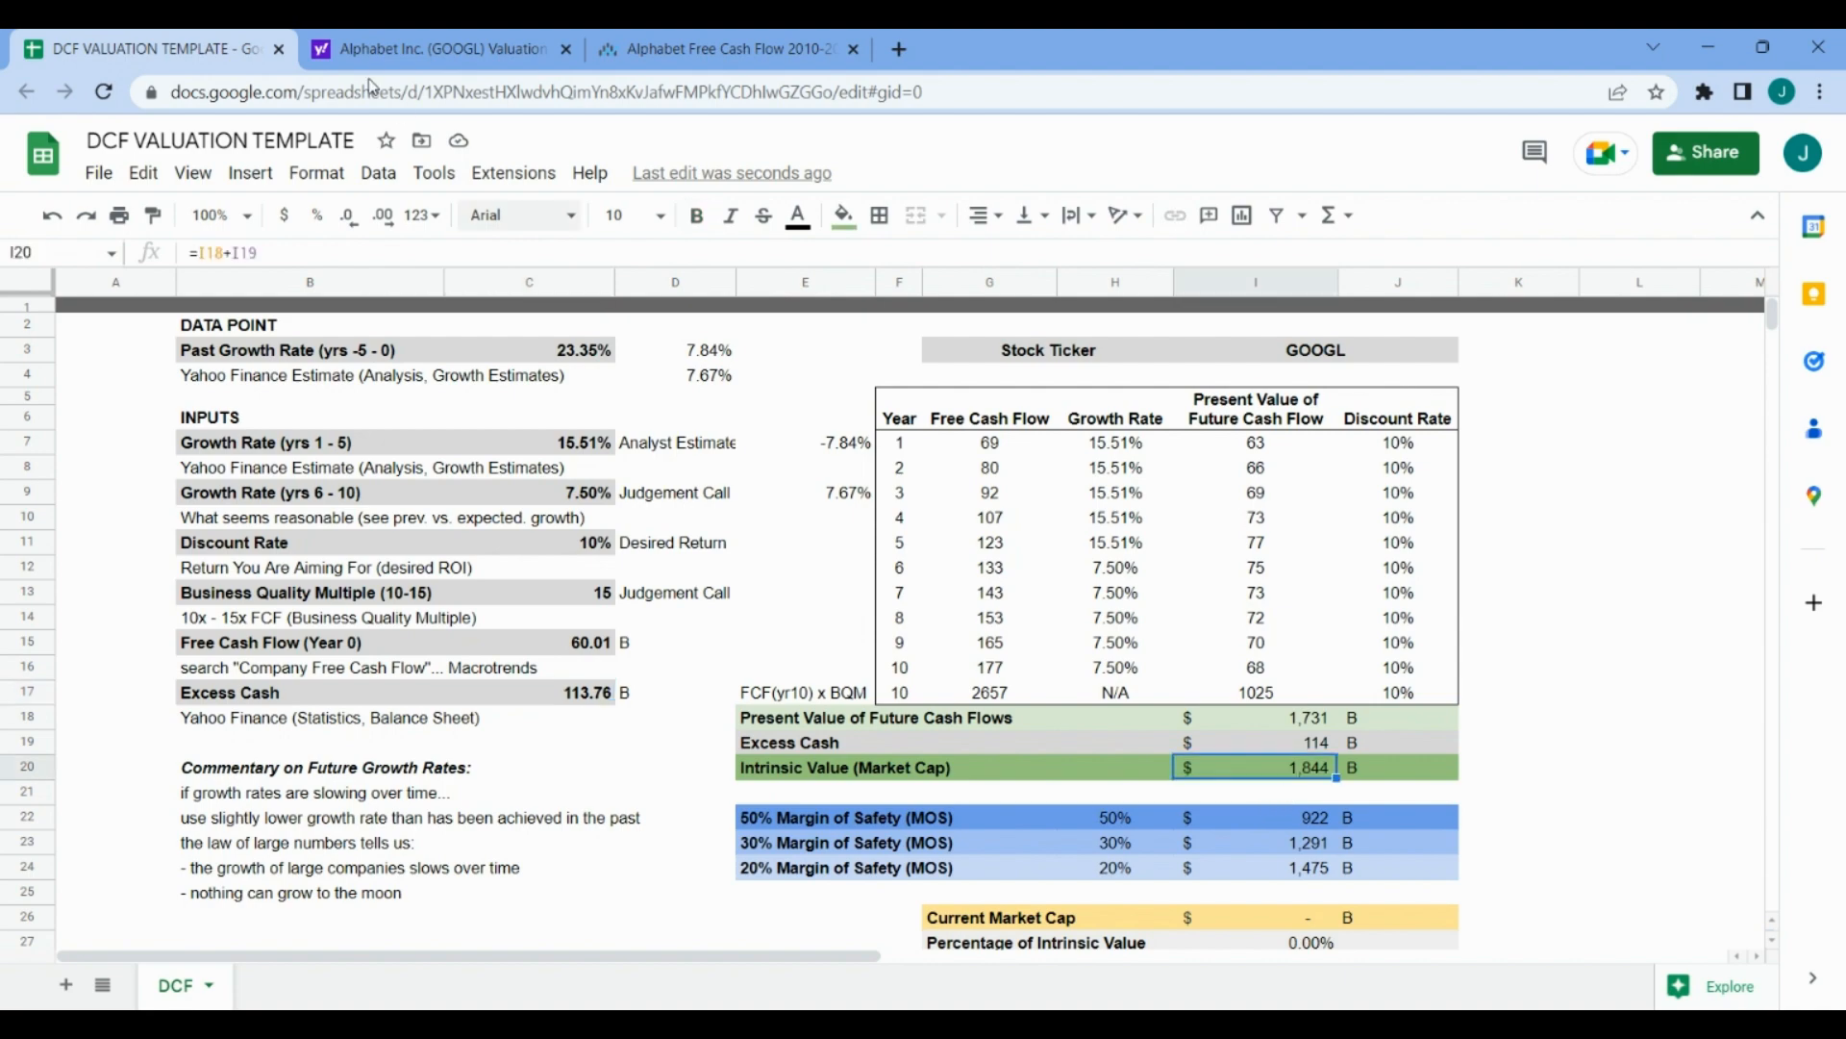
pyautogui.click(441, 48)
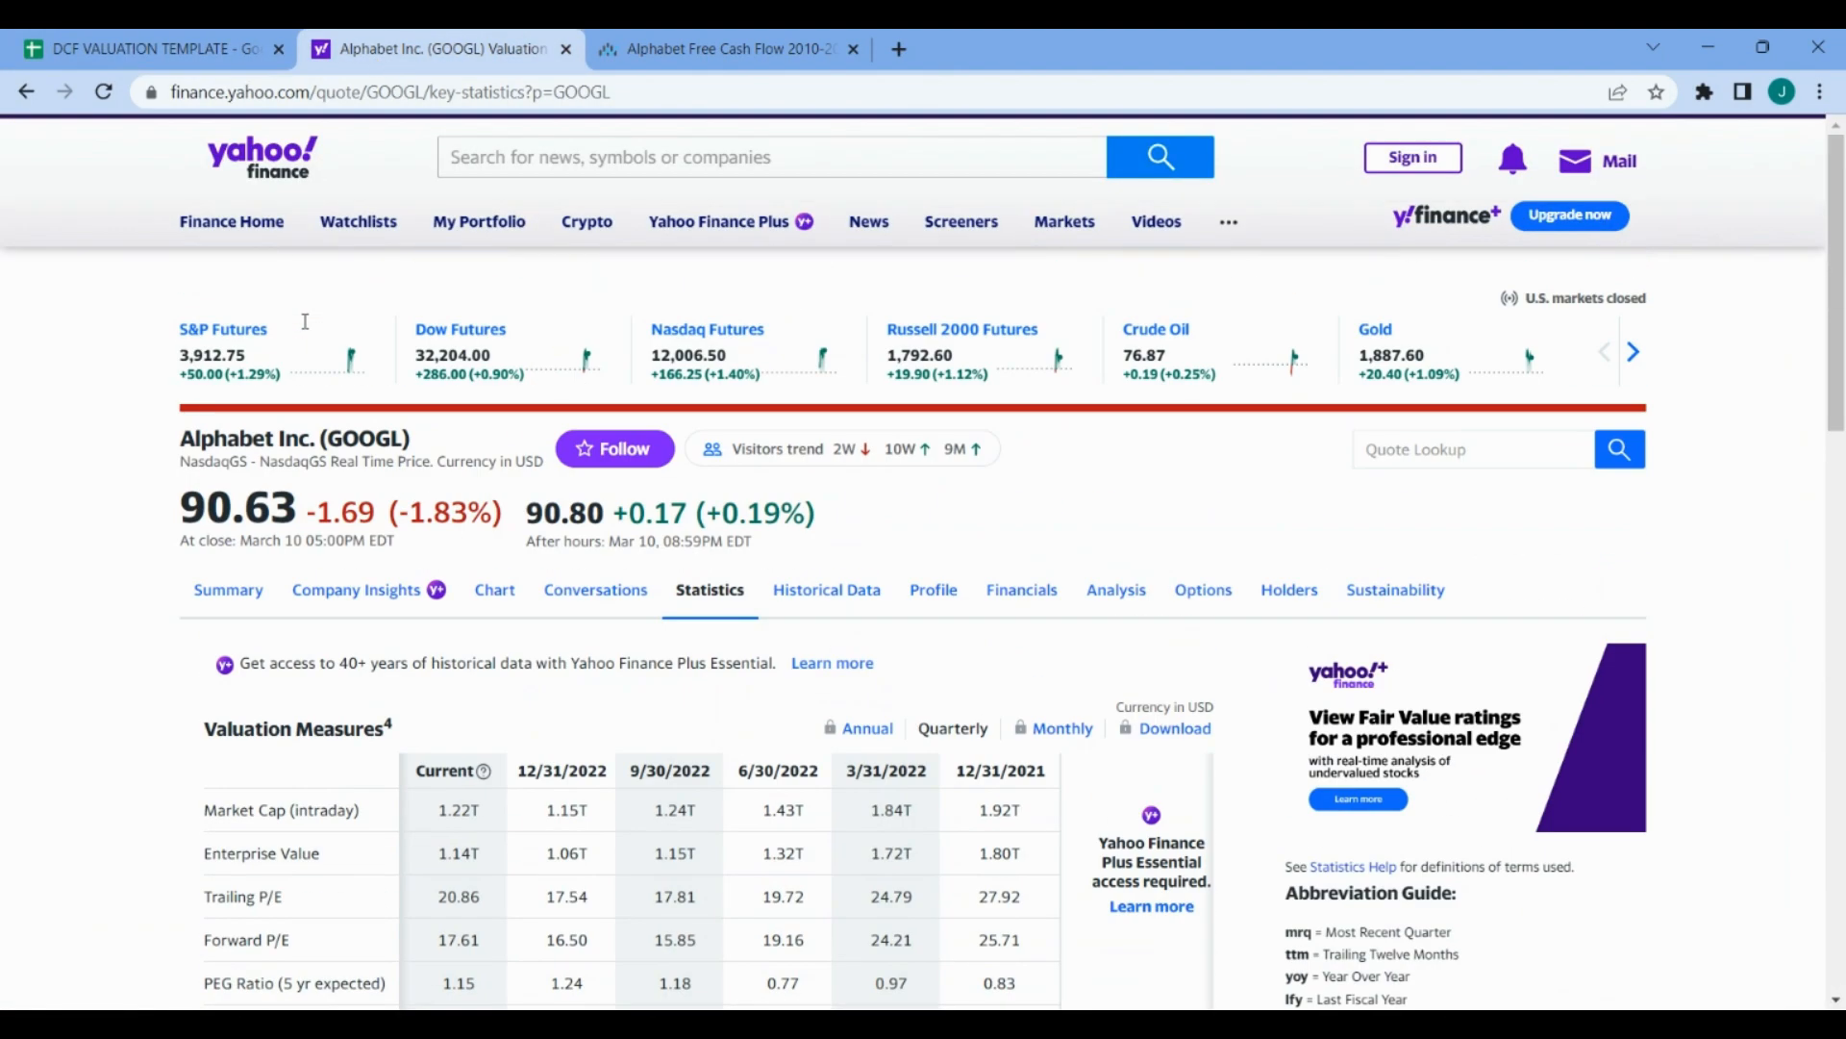
# - Note Alphabet's 1.22T market cap and return to the valuation spreadsheet
pyautogui.click(227, 589)
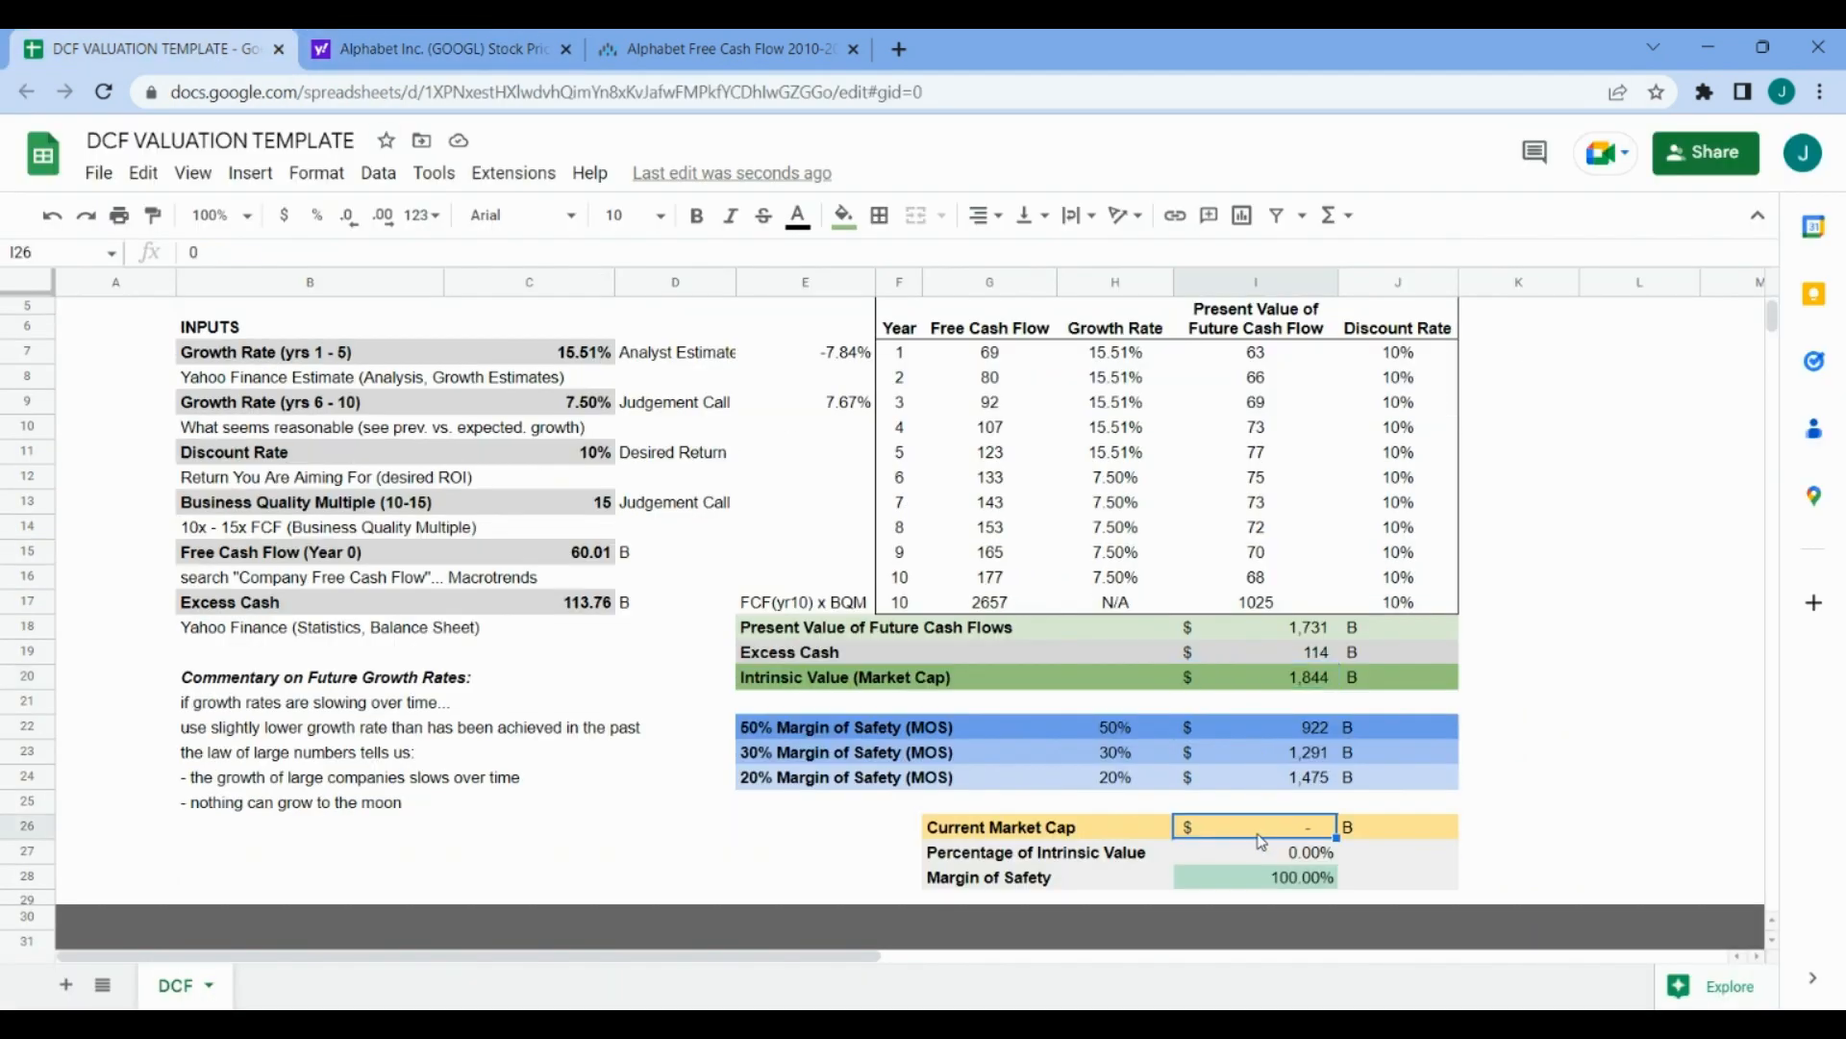
# - Enter 1,163B as Current Market Cap and check the 63.06% ratio and 36.94% margin of safety
pyautogui.write('1.163.00')
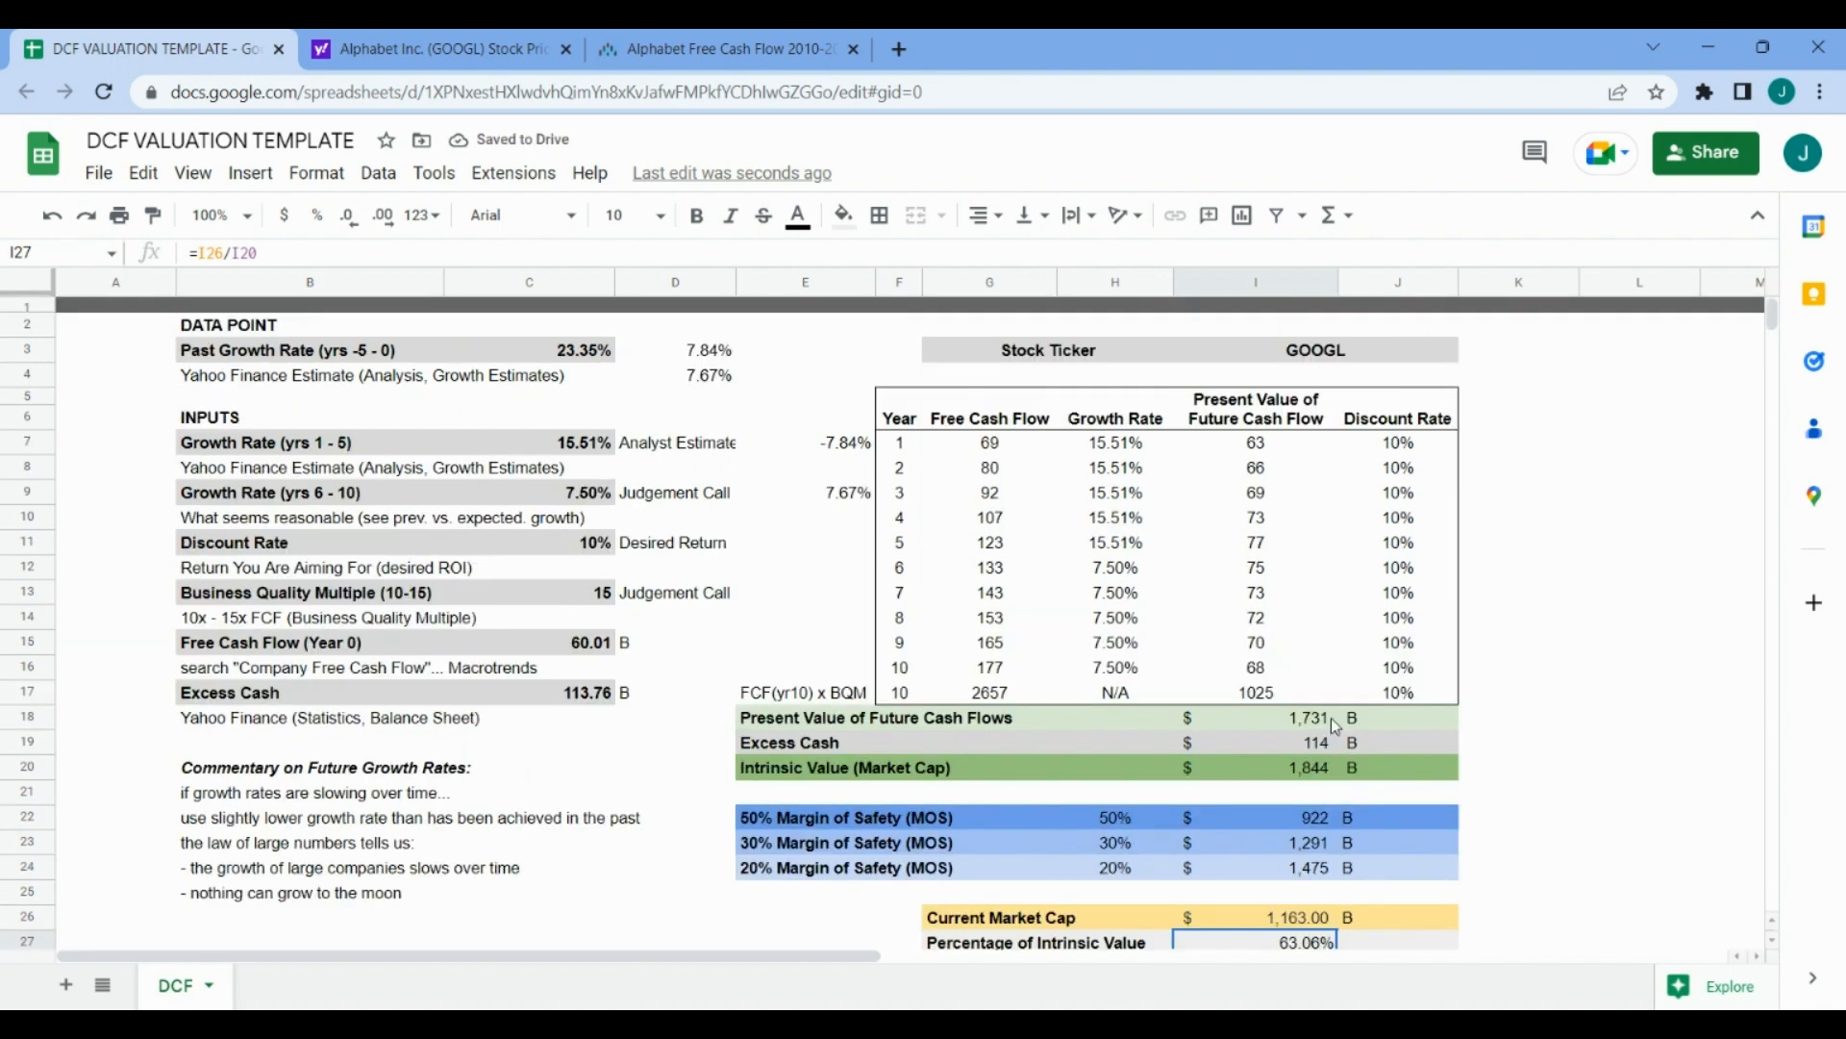
pyautogui.scroll(-3)
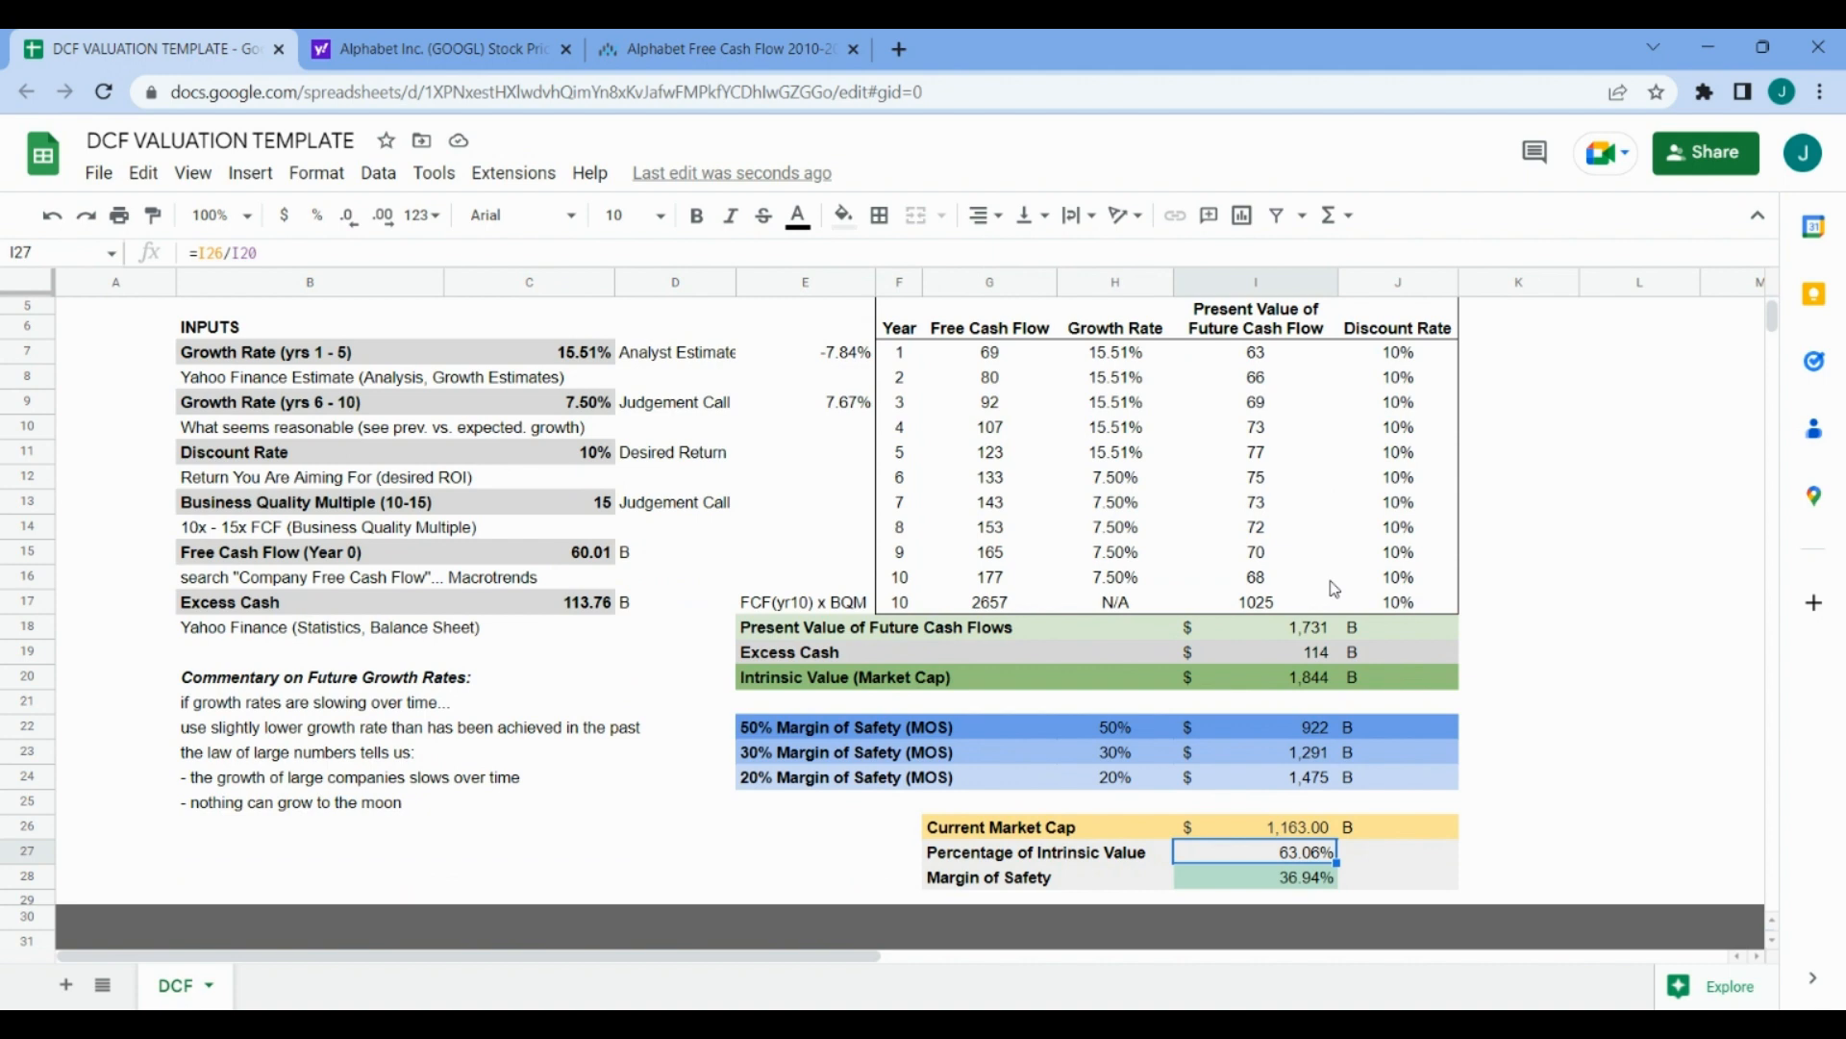
pyautogui.click(1255, 676)
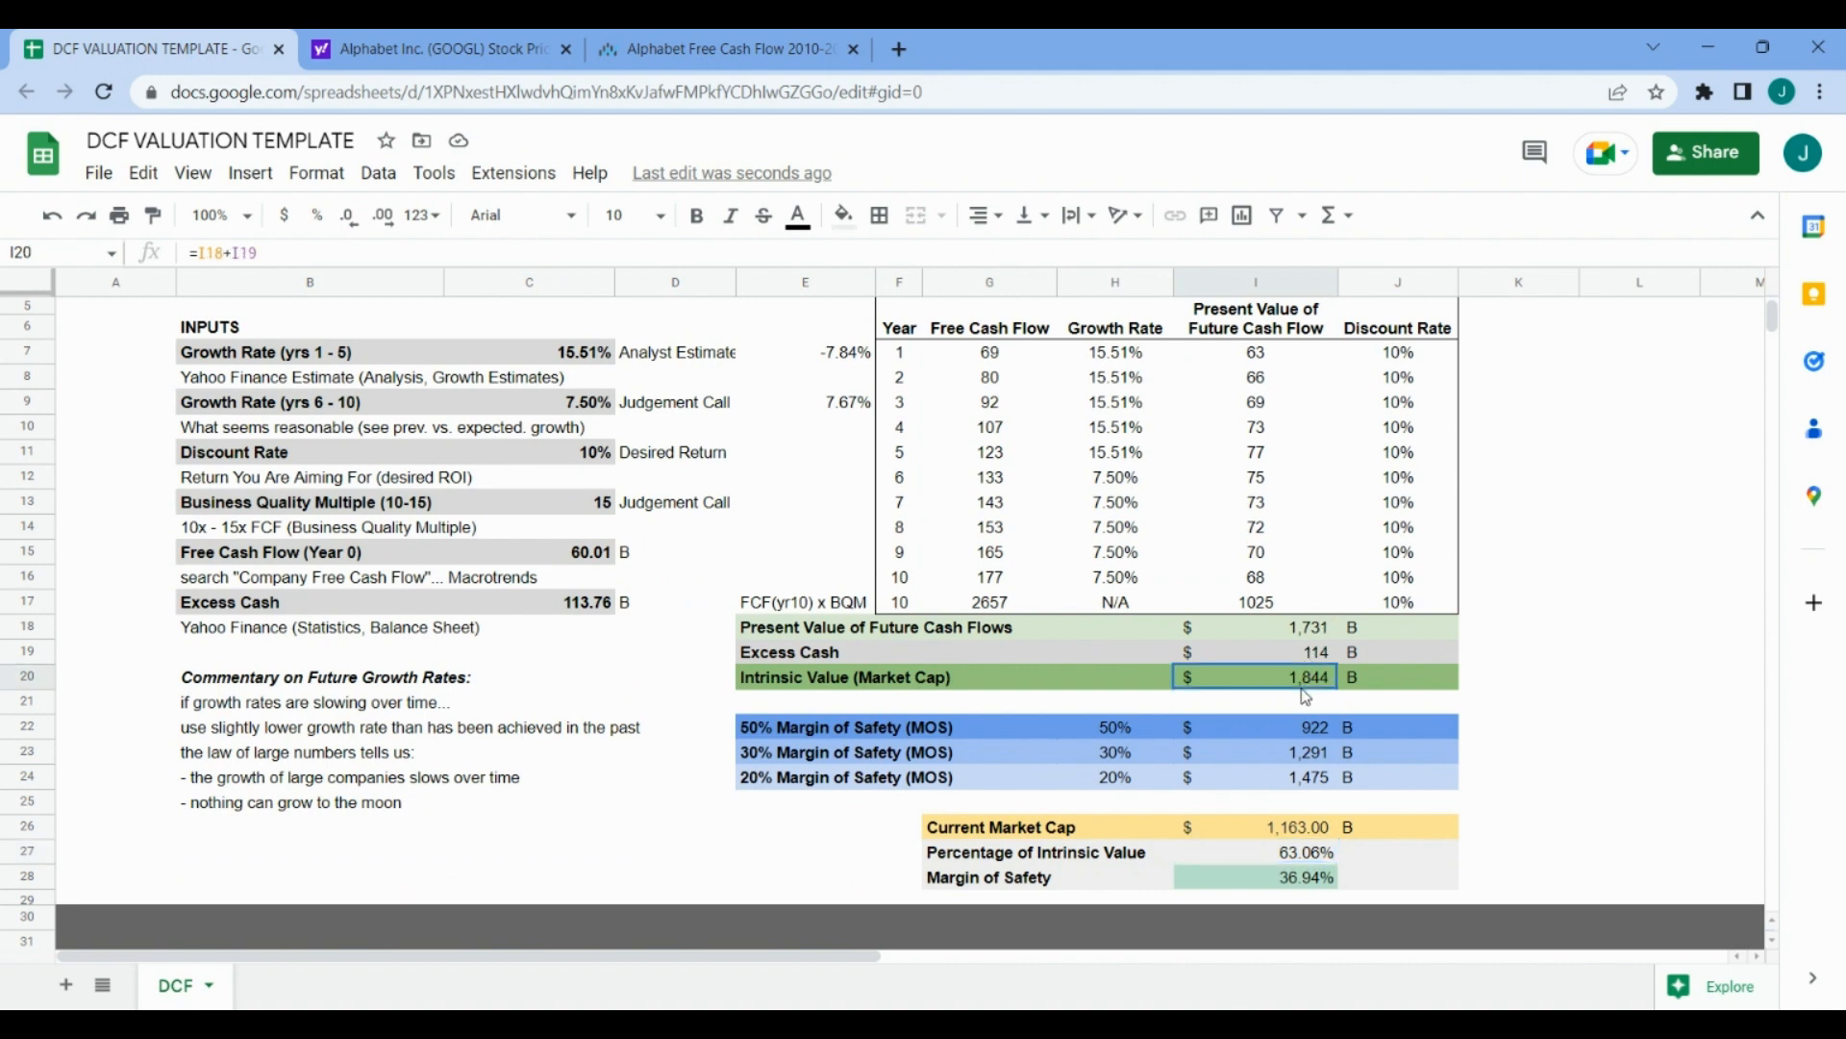
pyautogui.moveTo(1309, 828)
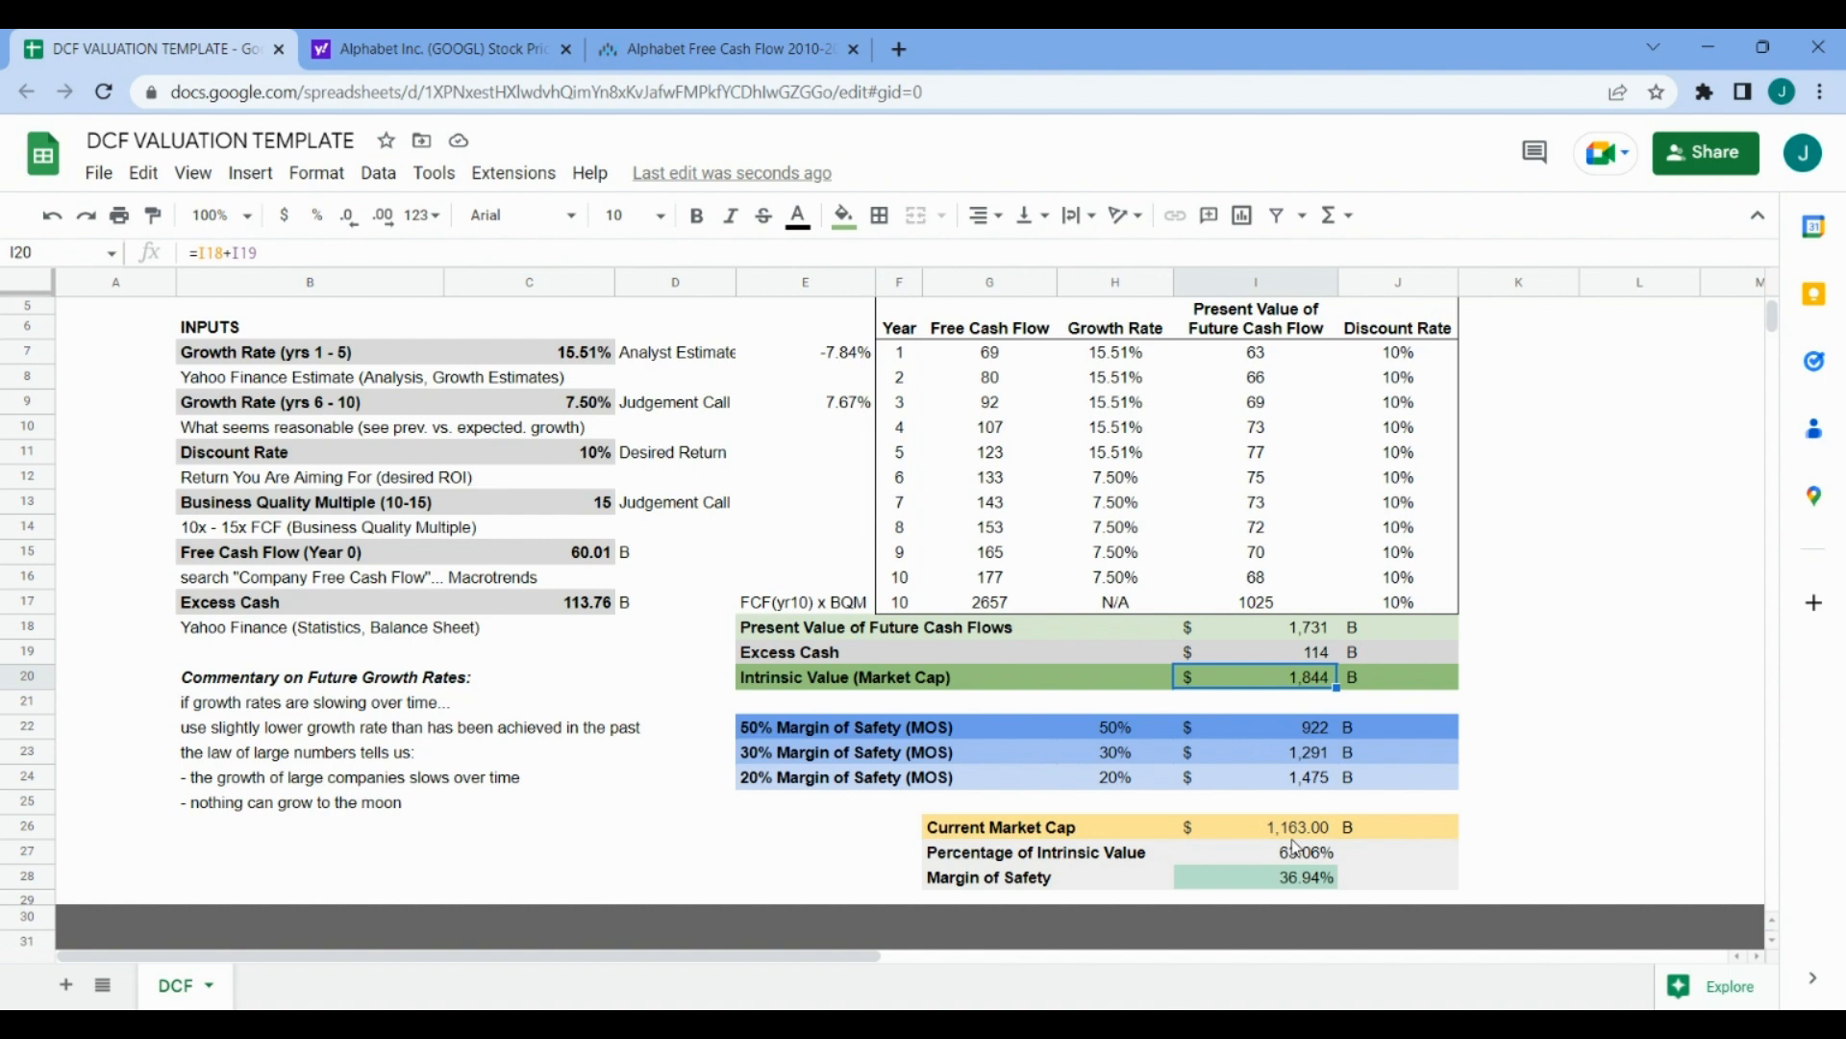
pyautogui.click(1254, 827)
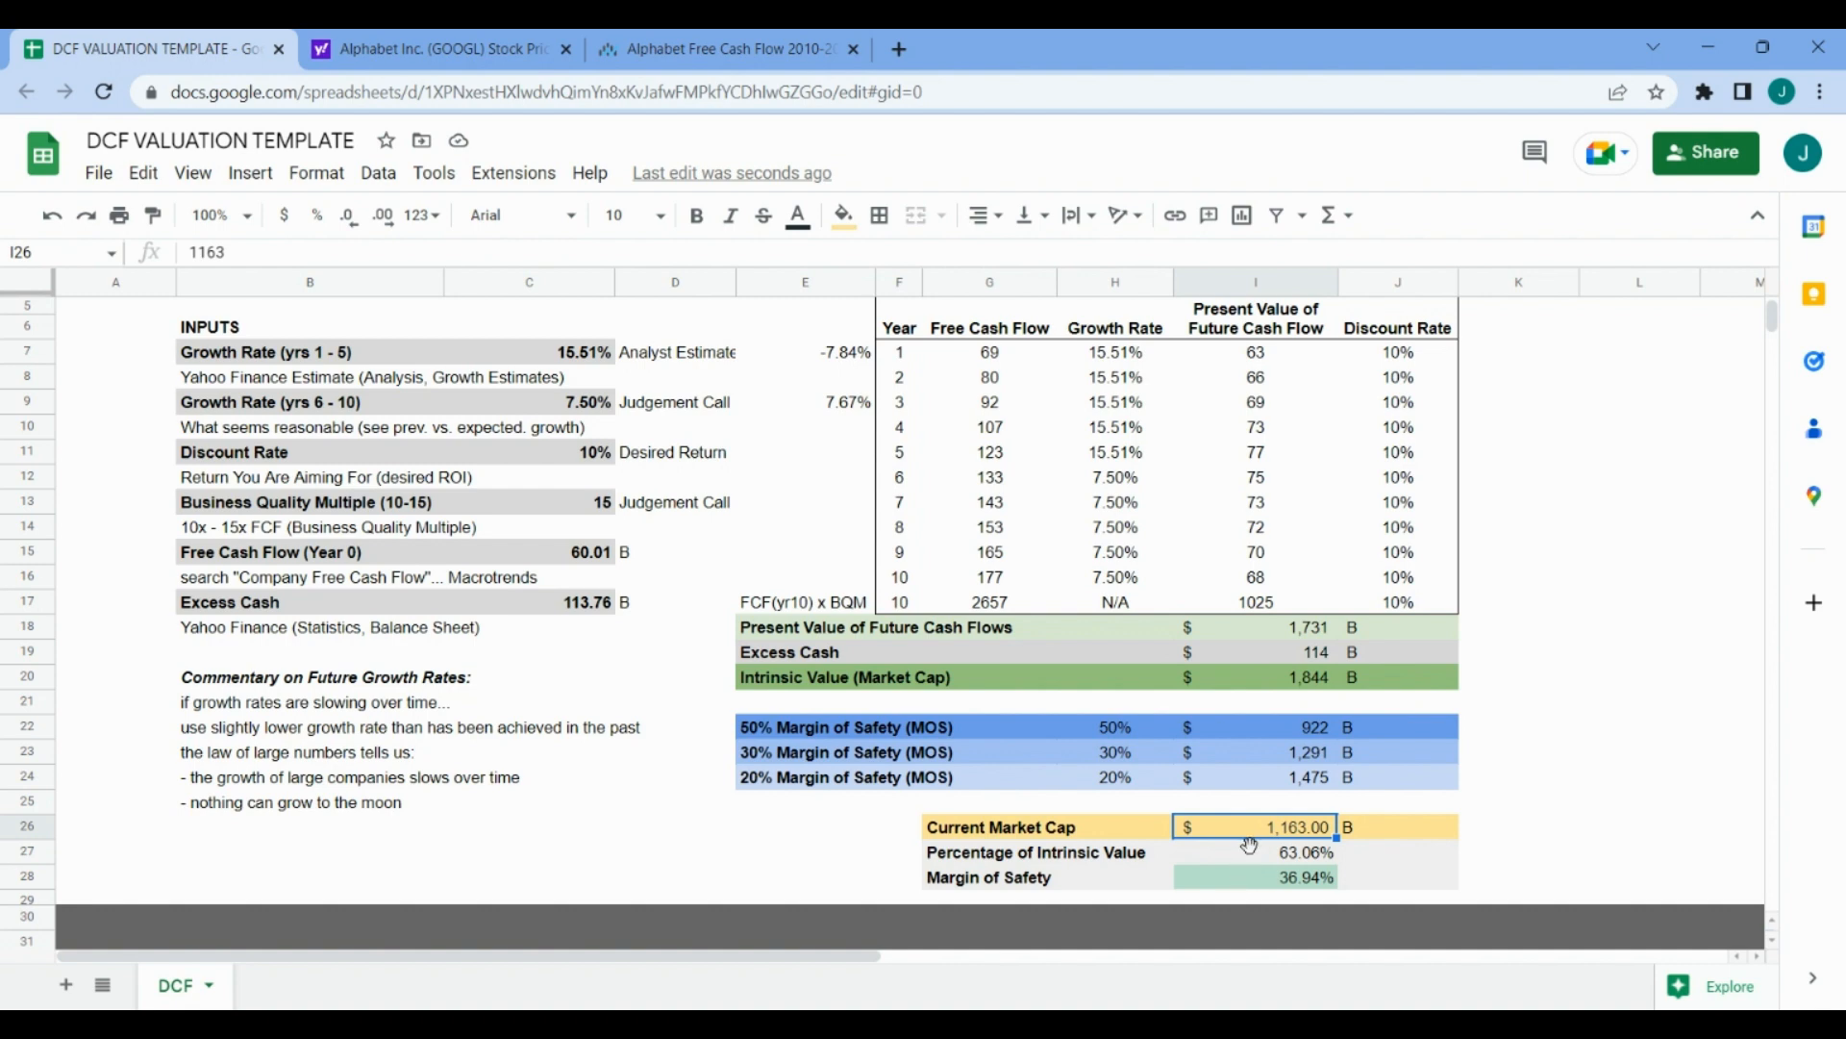
pyautogui.moveTo(1261, 892)
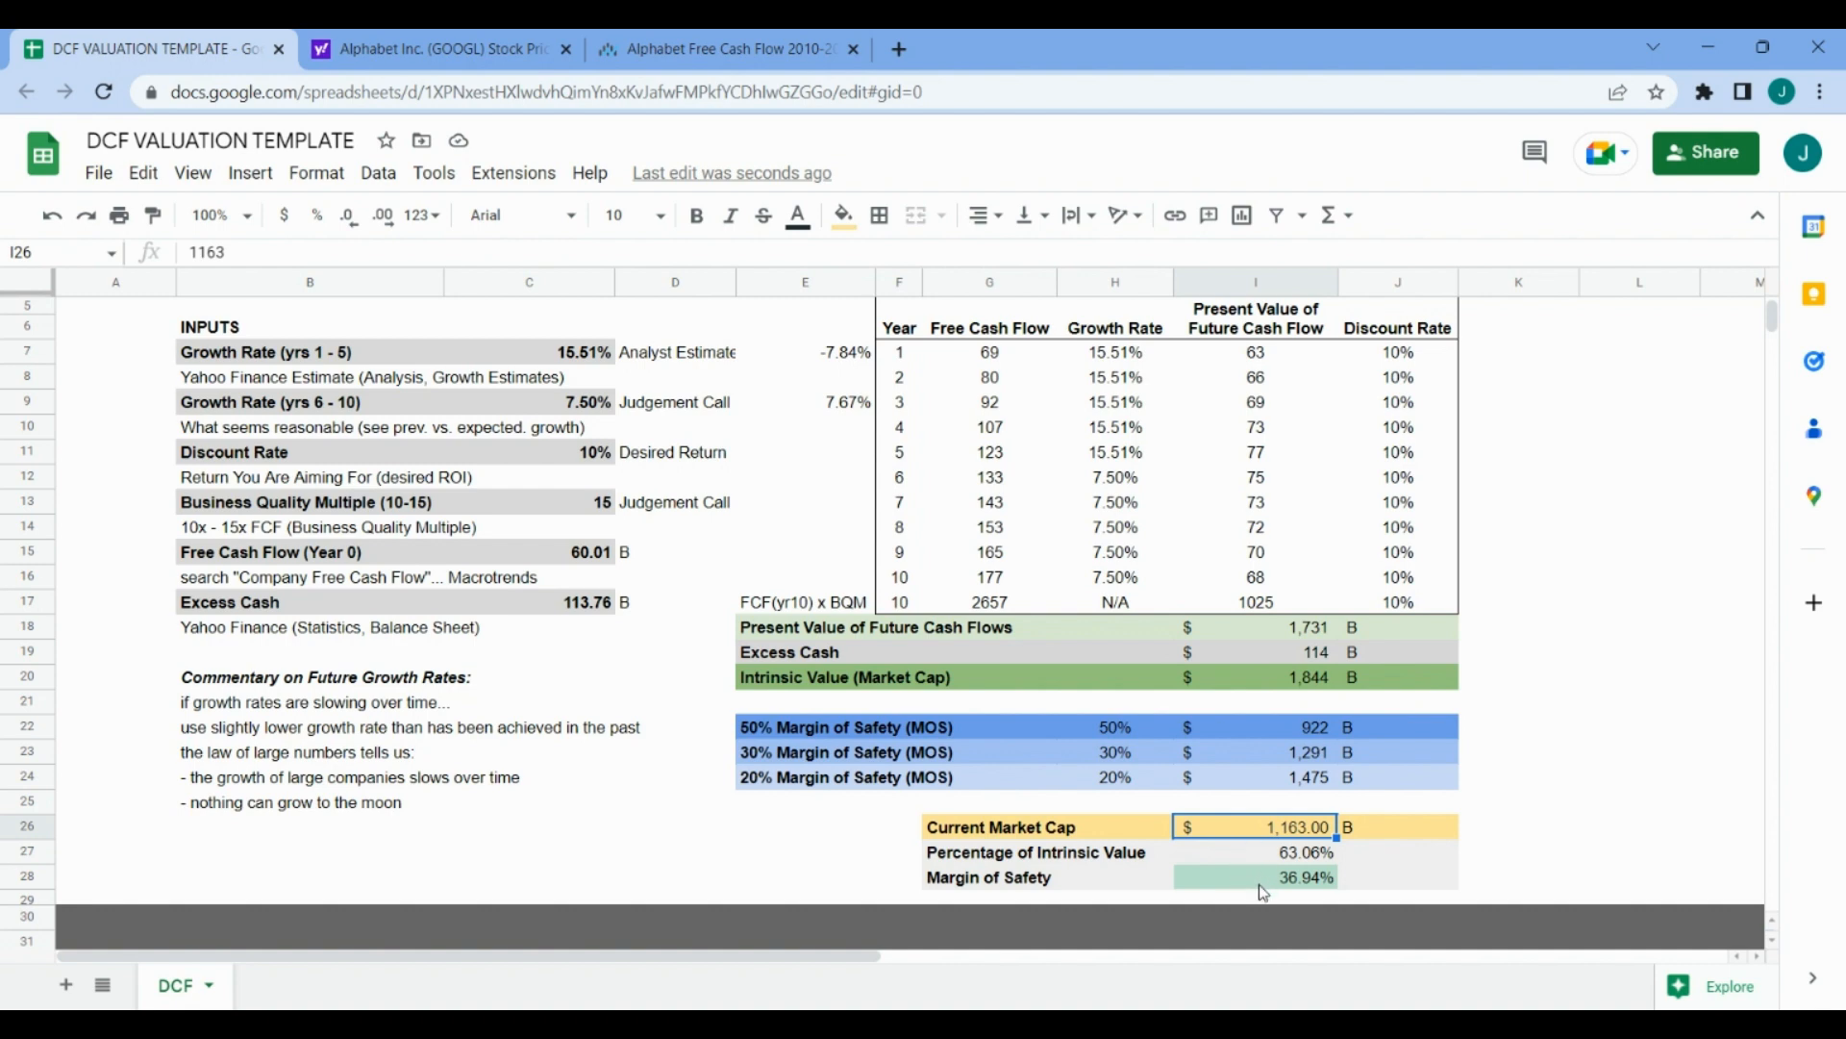
pyautogui.click(1254, 876)
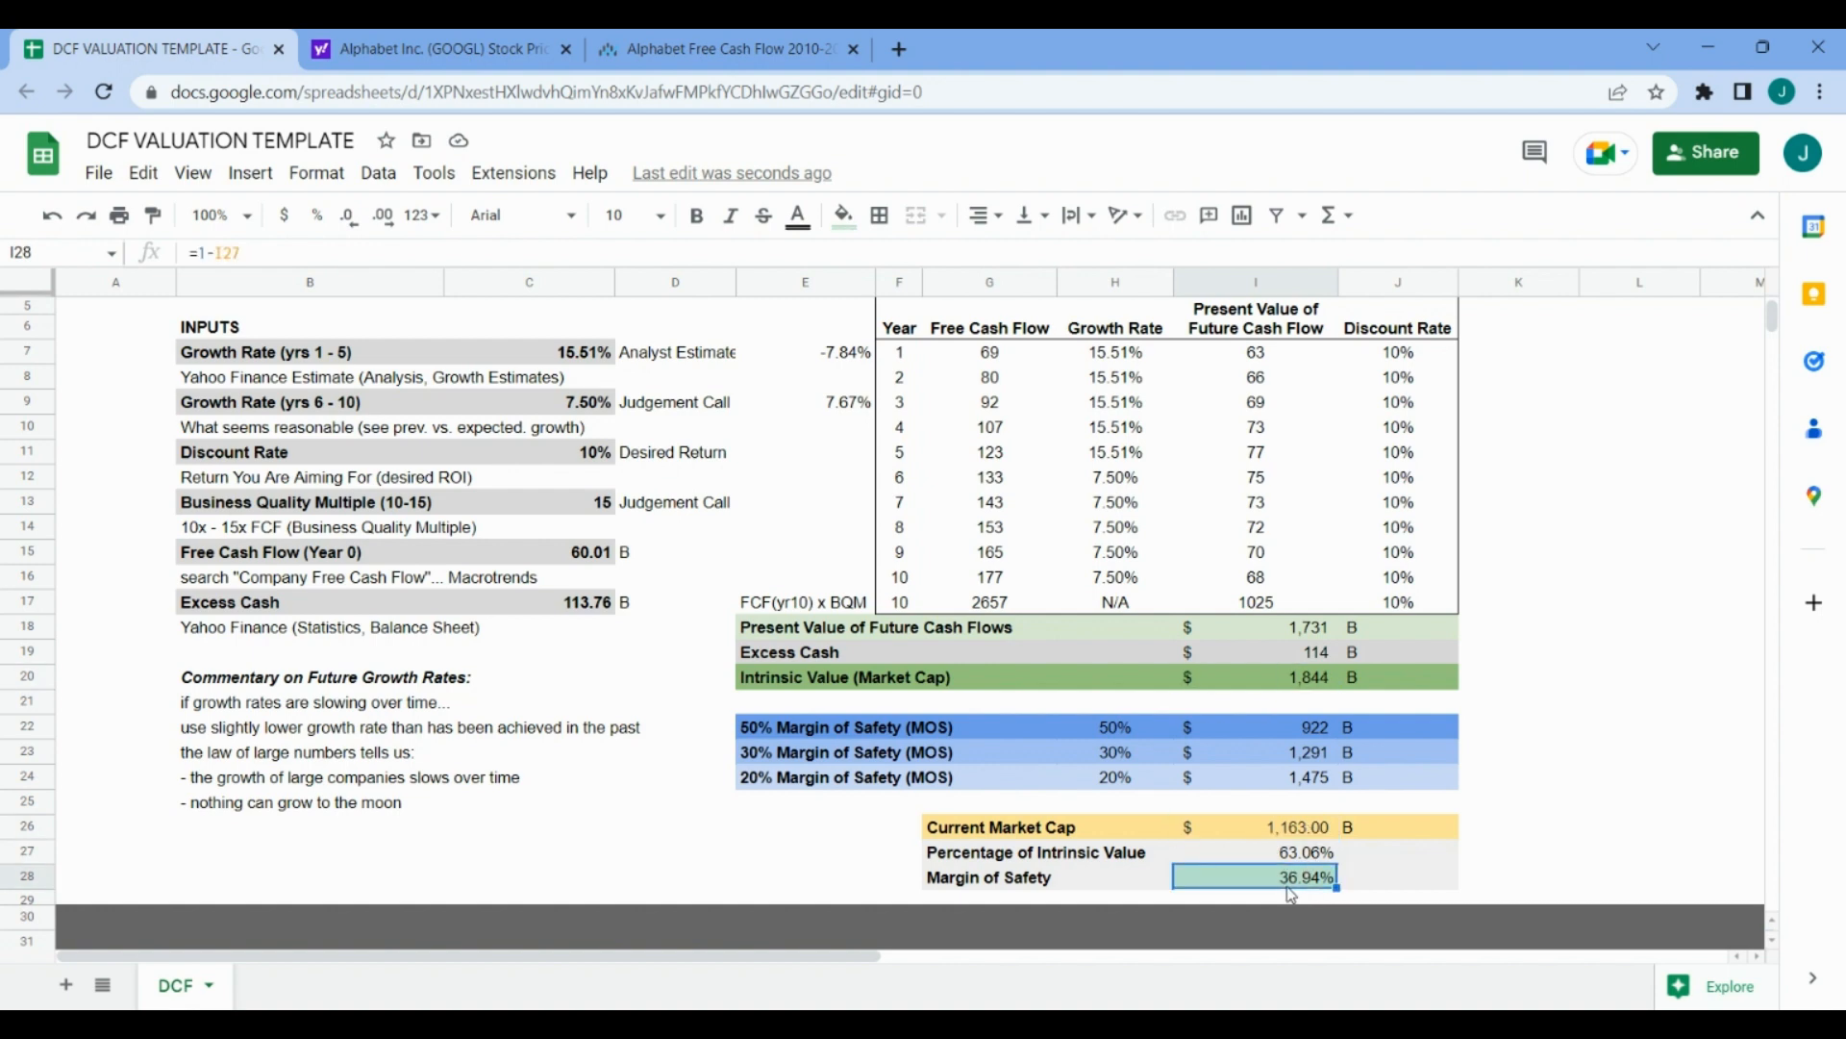
pyautogui.click(1254, 676)
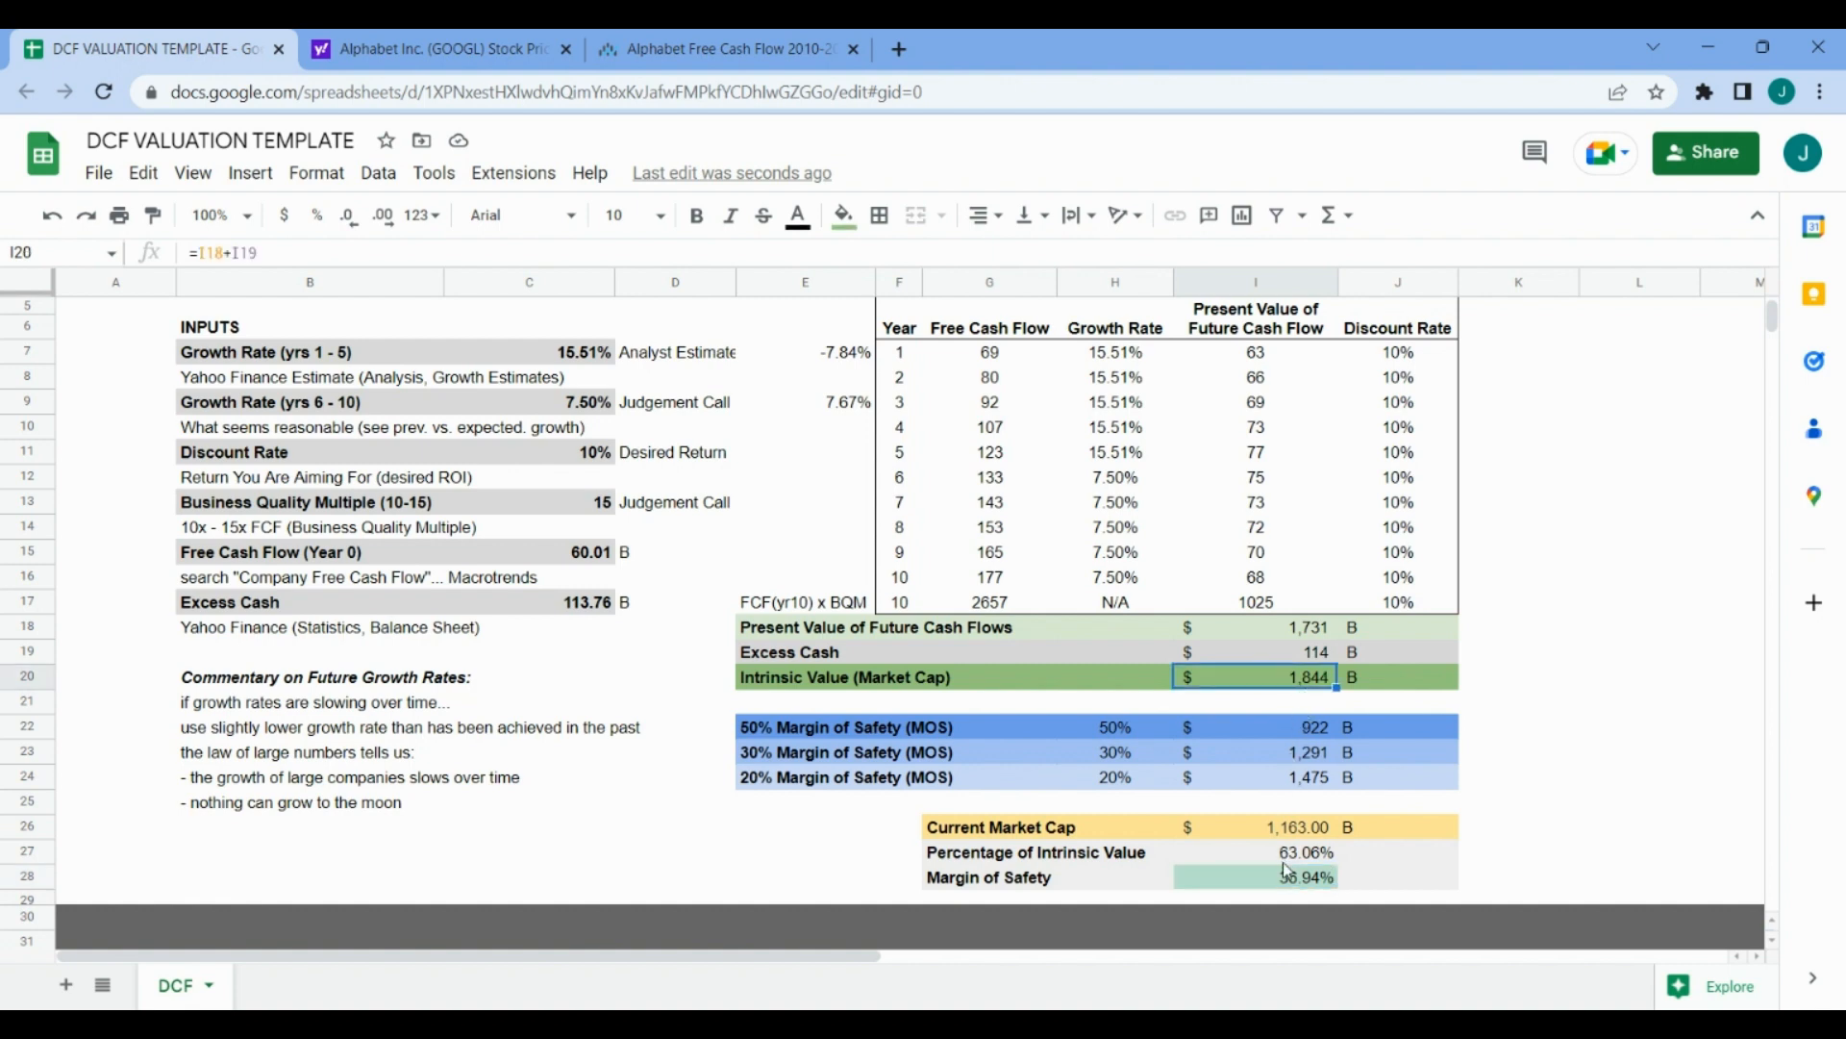
pyautogui.click(1255, 851)
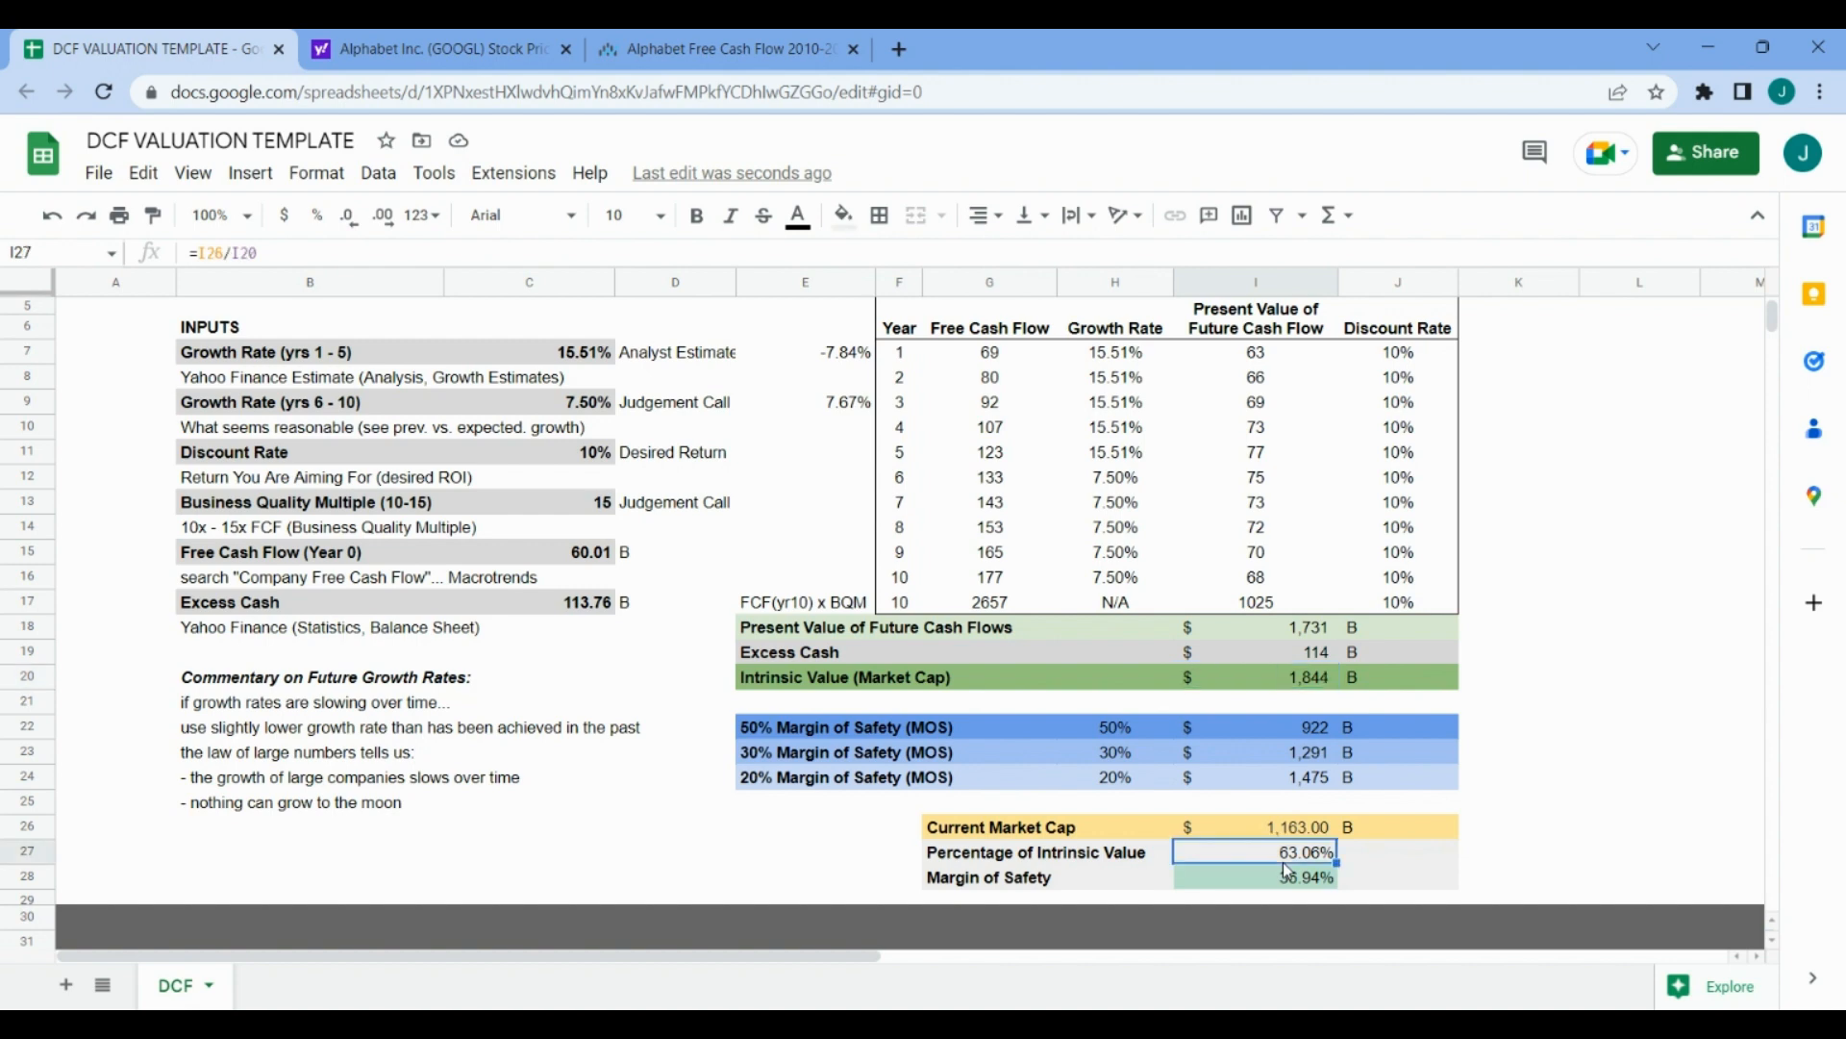
pyautogui.click(1254, 676)
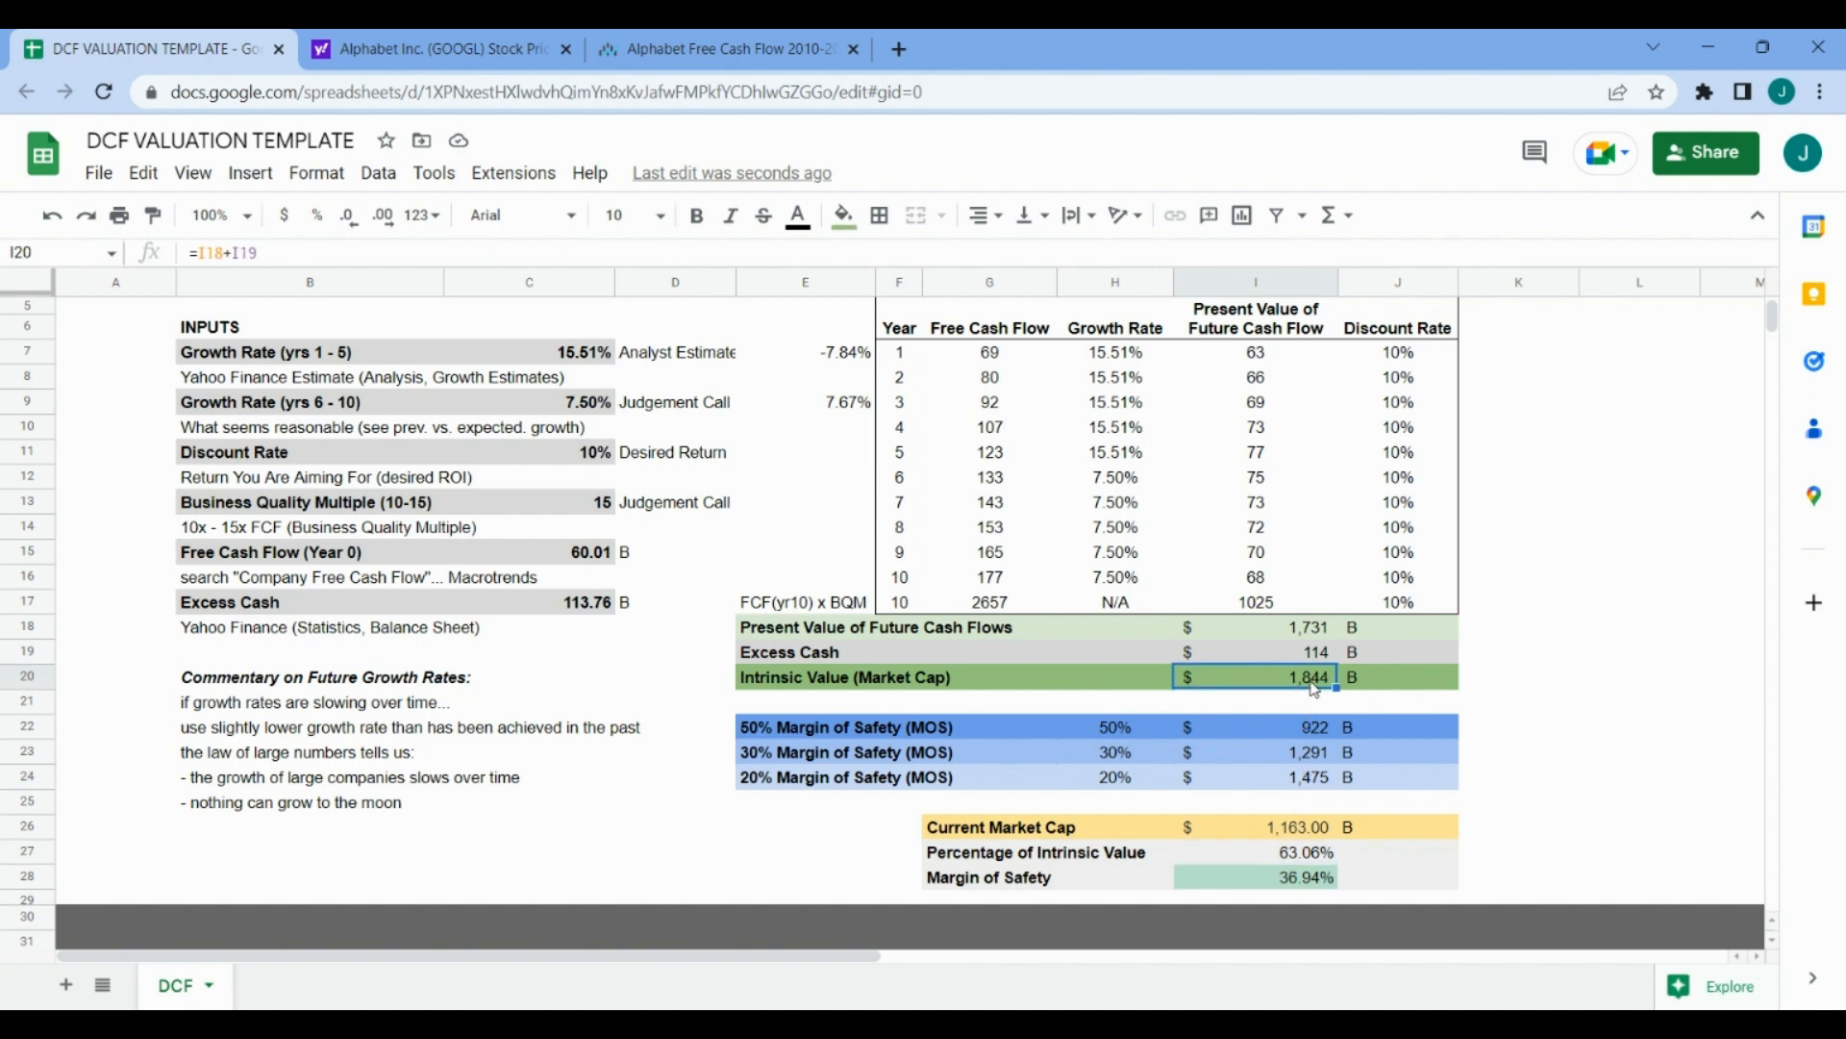